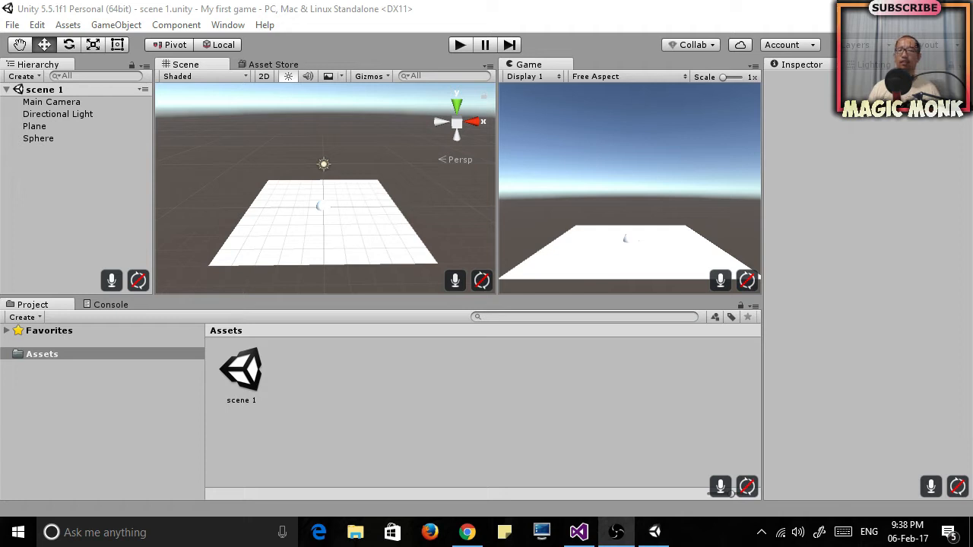
pyautogui.moveTo(324, 213)
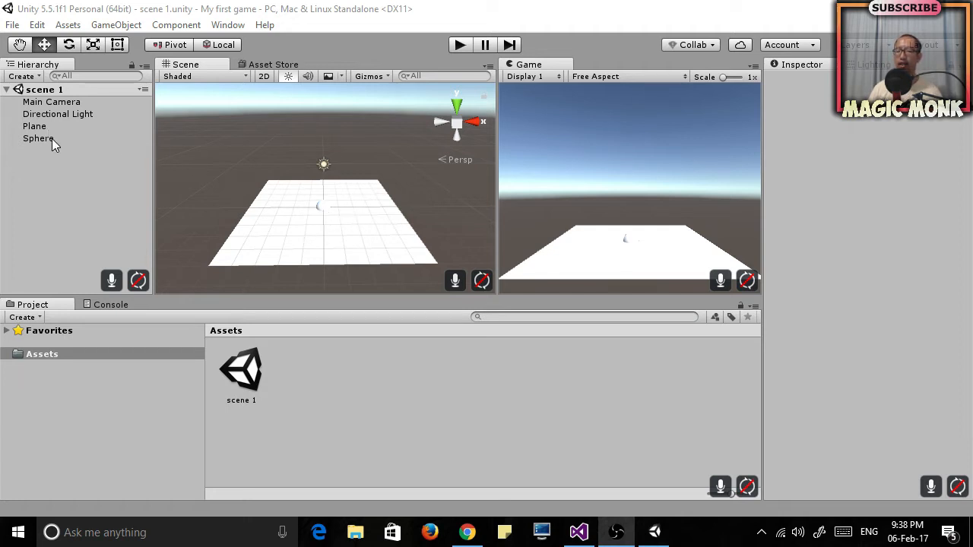
# Step: Select the Sphere and set its Transform Position Y to 3.12
pyautogui.click(38, 139)
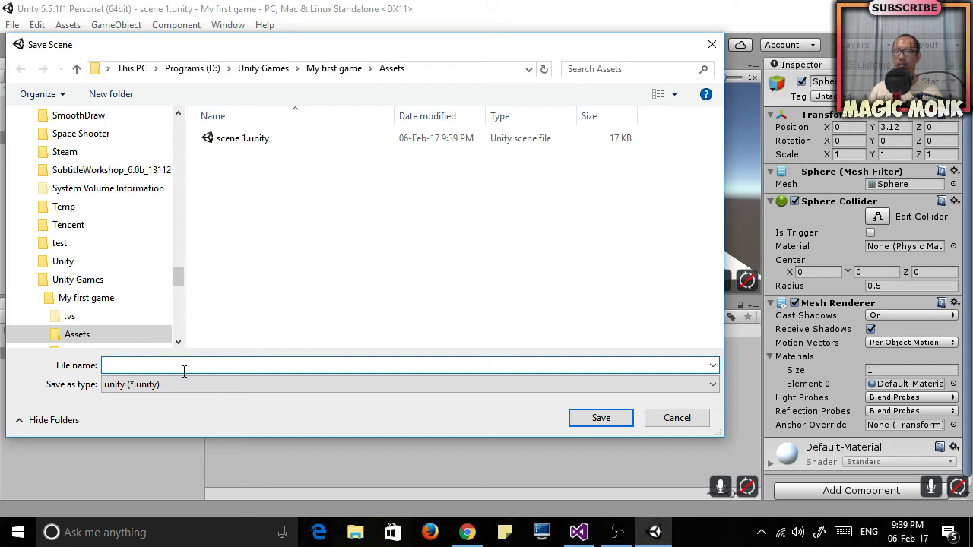
# Step: Save the scene as 'scene1' in the Assets folder
pyautogui.write('scene')
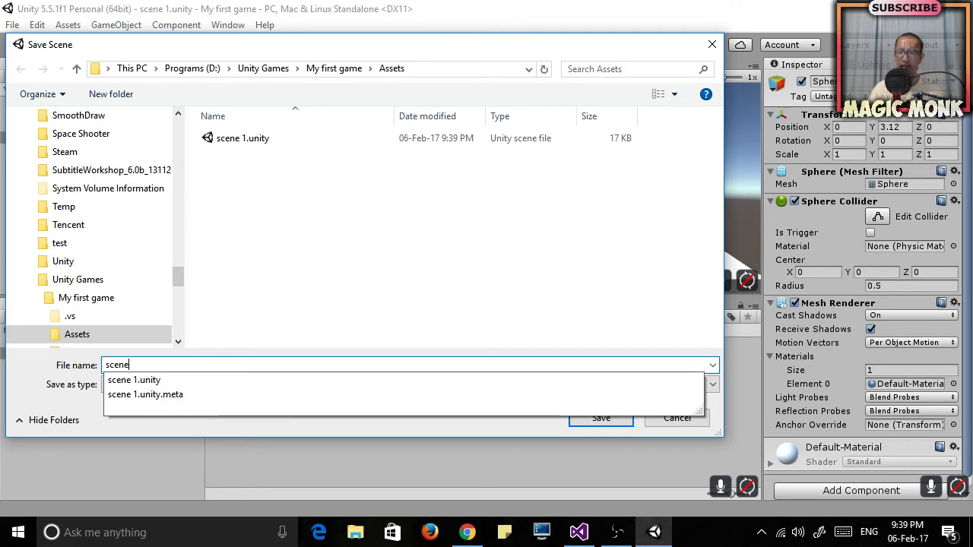
pyautogui.click(601, 418)
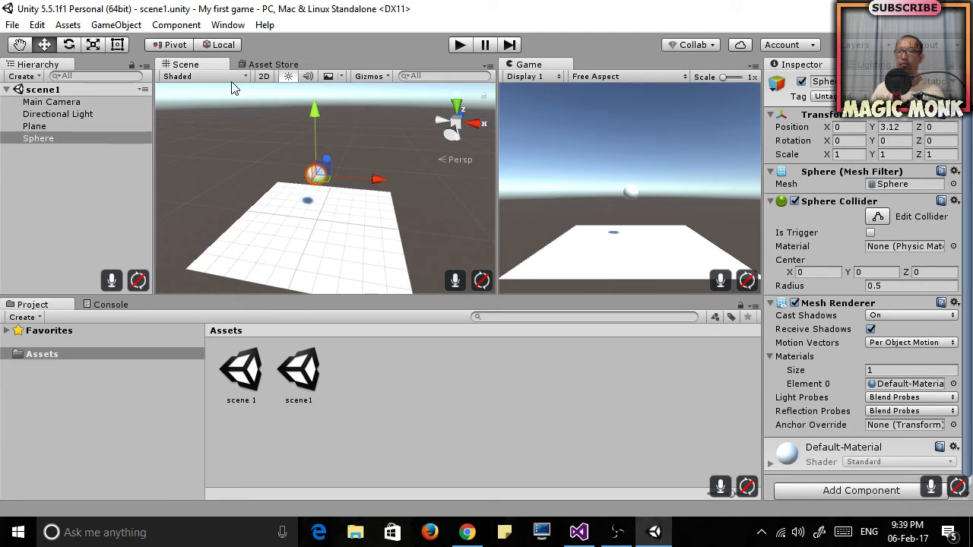
# Step: Delete the old 'scene 1', create a 'scenes' folder and move scene1 into it
pyautogui.click(241, 369)
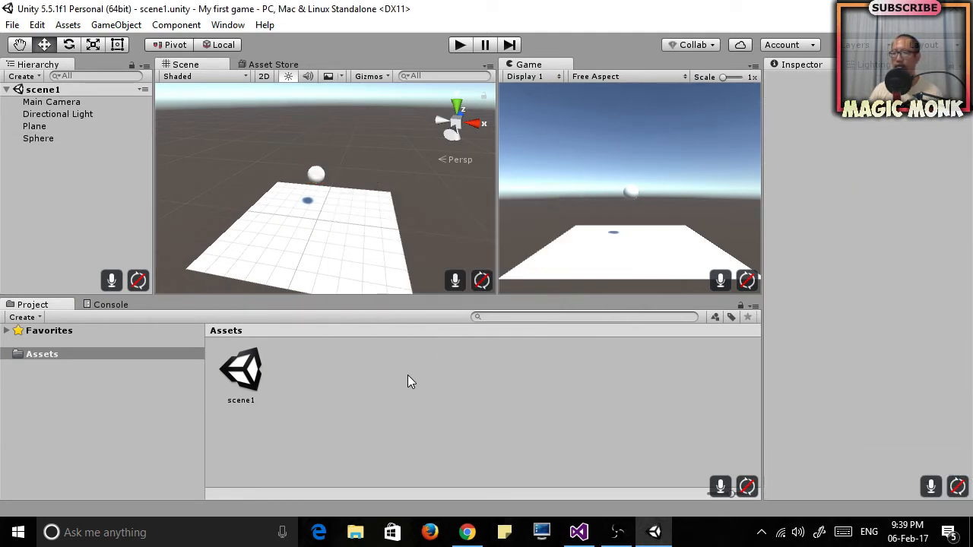
pyautogui.moveTo(304, 399)
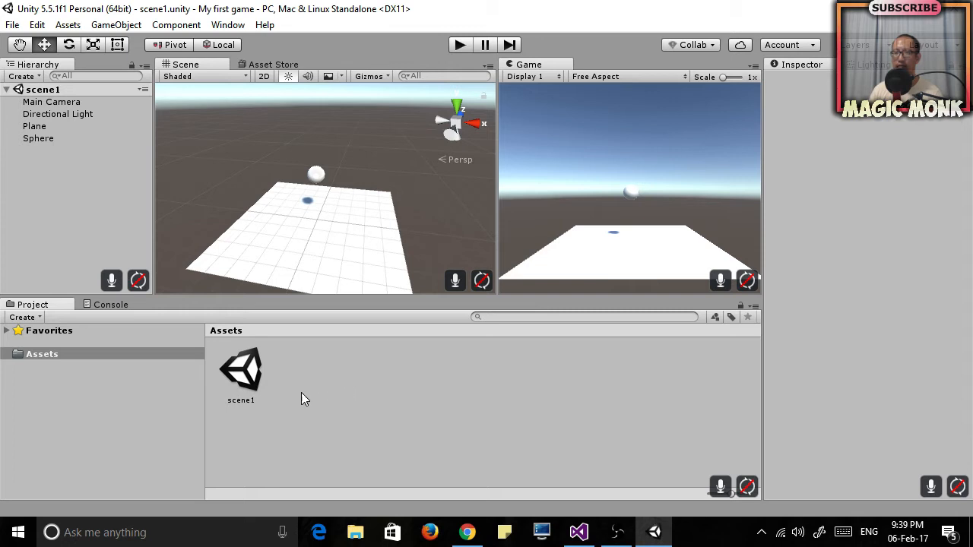
pyautogui.moveTo(254, 391)
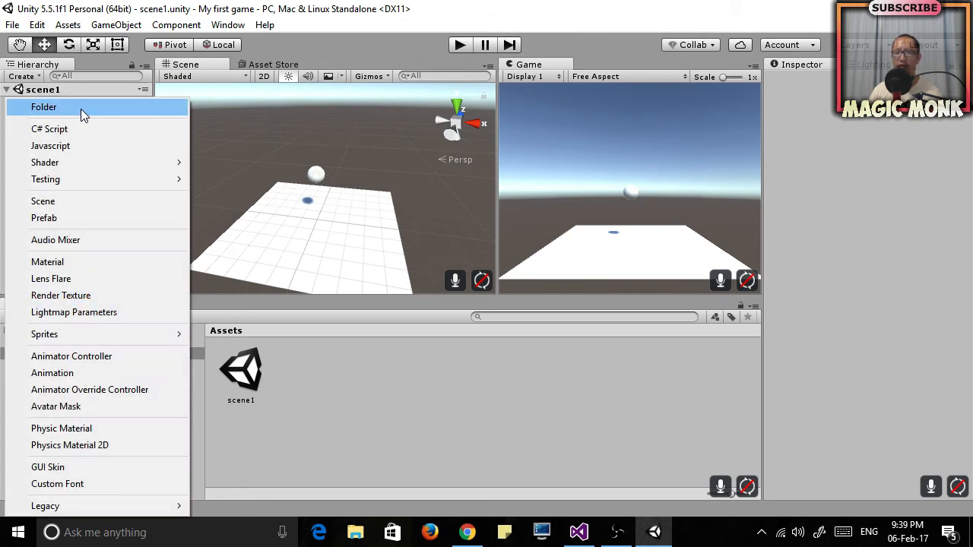
pyautogui.click(43, 106)
pyautogui.write('sce')
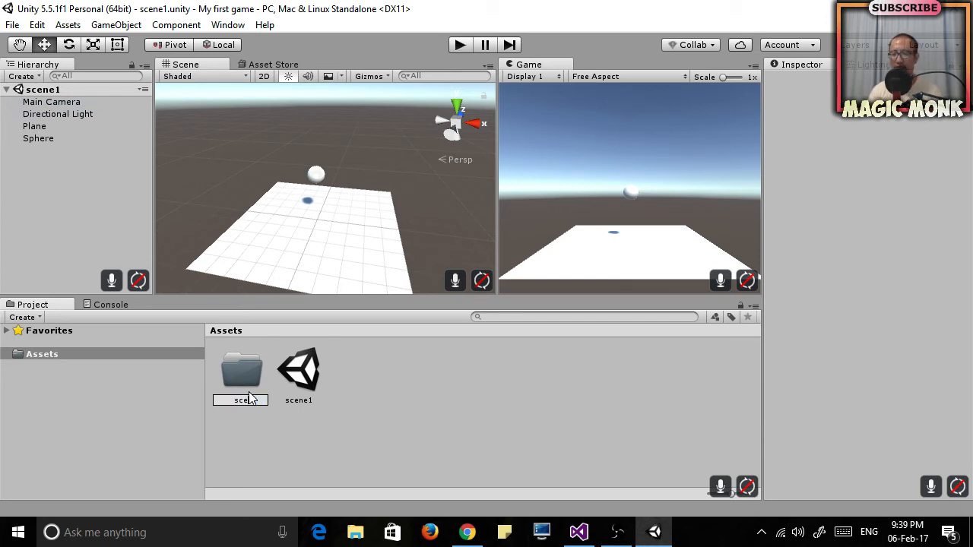
pyautogui.click(241, 372)
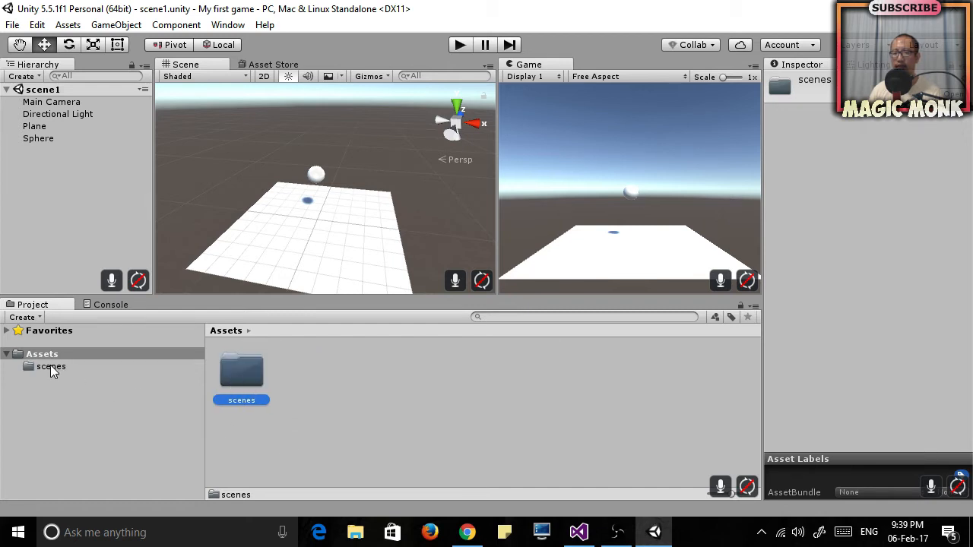
pyautogui.doubleClick(51, 366)
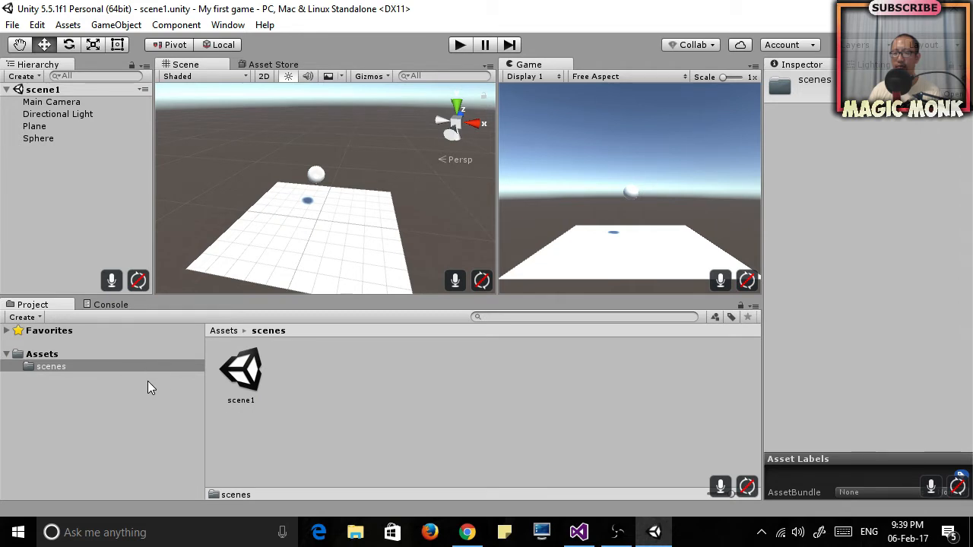
pyautogui.click(43, 354)
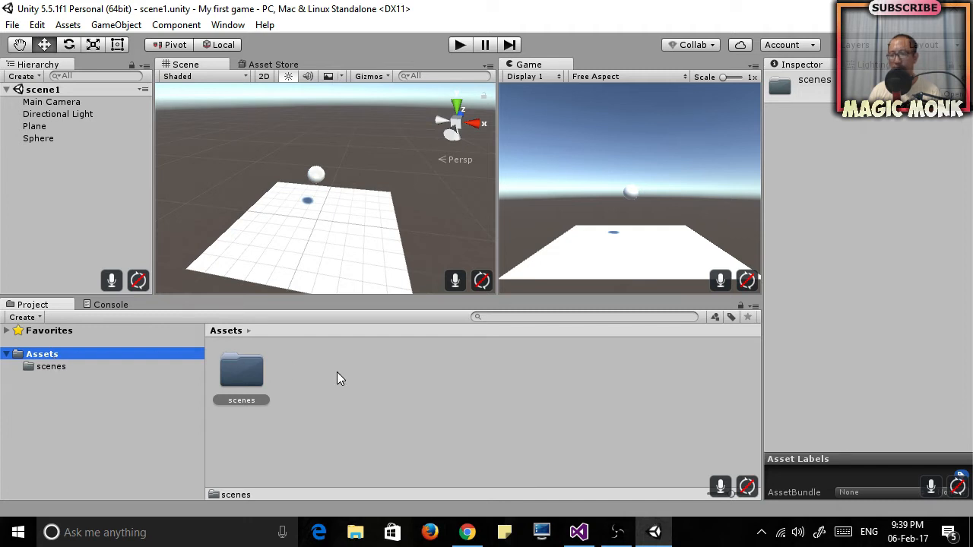
# Step: Create a new material in Assets named 'floor'
pyautogui.rightClick(340, 378)
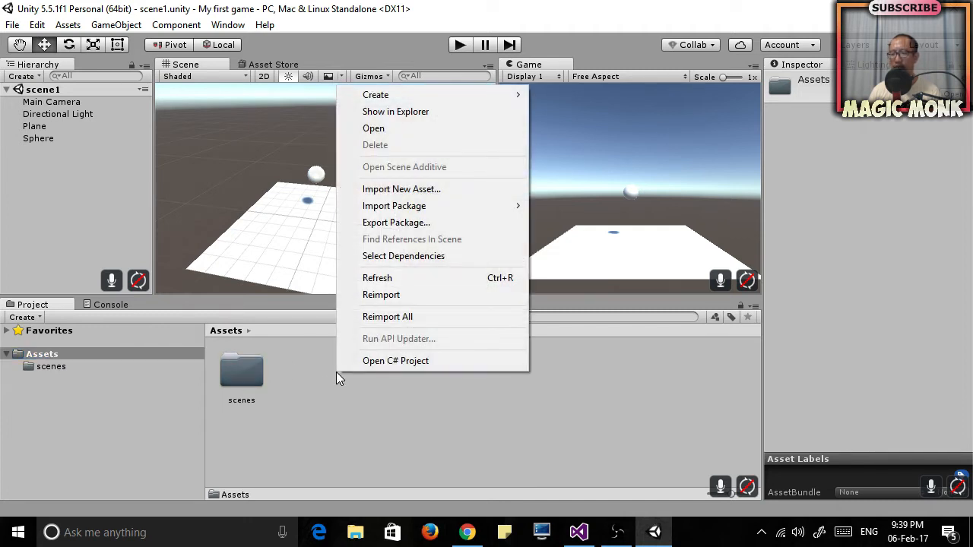
pyautogui.click(375, 94)
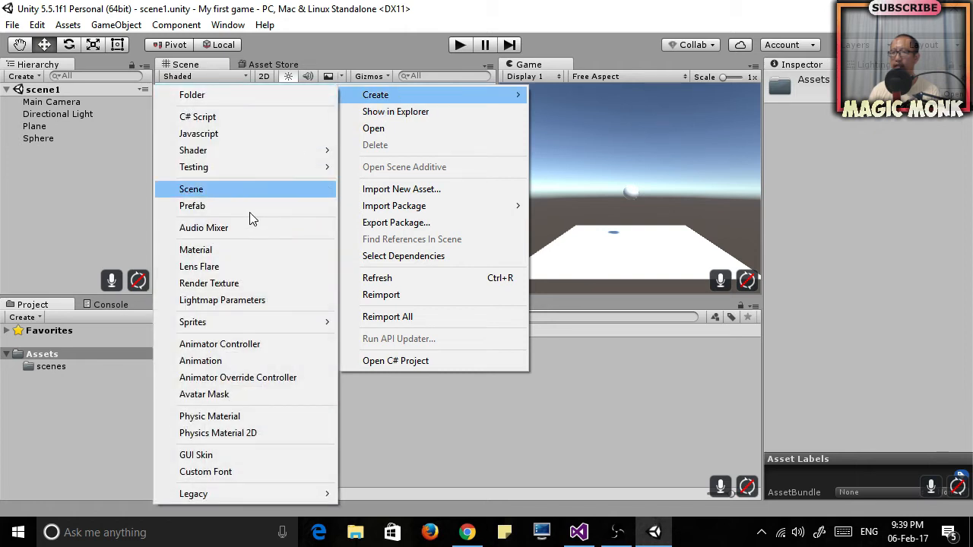
pyautogui.click(196, 250)
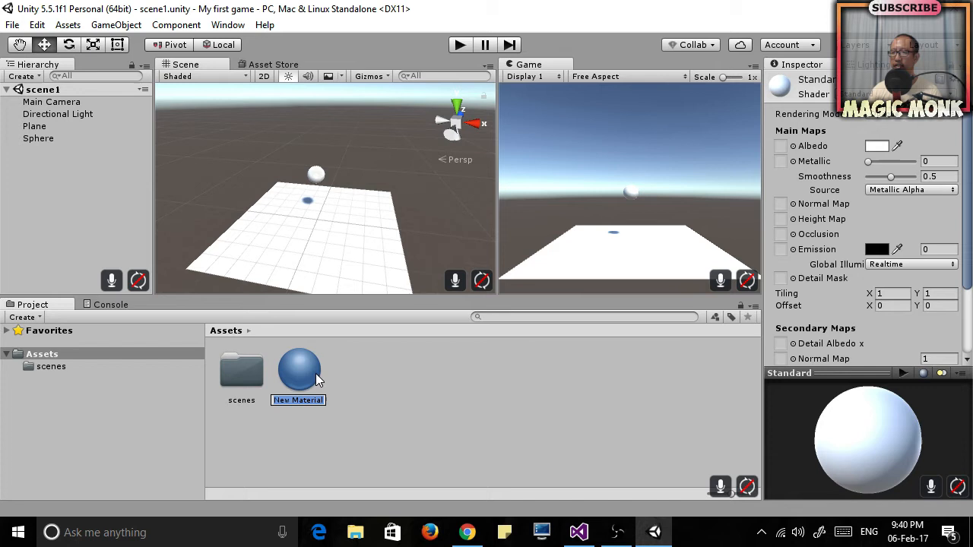
pyautogui.moveTo(364, 224)
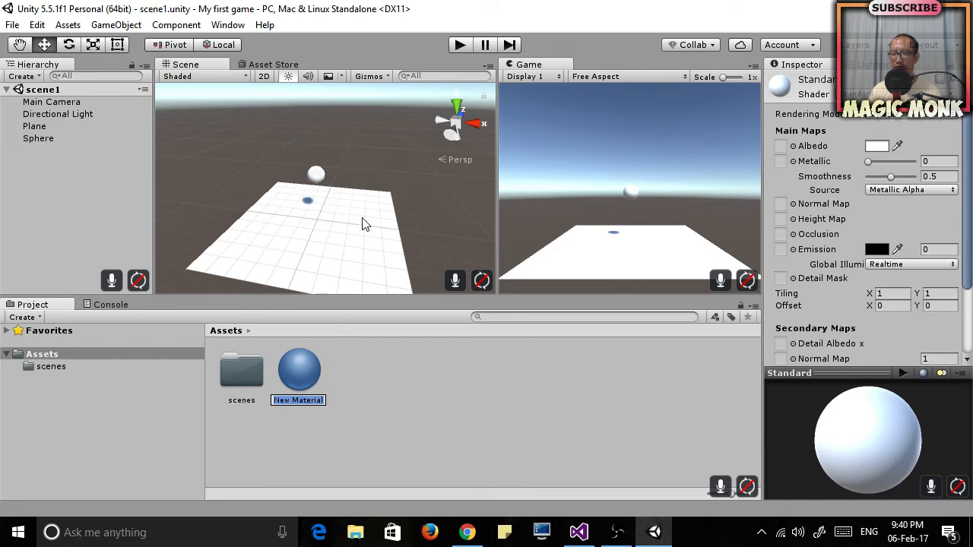
pyautogui.moveTo(375, 361)
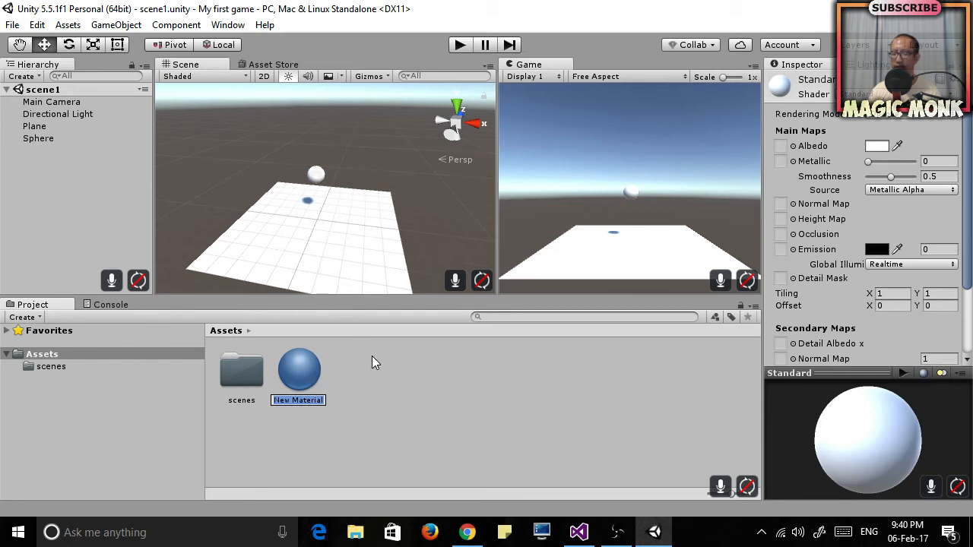
pyautogui.write('floor')
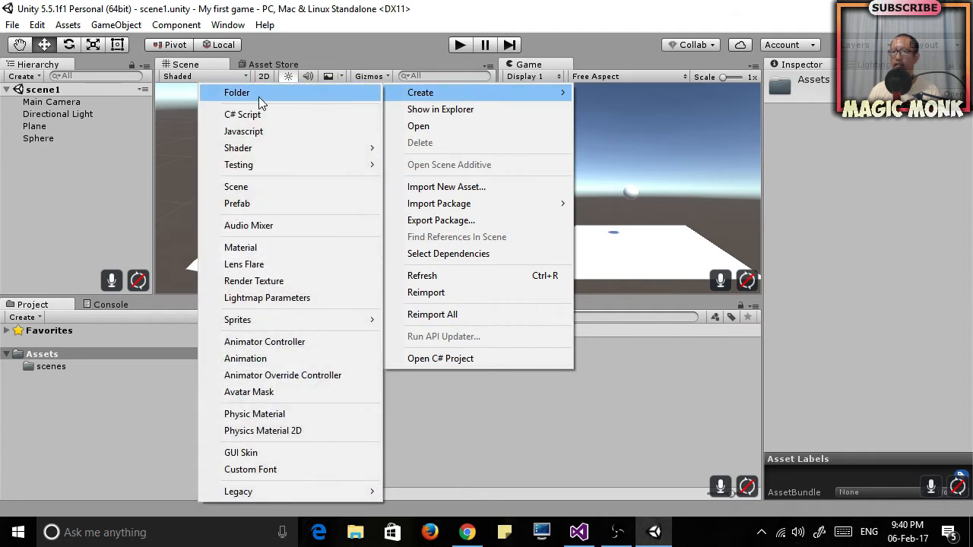
# Step: Create a 'materials' folder, move the floor material into it and select floor
pyautogui.click(236, 92)
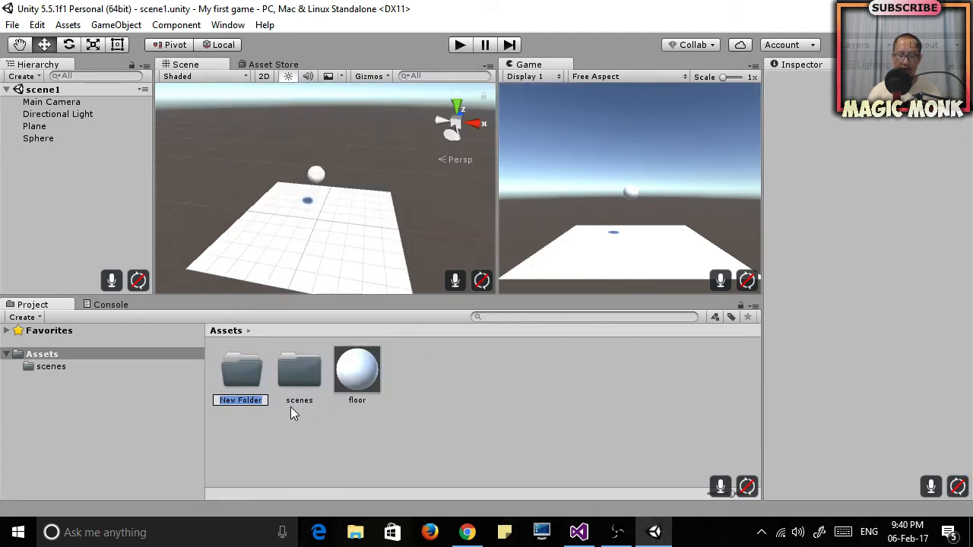
pyautogui.write('material')
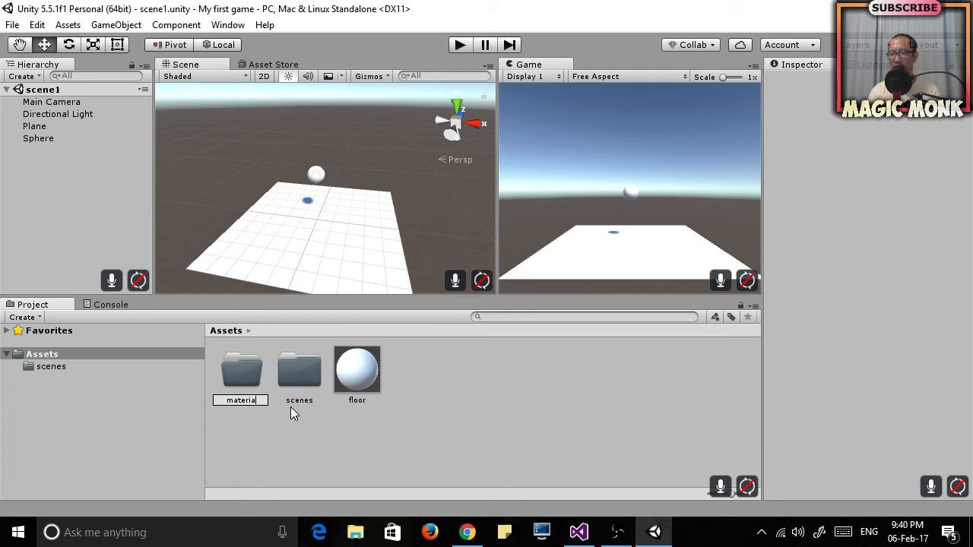
pyautogui.click(357, 368)
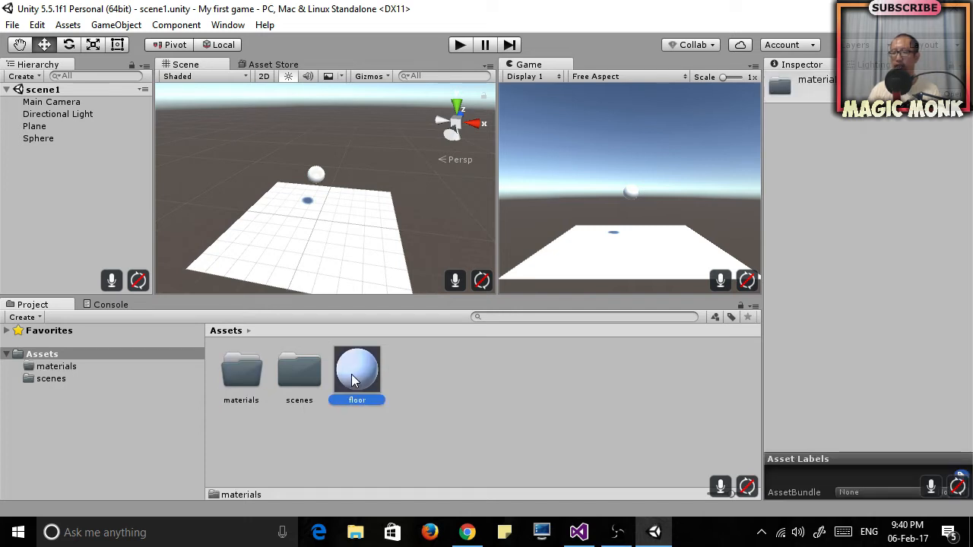
pyautogui.click(241, 373)
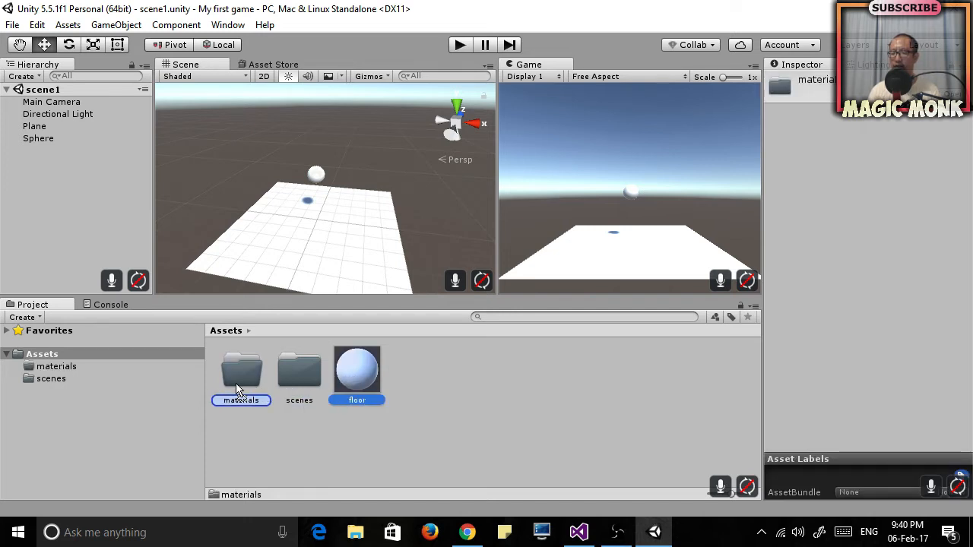
pyautogui.doubleClick(240, 372)
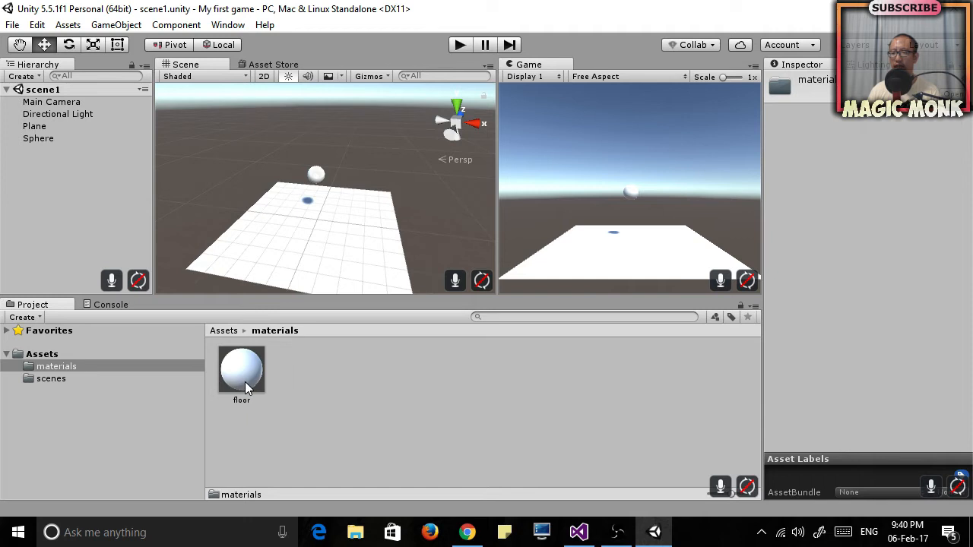
pyautogui.click(241, 372)
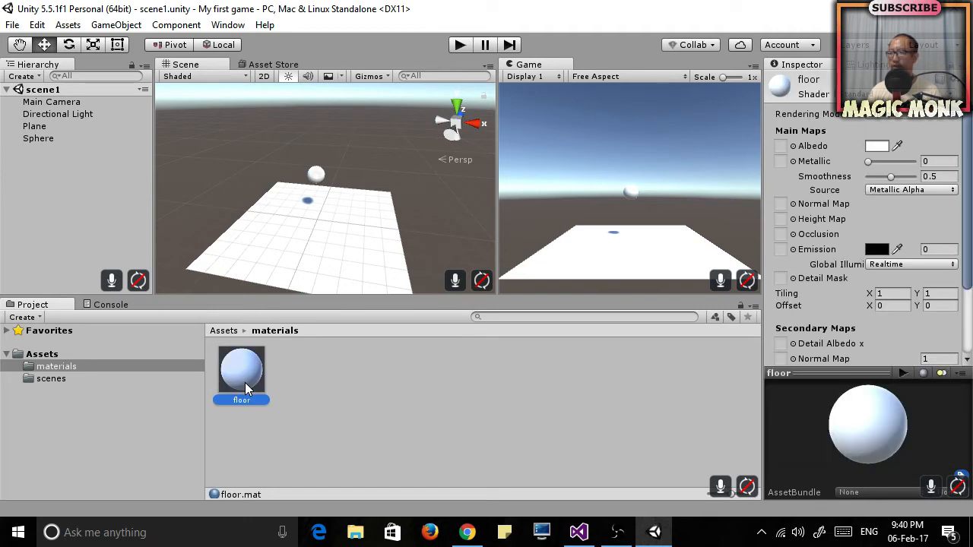
pyautogui.moveTo(812, 131)
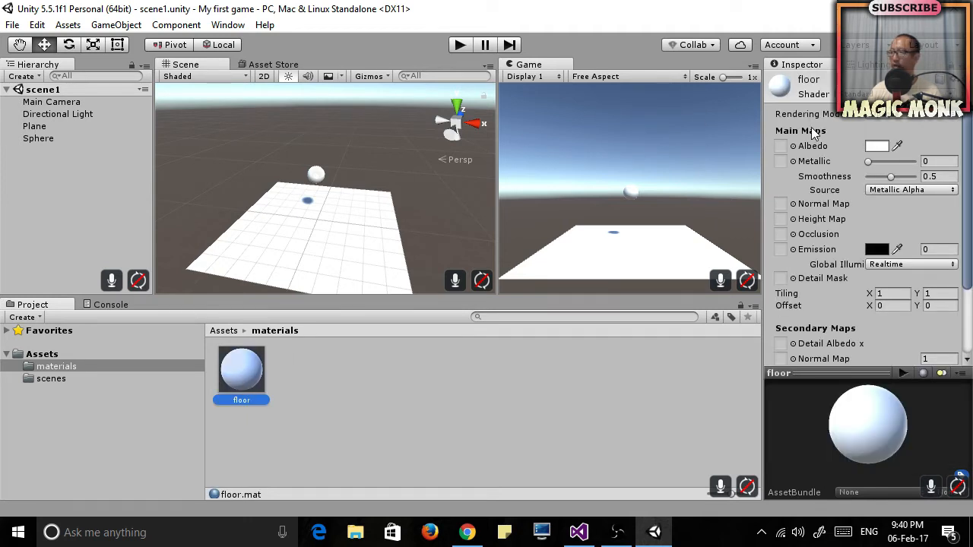
# Step: Set the floor material's albedo colour to blue
pyautogui.click(870, 146)
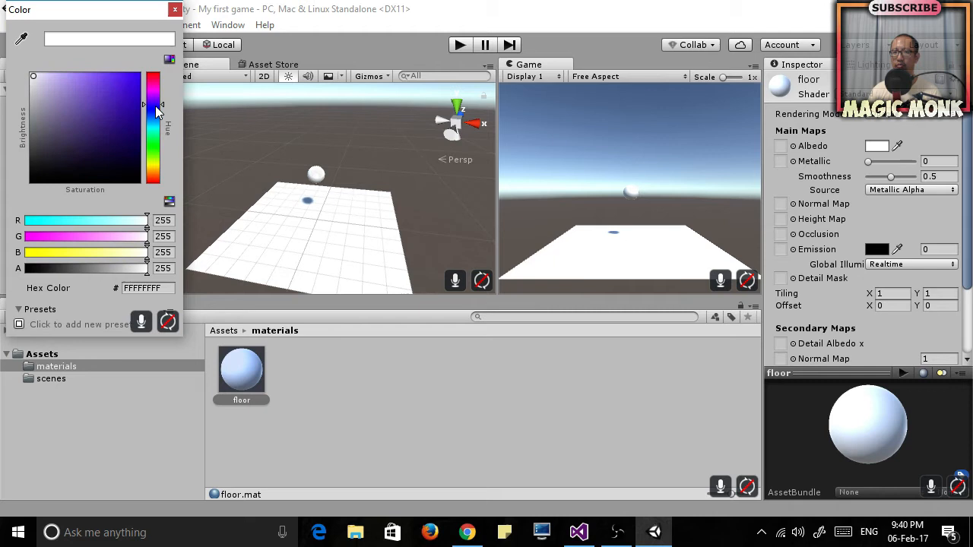
pyautogui.click(104, 112)
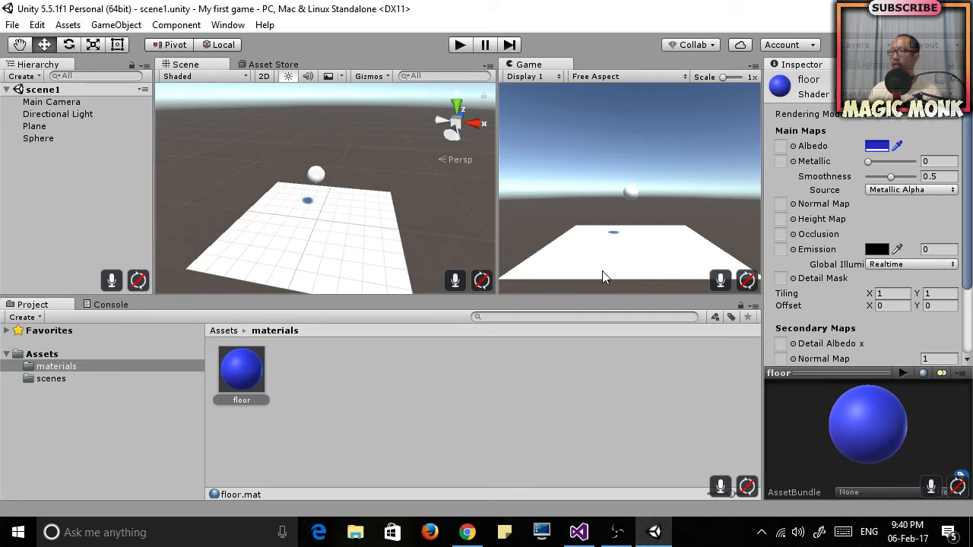
pyautogui.moveTo(242, 373)
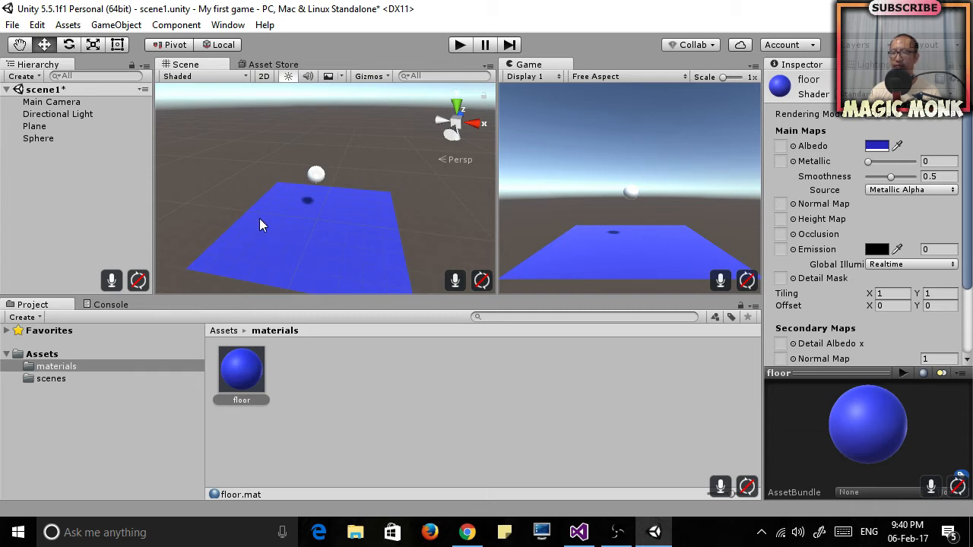
pyautogui.moveTo(245, 198)
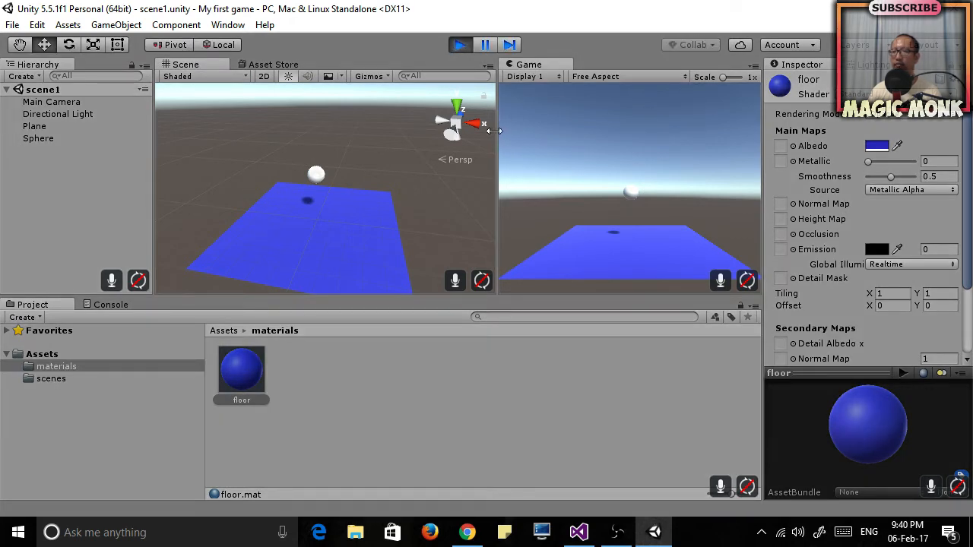
pyautogui.moveTo(380, 182)
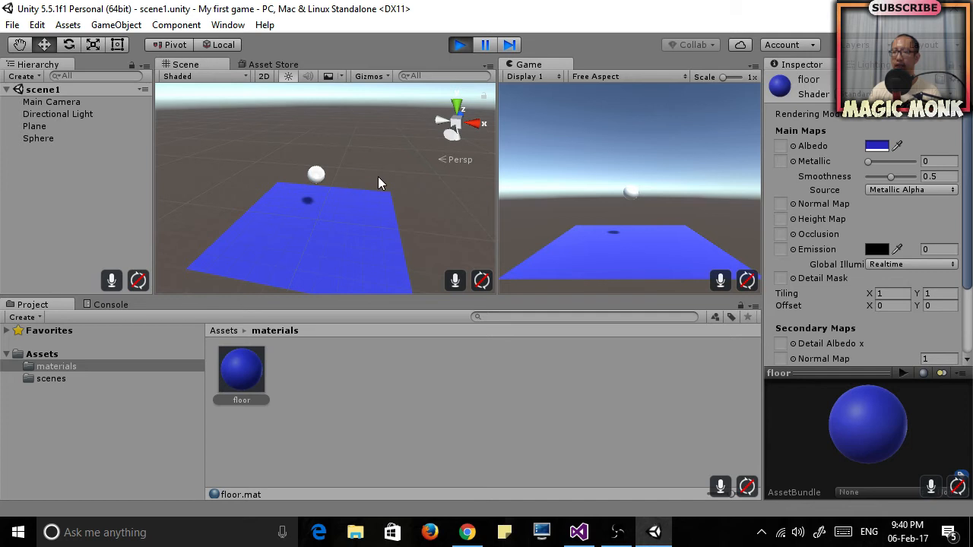
pyautogui.moveTo(374, 165)
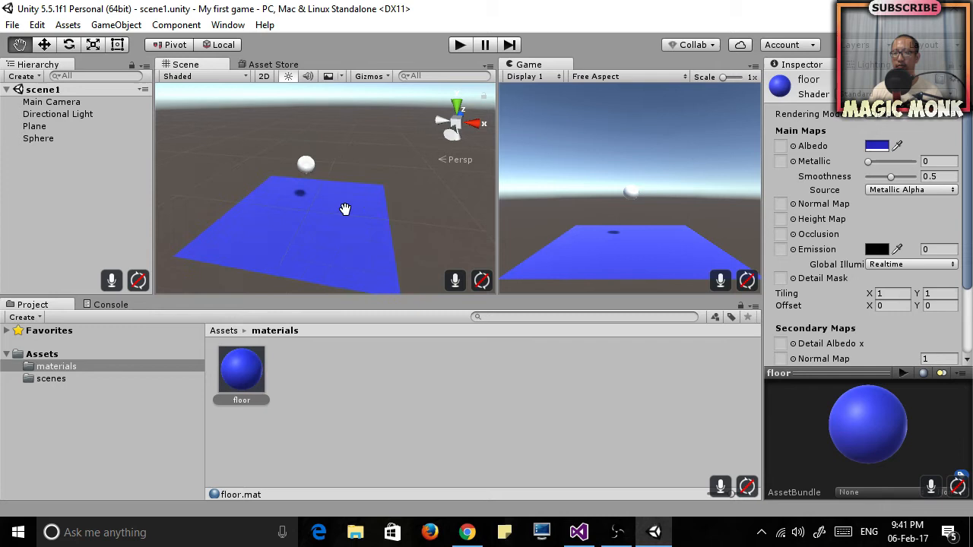
pyautogui.click(58, 114)
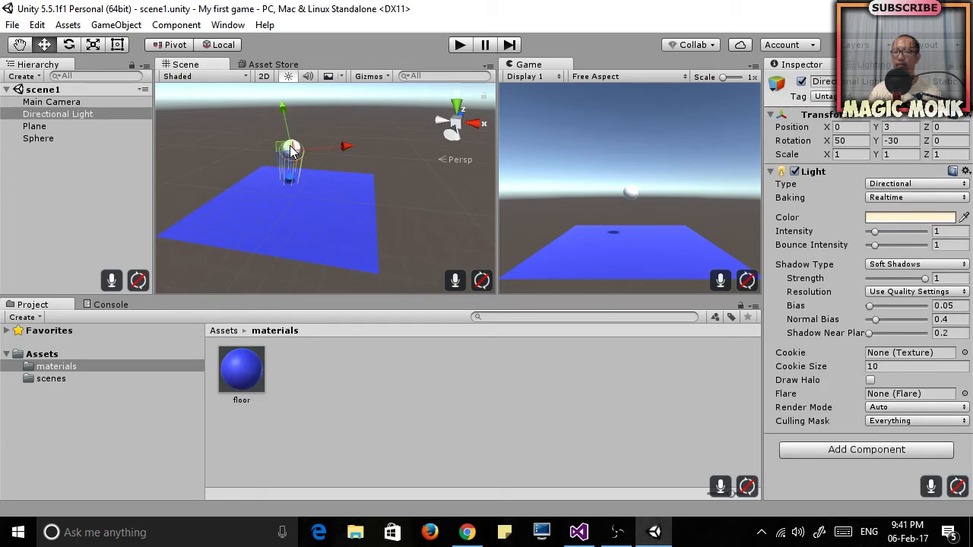
pyautogui.click(416, 190)
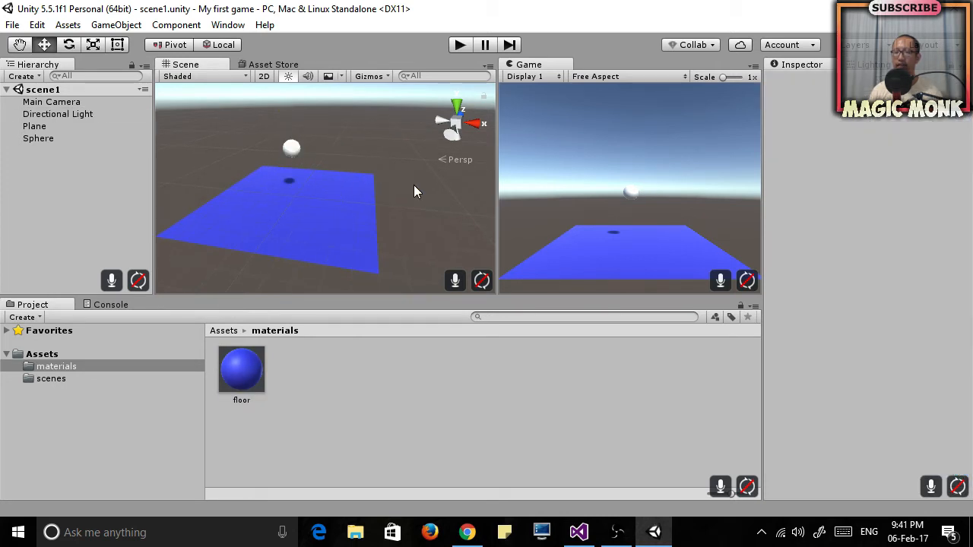
pyautogui.moveTo(385, 195)
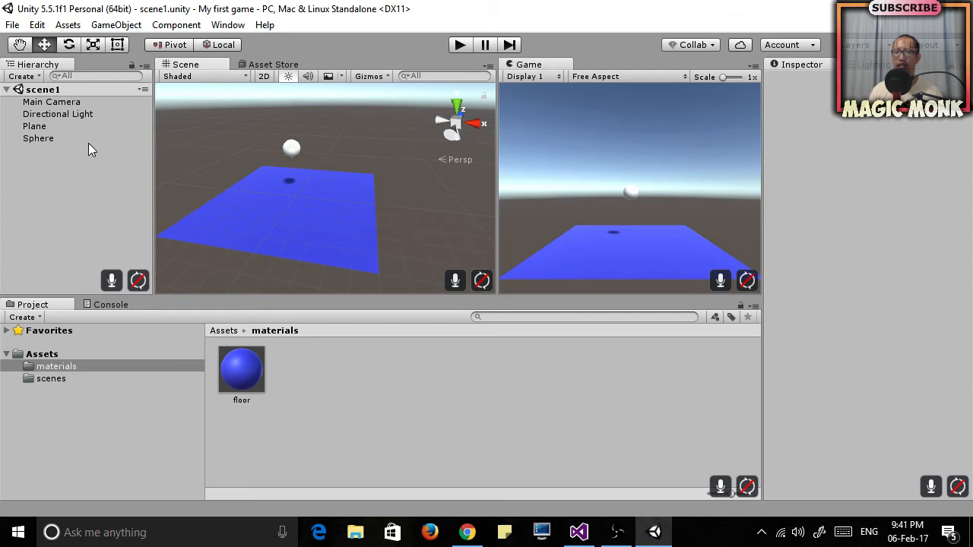
# Step: Add a Rigidbody component with gravity to the Sphere
pyautogui.click(38, 137)
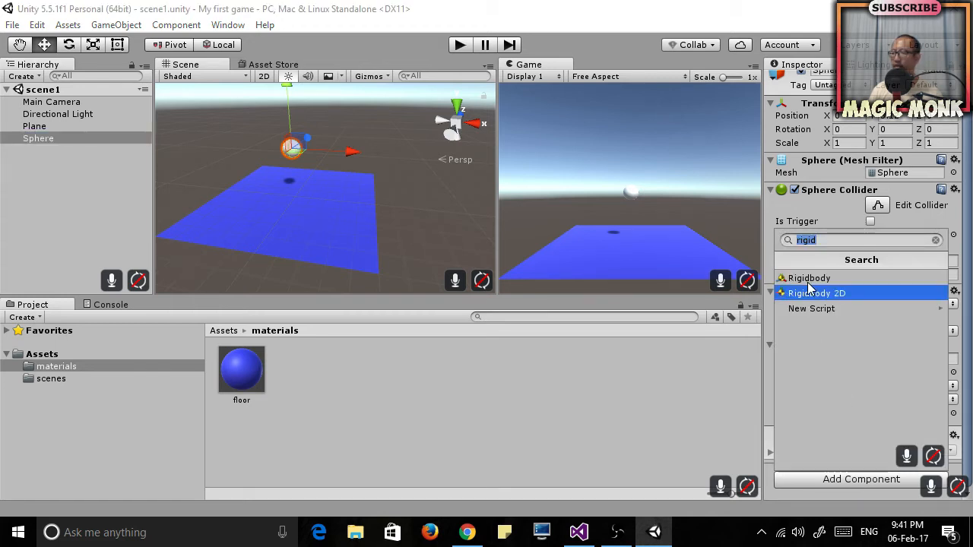
pyautogui.moveTo(808, 278)
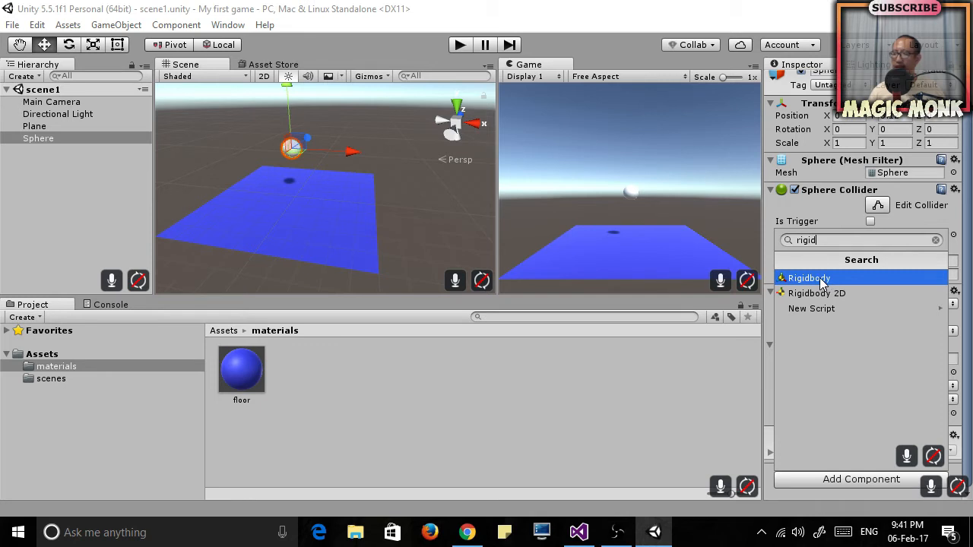
pyautogui.click(808, 278)
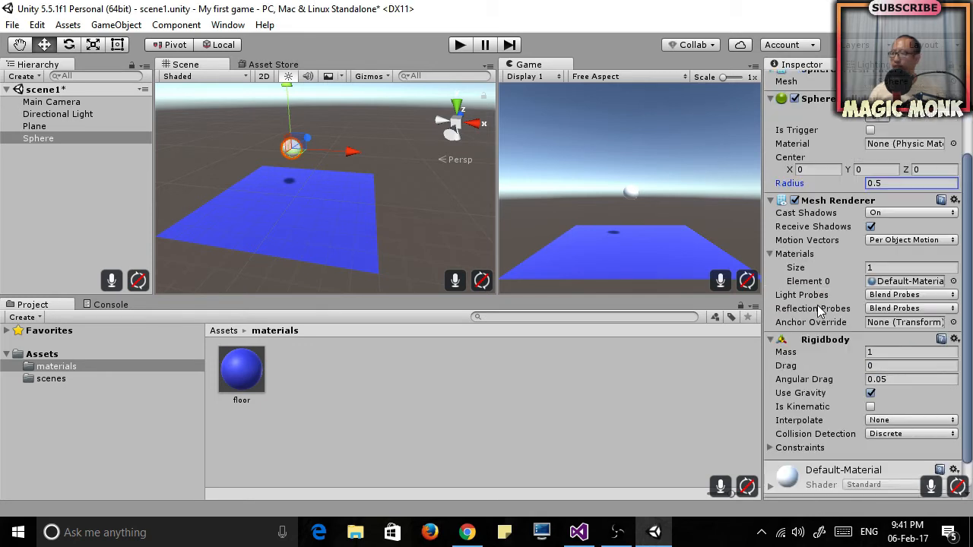
pyautogui.scroll(-3)
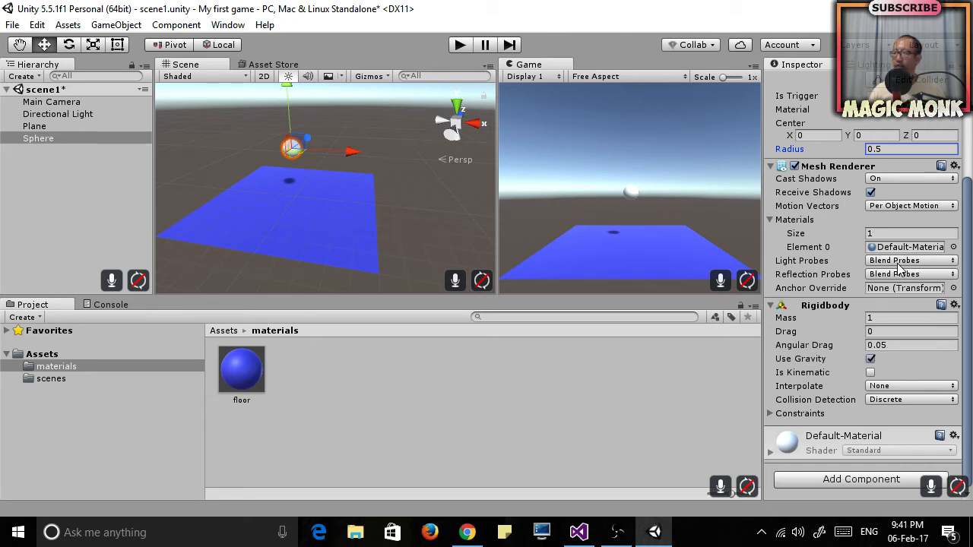
pyautogui.moveTo(816, 345)
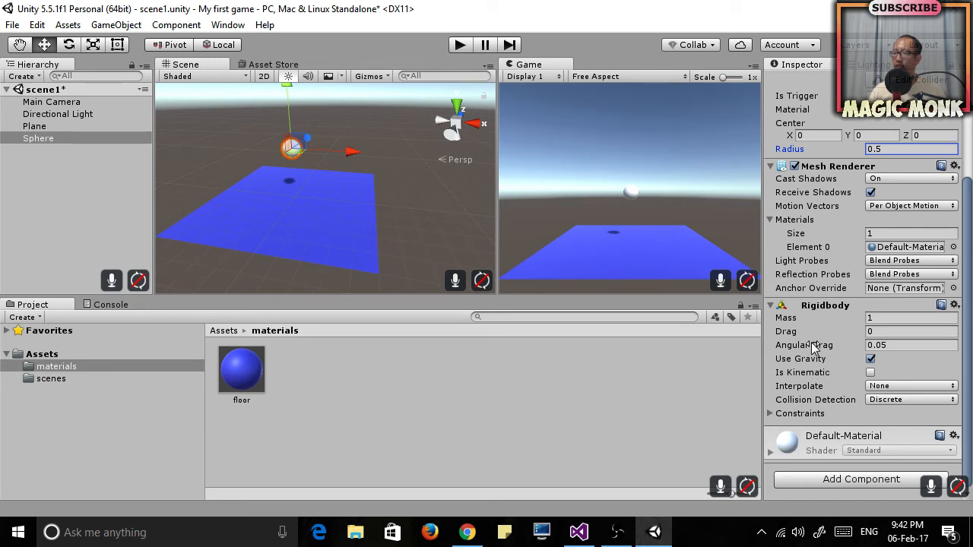
pyautogui.moveTo(817, 345)
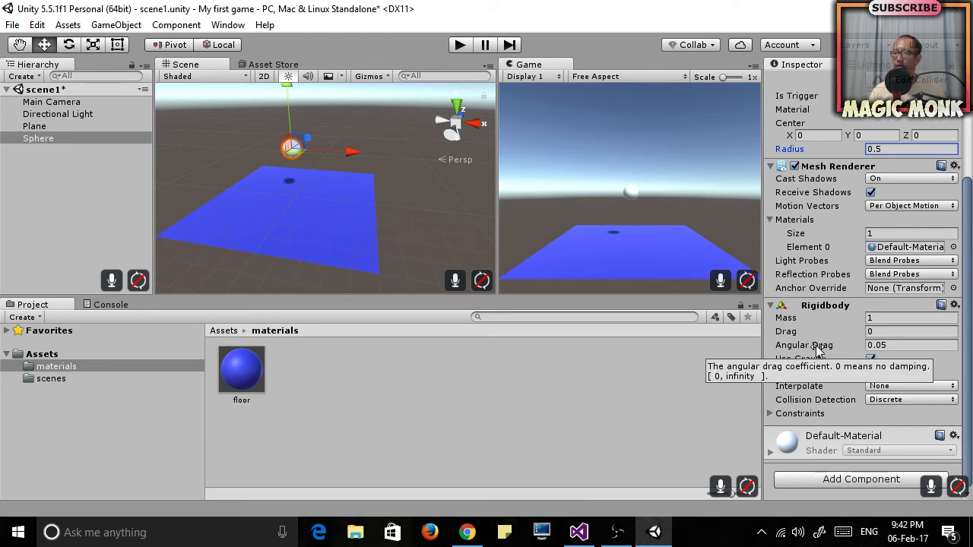
pyautogui.moveTo(819, 313)
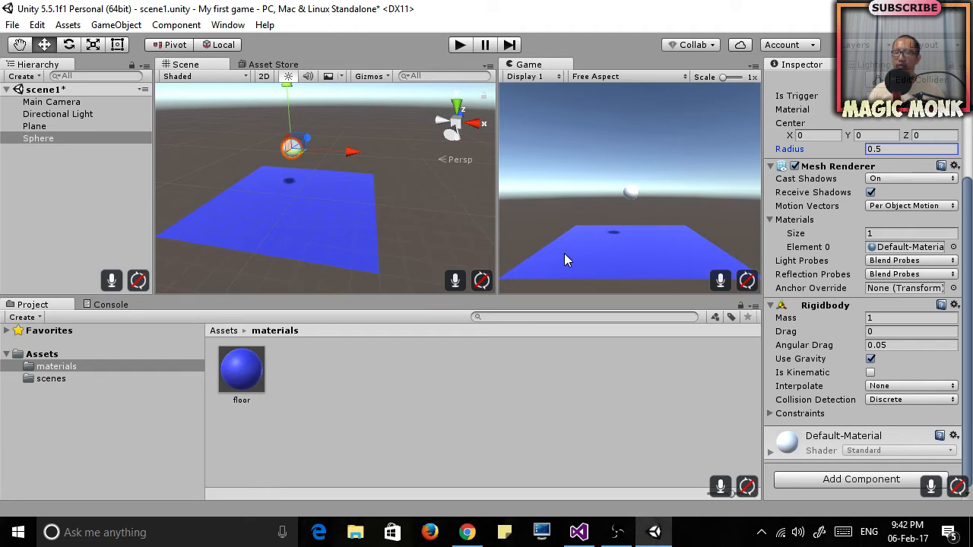
pyautogui.moveTo(319, 188)
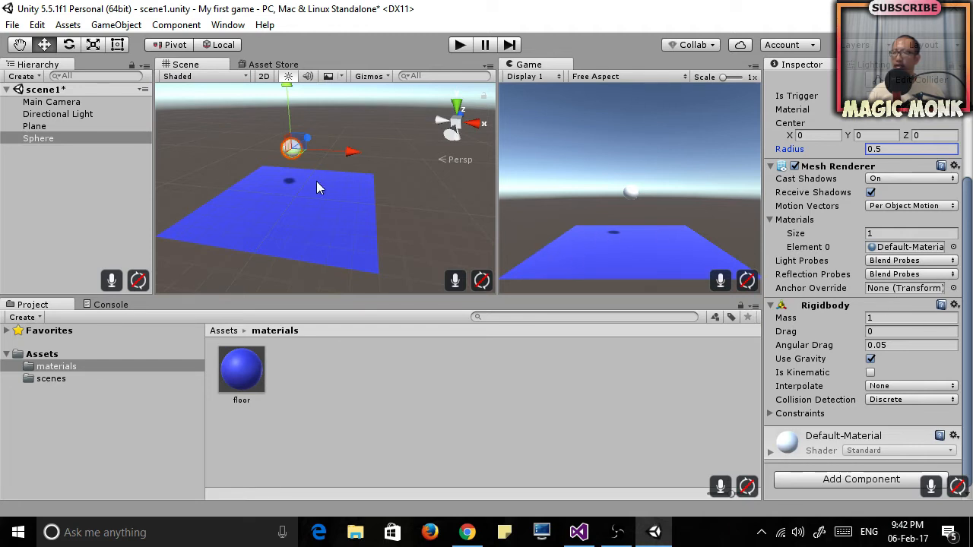
pyautogui.moveTo(325, 195)
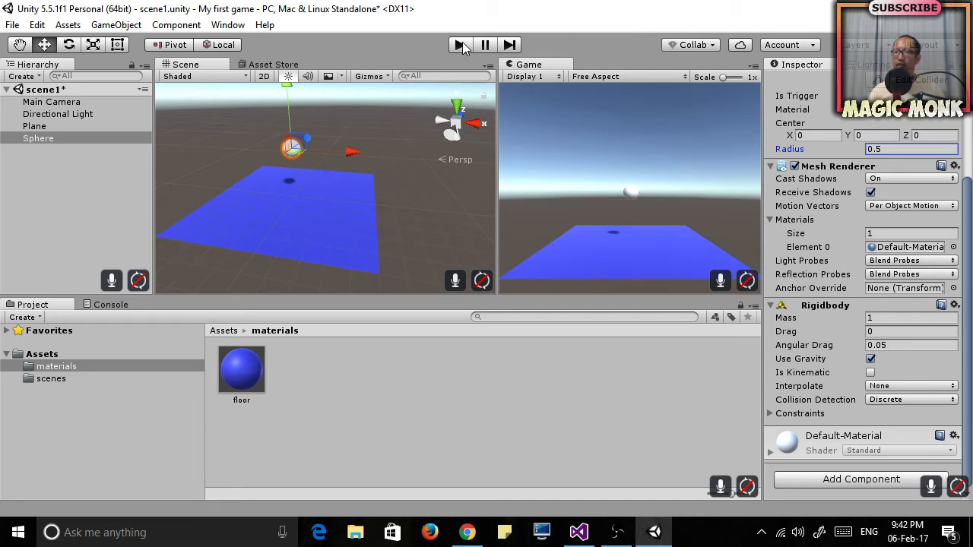
# Step: Enter play mode and watch the sphere drop onto the blue plane
pyautogui.click(459, 44)
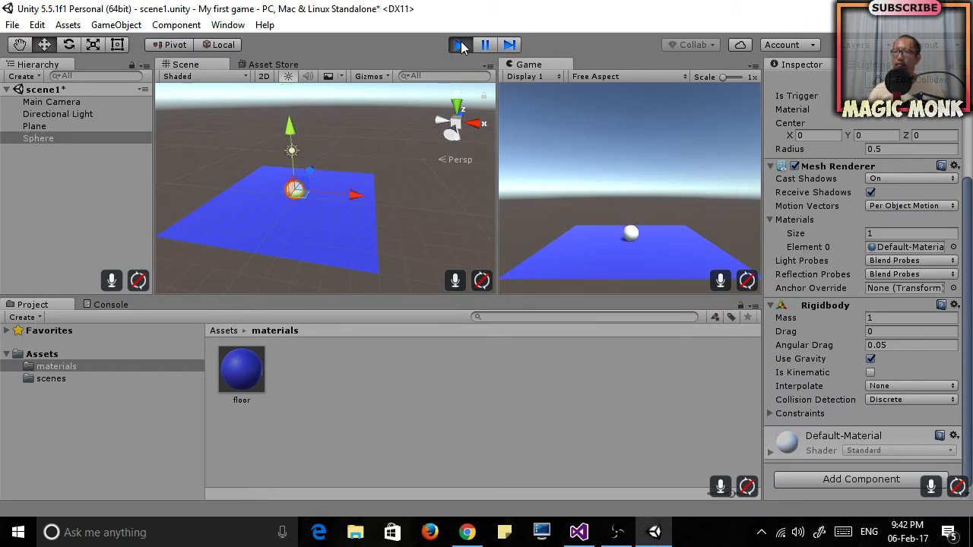
# Step: Stop play mode and set the Plane's Rotation X to -9.33
pyautogui.click(462, 44)
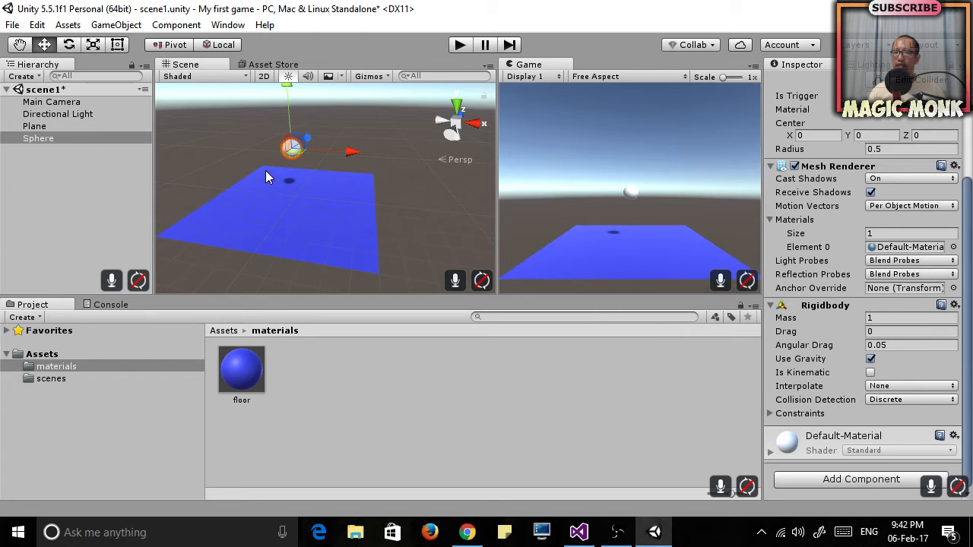
pyautogui.moveTo(69, 129)
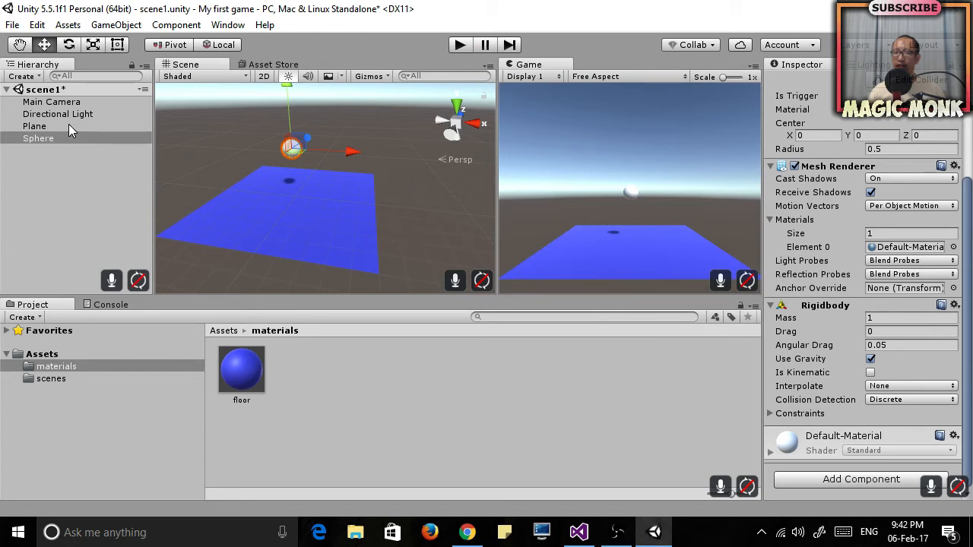
pyautogui.click(34, 125)
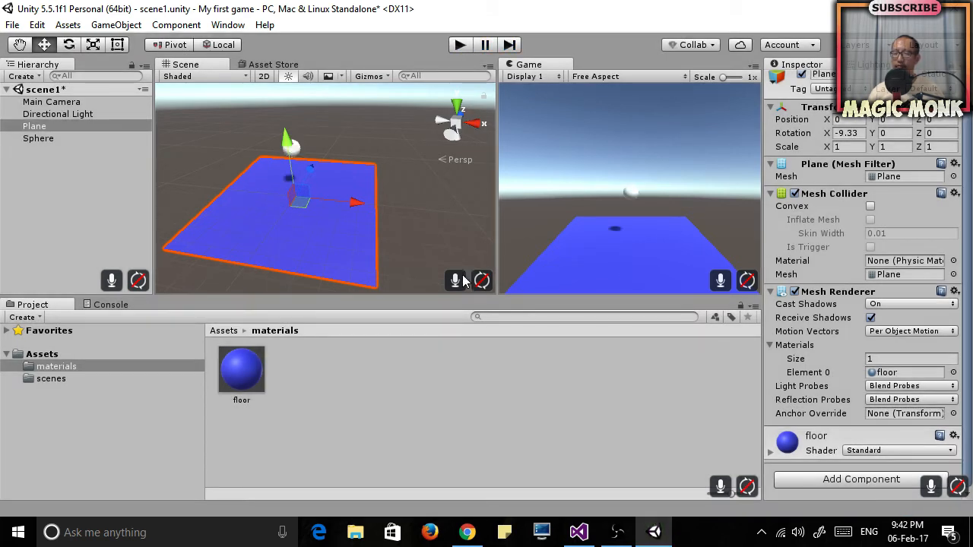
pyautogui.moveTo(448, 251)
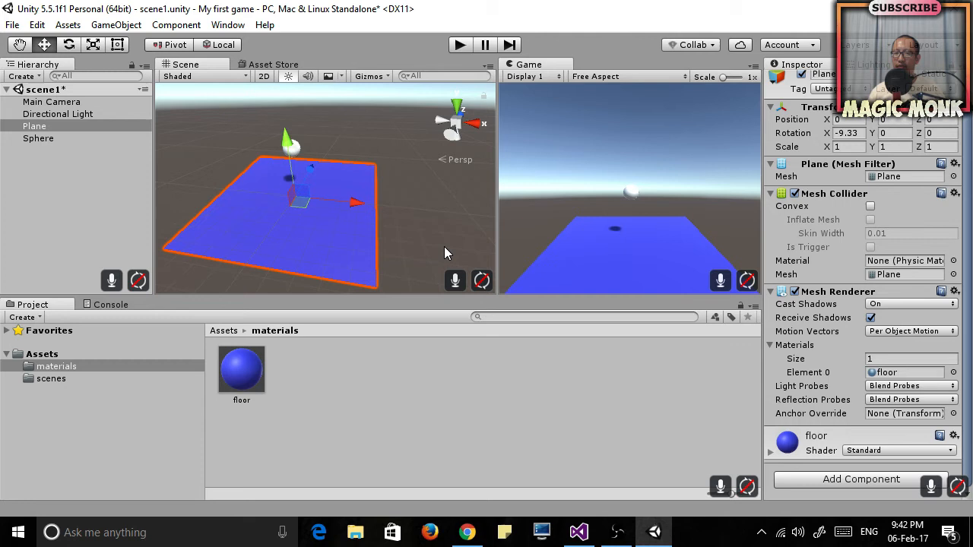
pyautogui.click(34, 126)
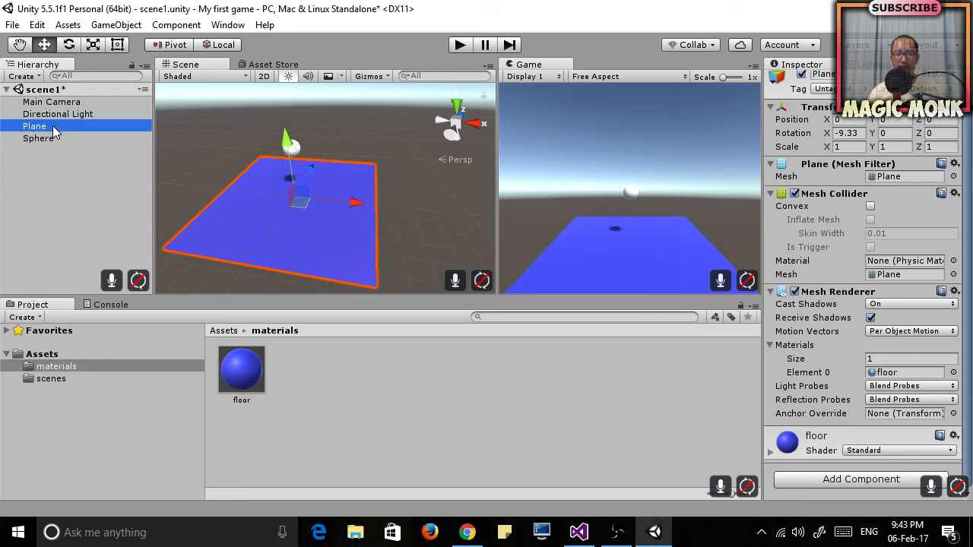
# Step: Add a kinematic Rigidbody to the Plane and run a quick play test
pyautogui.doubleClick(35, 126)
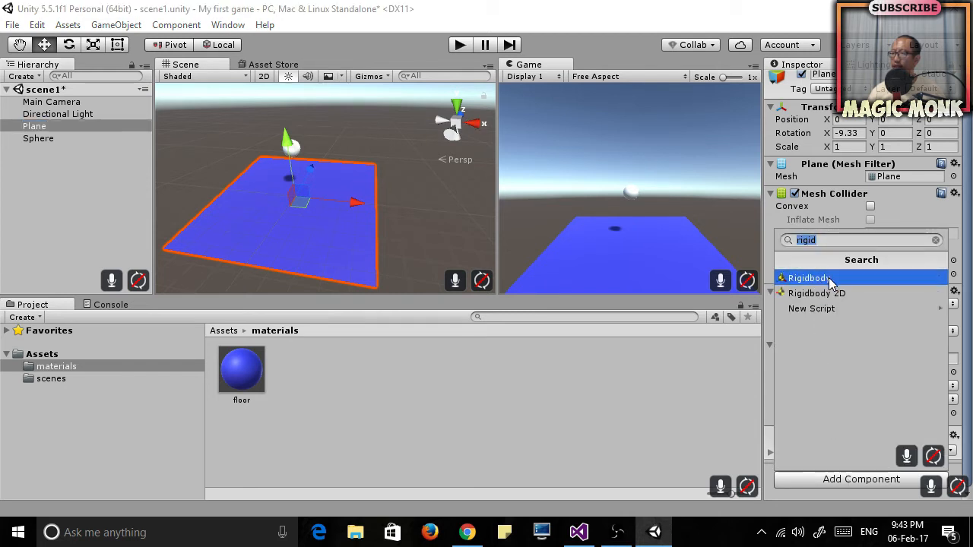
pyautogui.click(808, 278)
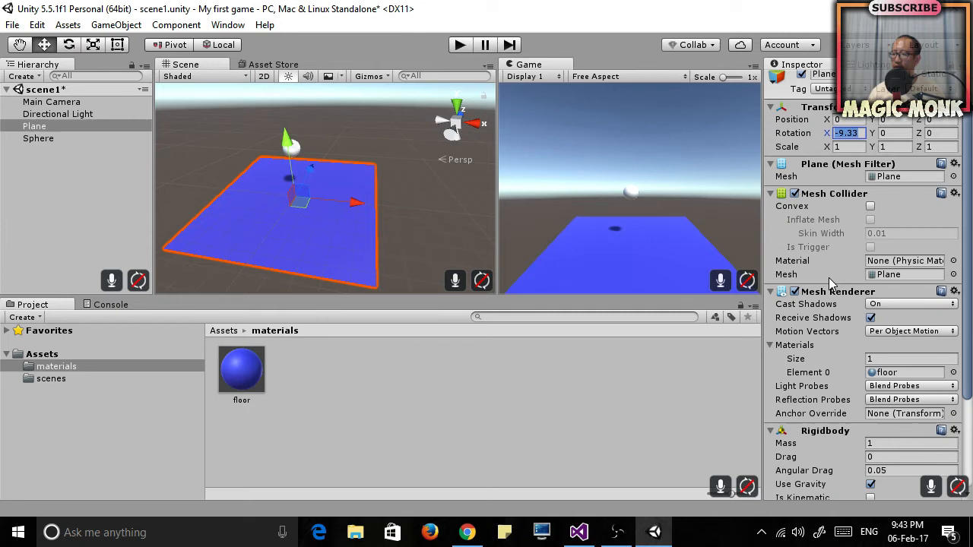
pyautogui.scroll(-3)
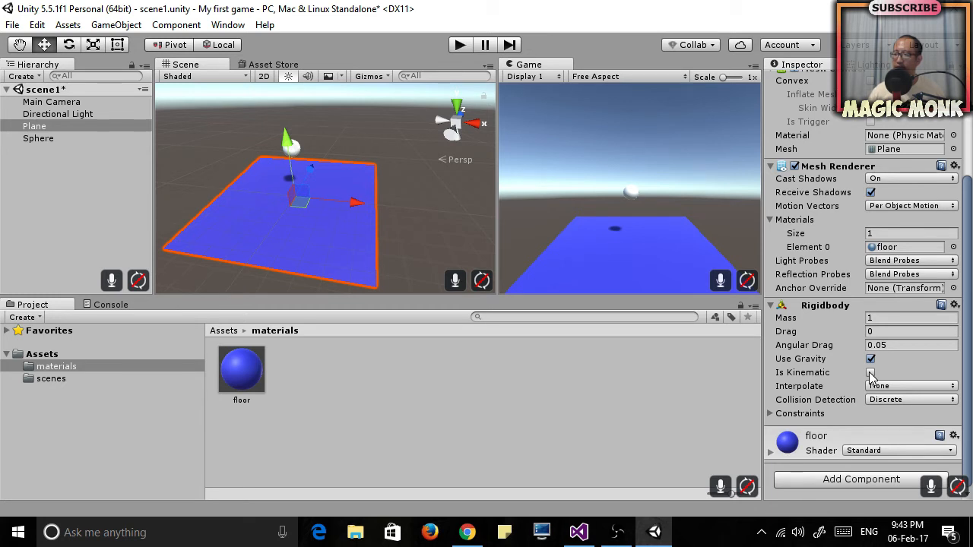
pyautogui.click(870, 372)
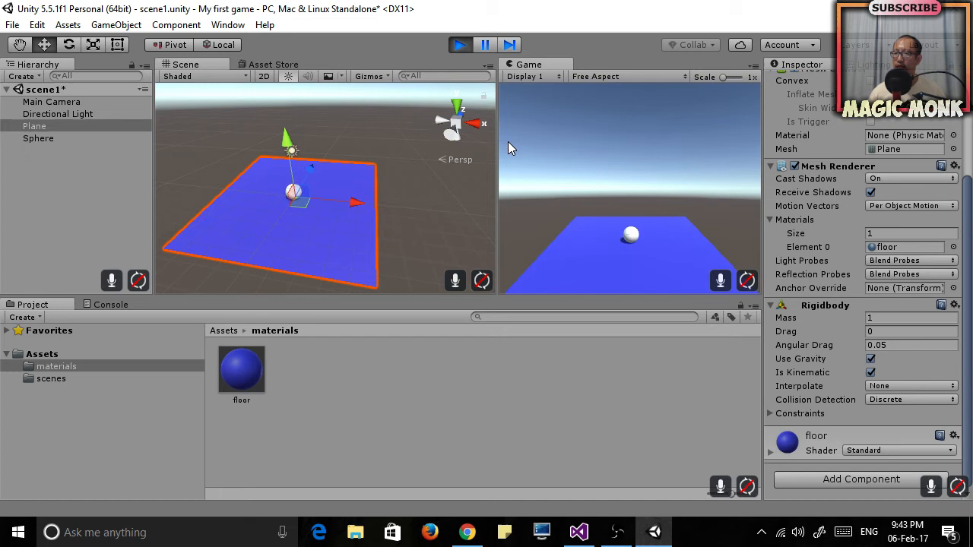
pyautogui.click(459, 44)
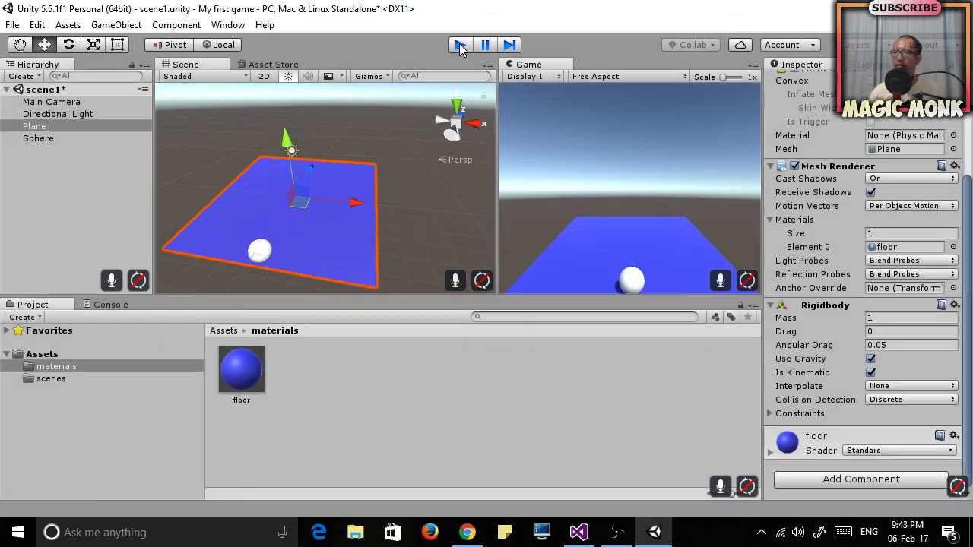
pyautogui.click(462, 44)
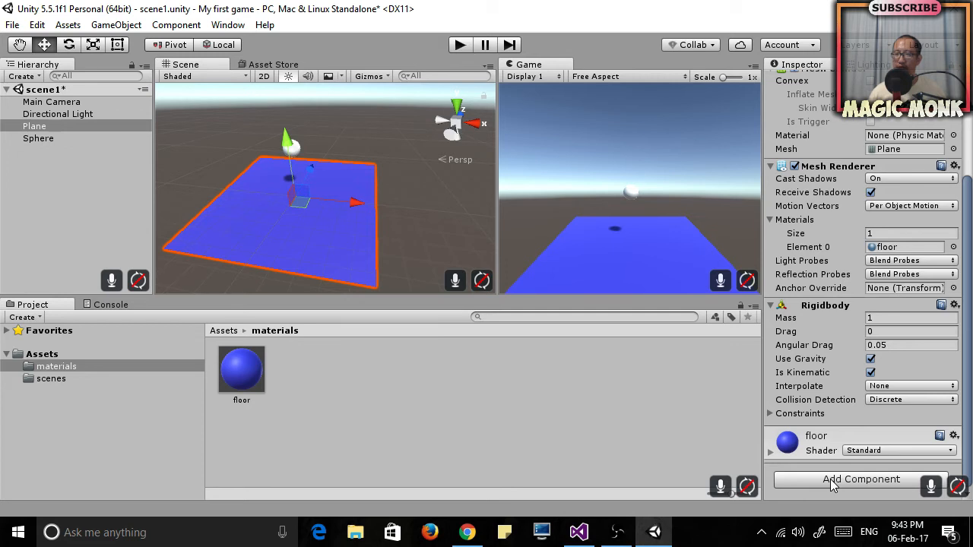
# Step: Create a new C# script named planeControl and add it to the Plane
pyautogui.click(860, 479)
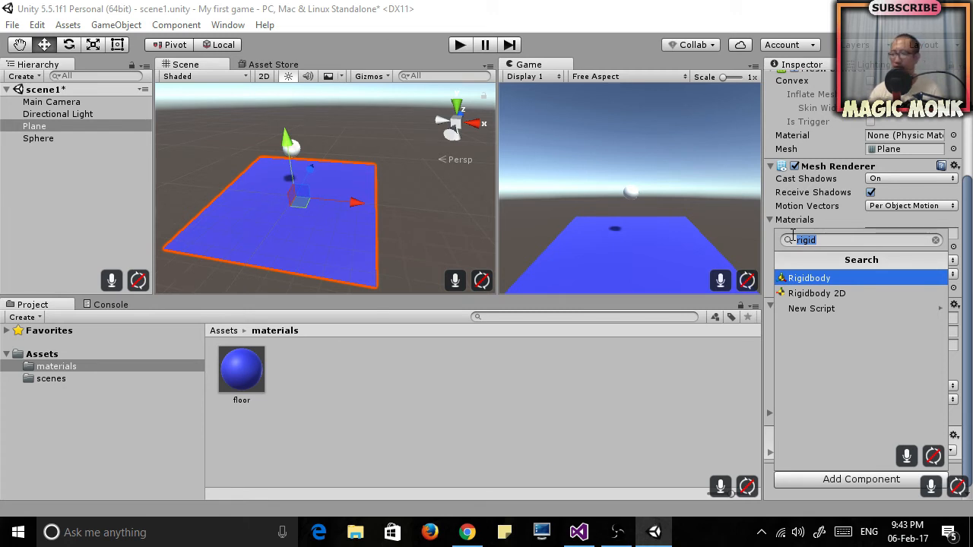
pyautogui.write('planeCont')
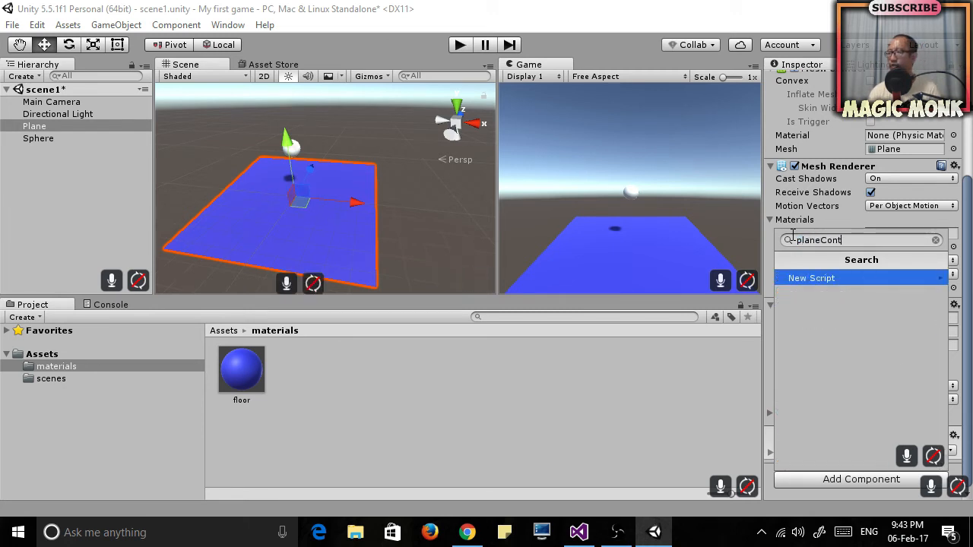
pyautogui.write('rol')
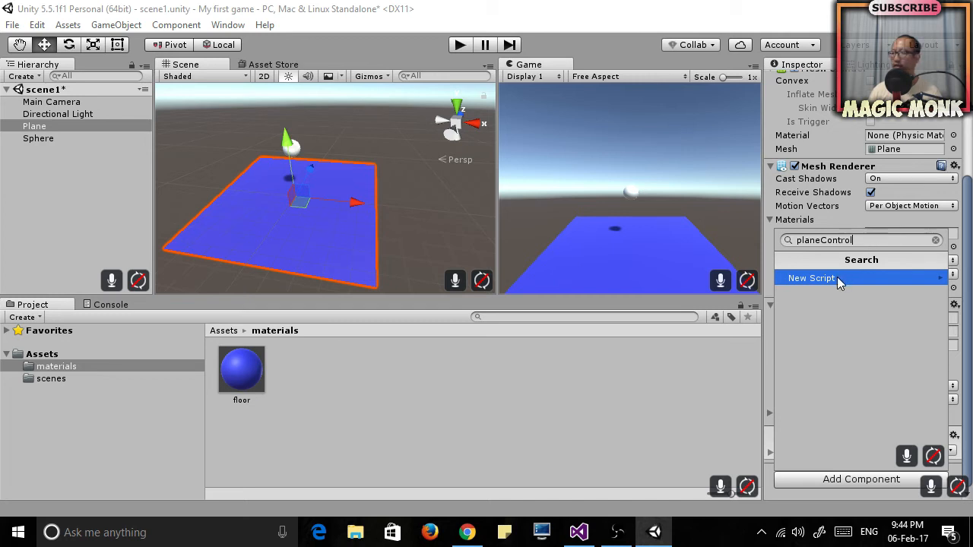
pyautogui.click(811, 279)
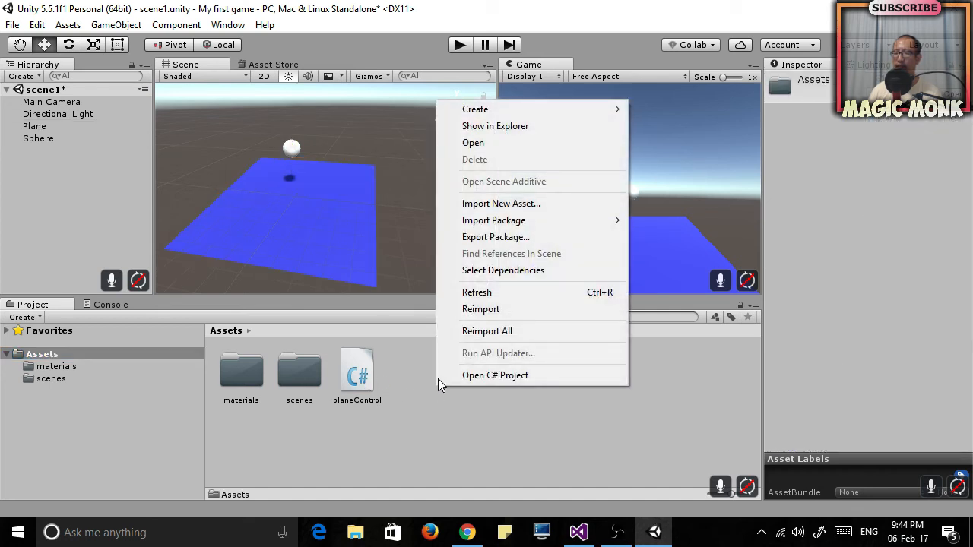
# Step: Create a 'scripts' folder in Assets and move the planeControl script into it
pyautogui.click(474, 108)
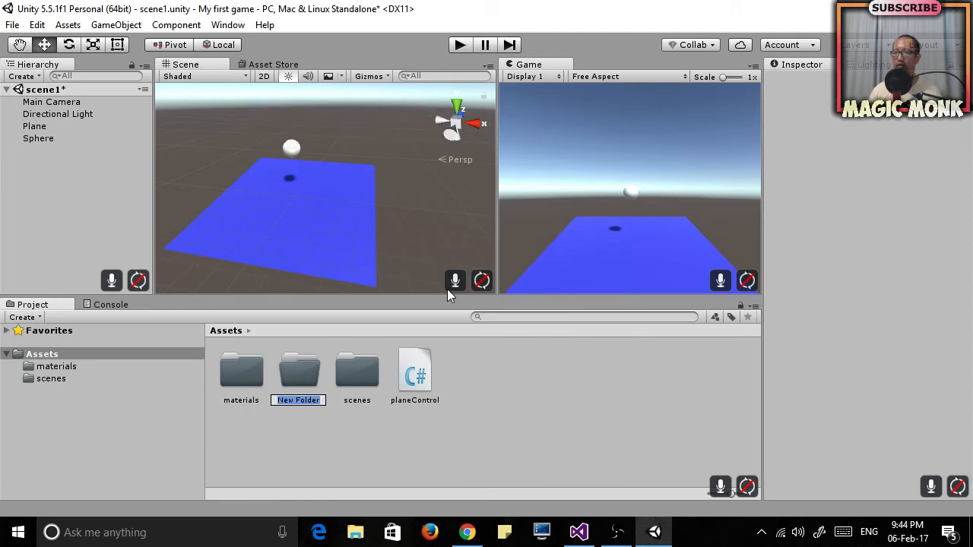
pyautogui.write('scripts')
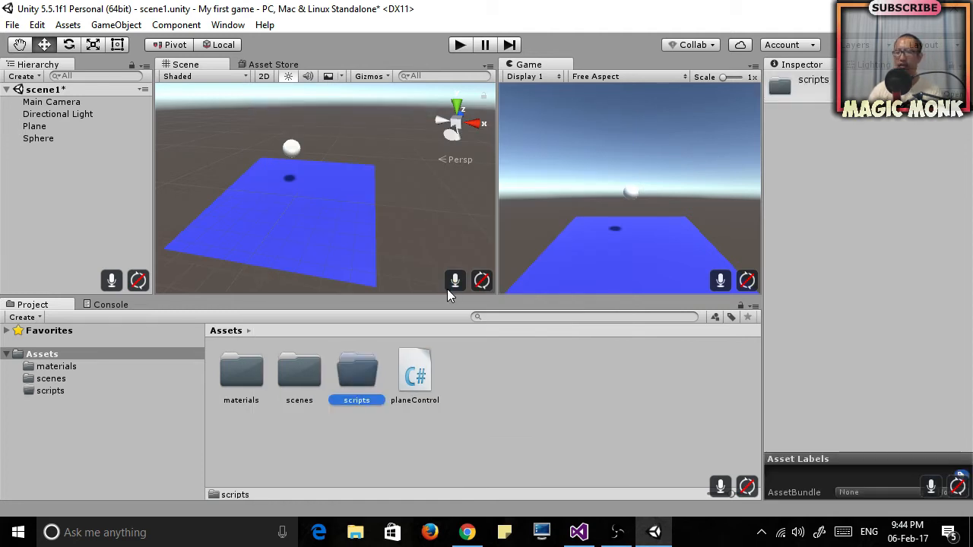
pyautogui.click(414, 368)
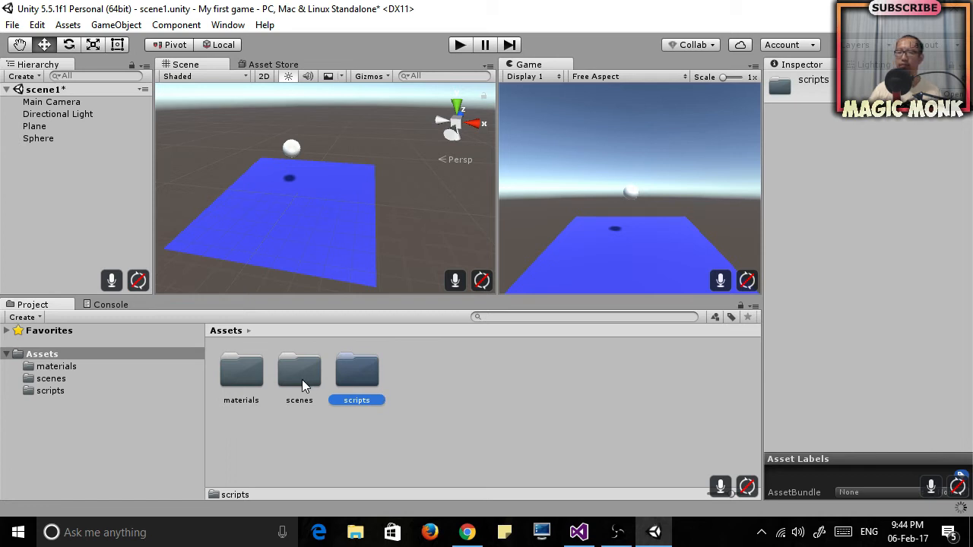
# Step: Browse the scenes, materials and scripts folders to verify, then select the Plane object
pyautogui.doubleClick(241, 373)
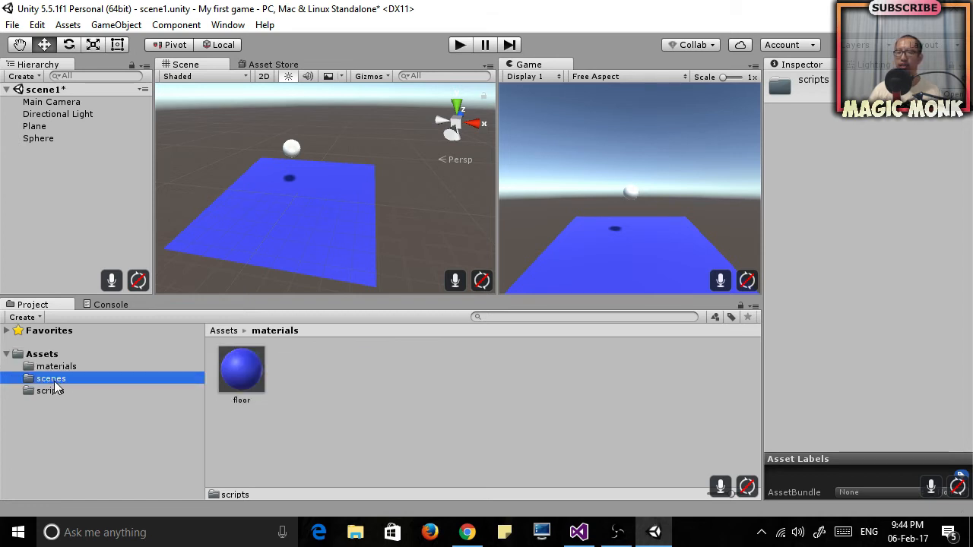
pyautogui.click(49, 390)
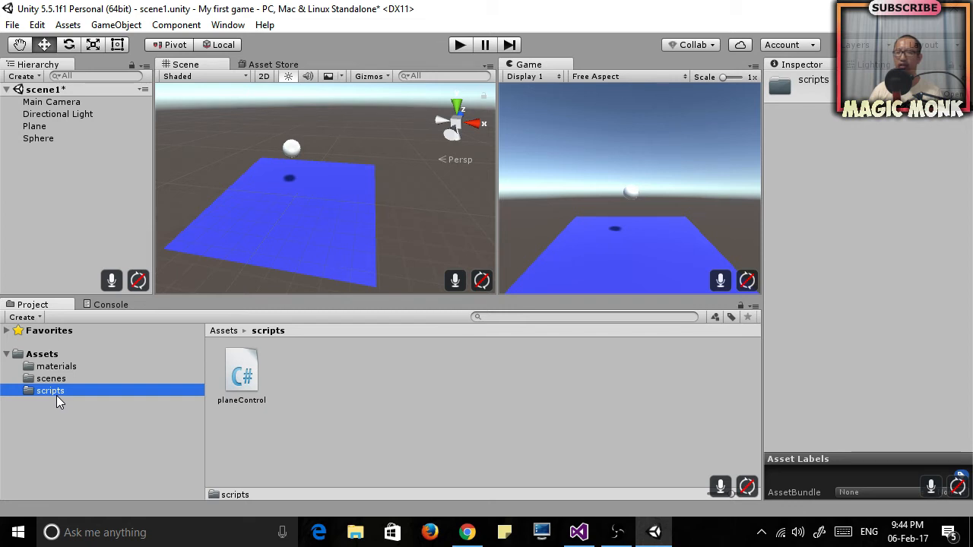
pyautogui.moveTo(88, 383)
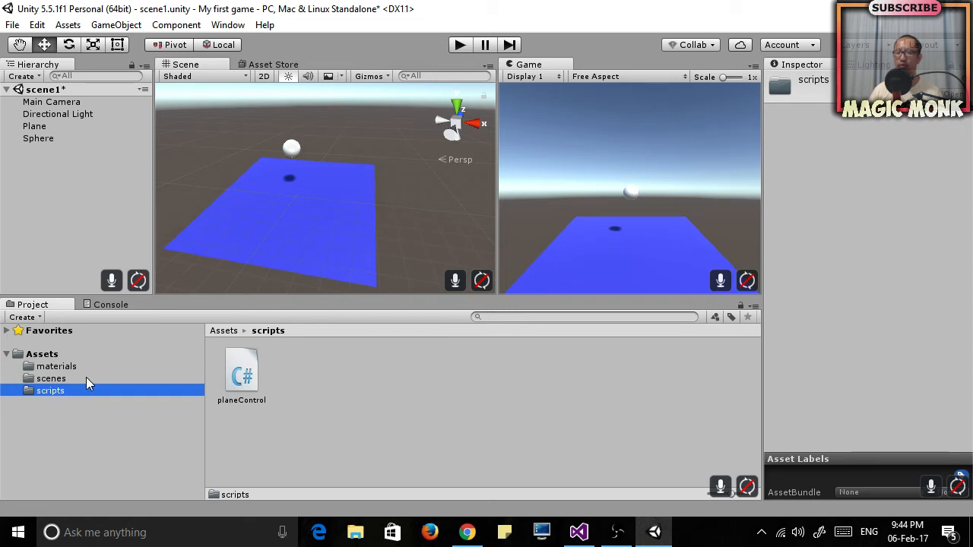
pyautogui.click(51, 379)
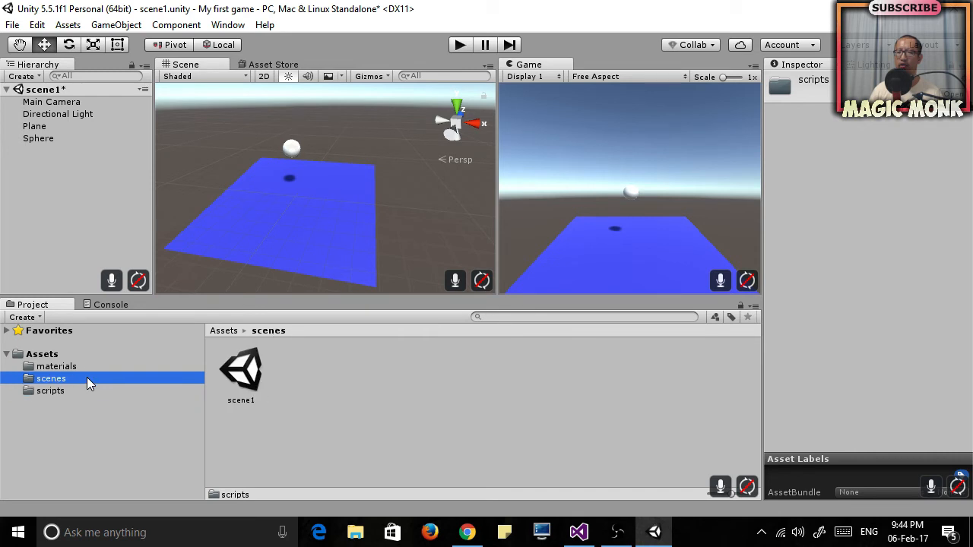
pyautogui.click(55, 366)
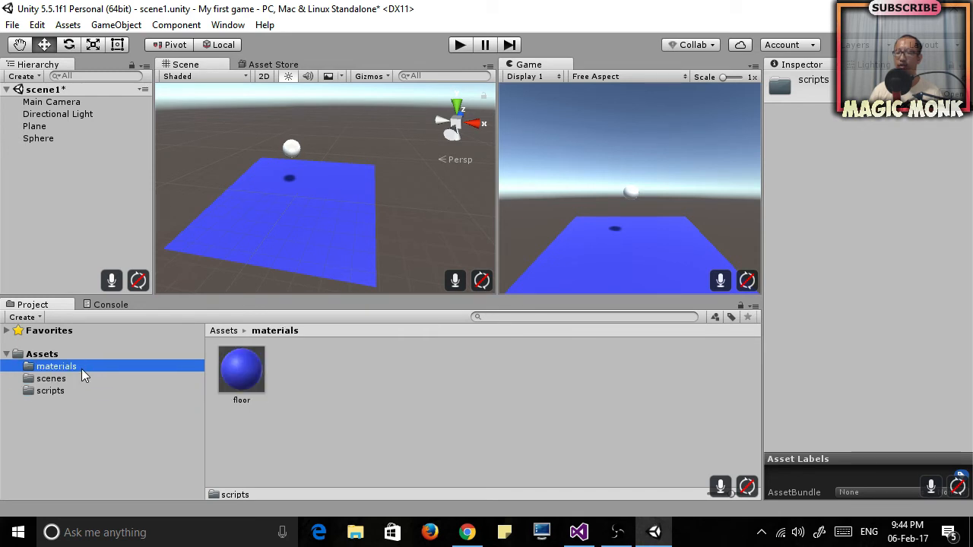
pyautogui.moveTo(74, 390)
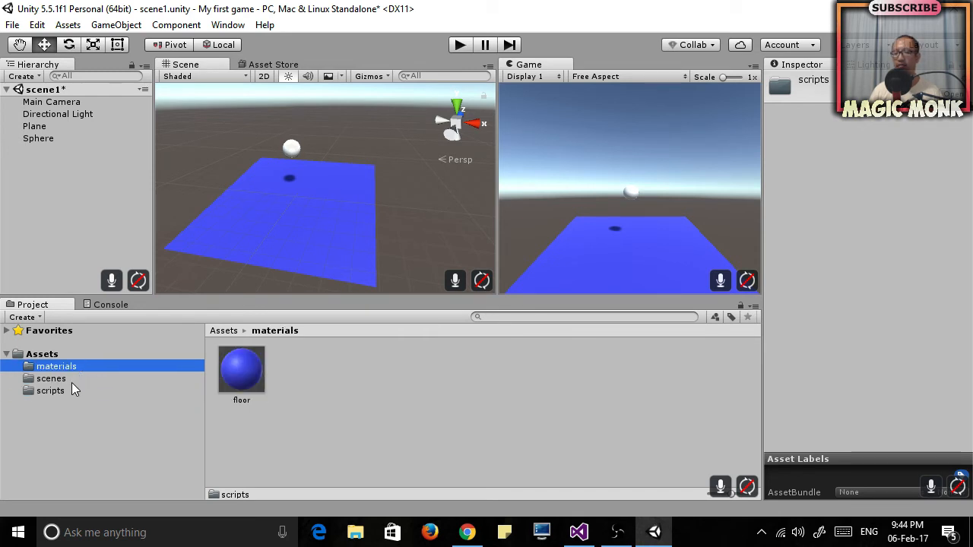
pyautogui.click(50, 390)
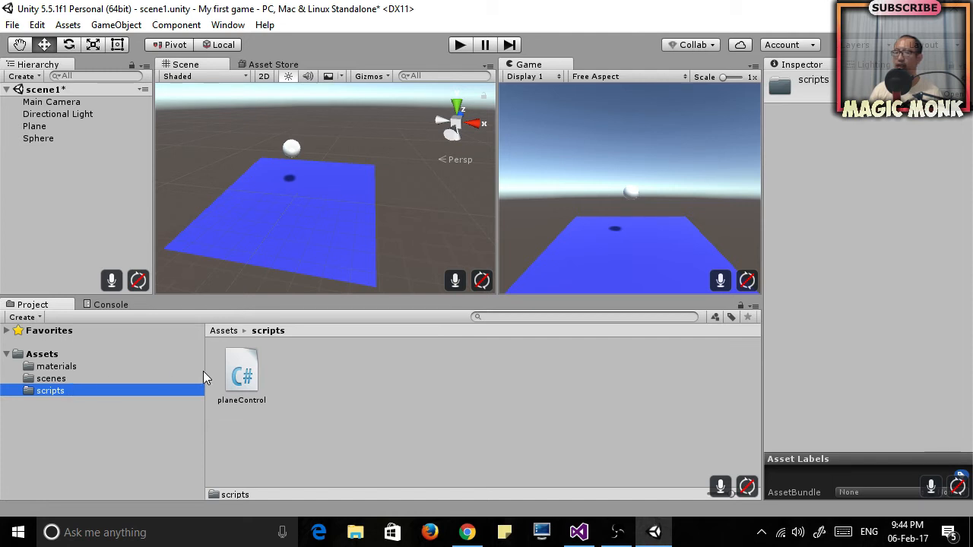
pyautogui.click(34, 126)
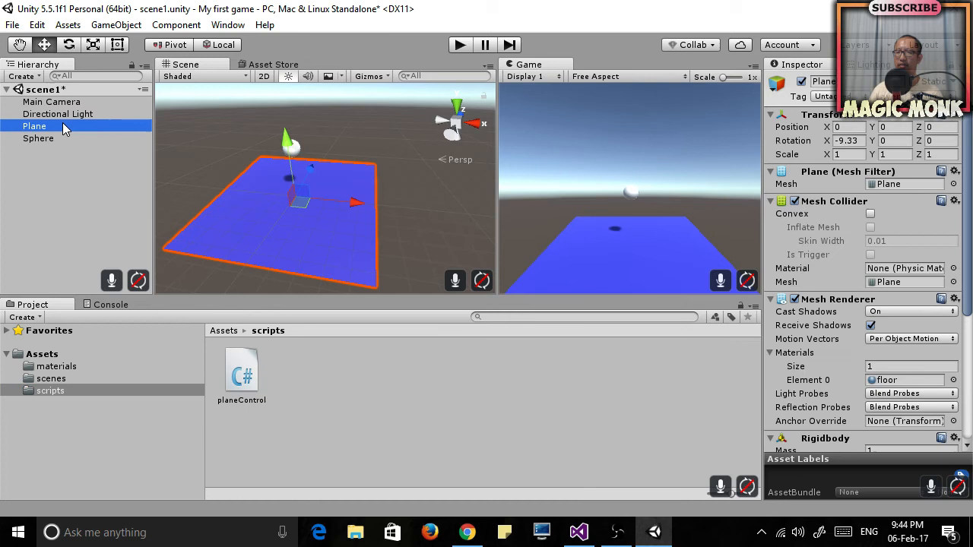
# Step: Choose Edit Script from the Plane Control (Script) component's gear menu in the Inspector
pyautogui.scroll(-3)
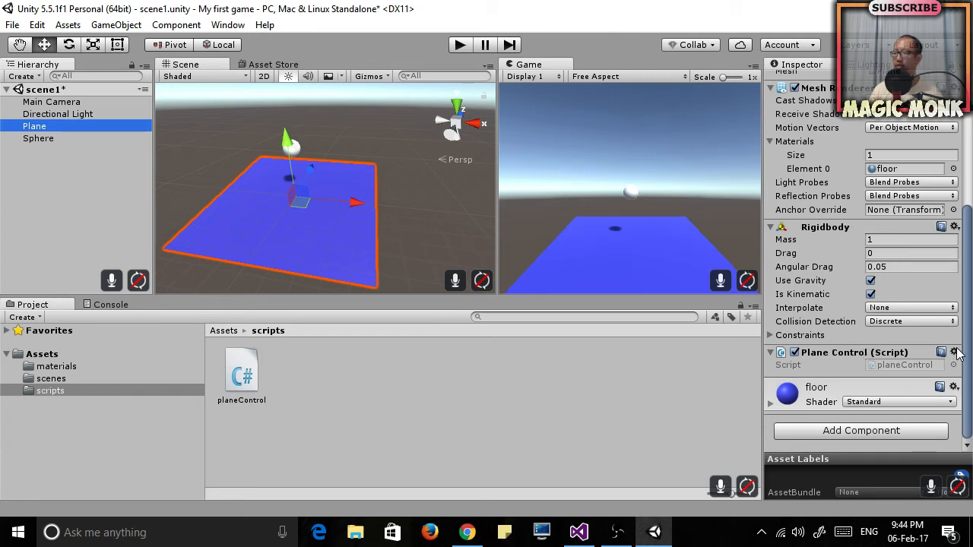
pyautogui.click(955, 352)
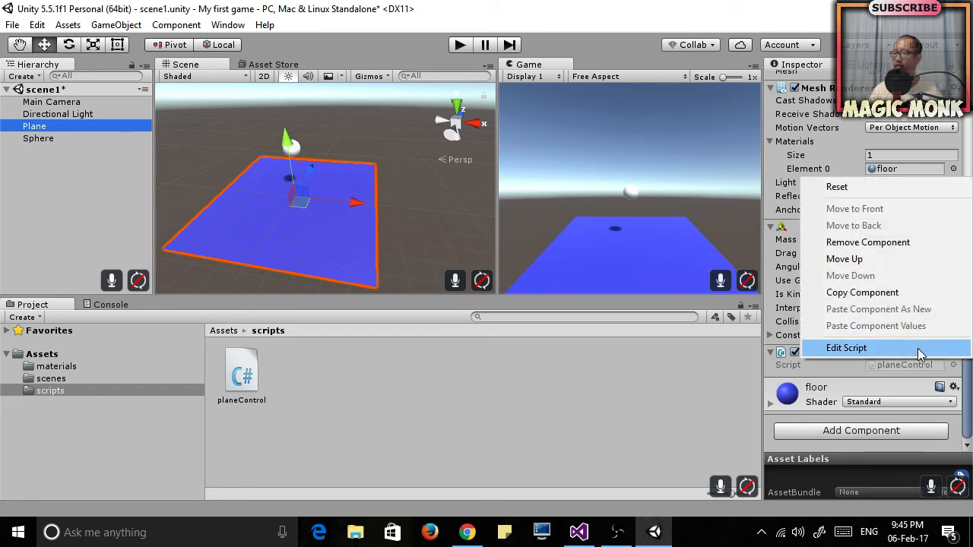
pyautogui.click(846, 348)
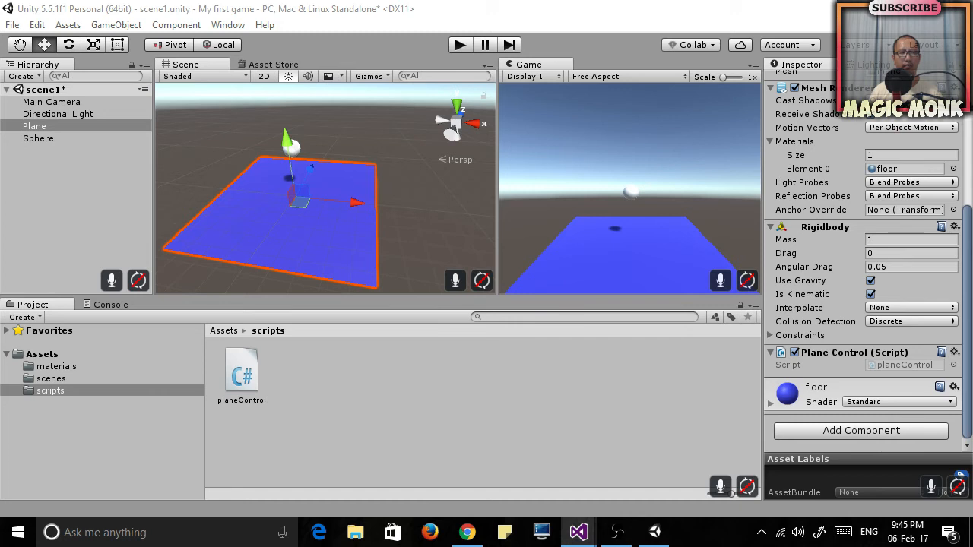
# Step: Wait for planeControl.cs to load in Visual Studio and place the cursor inside Update()
pyautogui.doubleClick(241, 368)
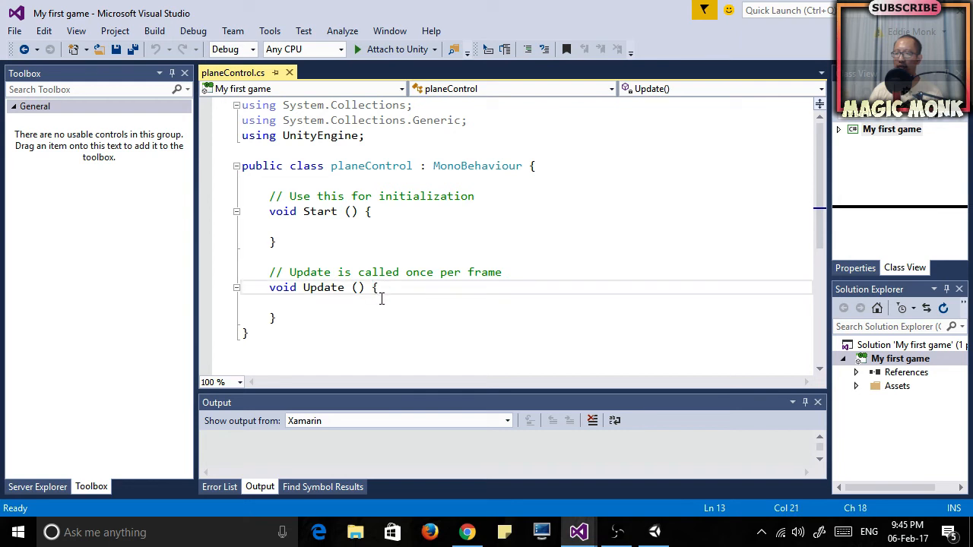
pyautogui.click(374, 303)
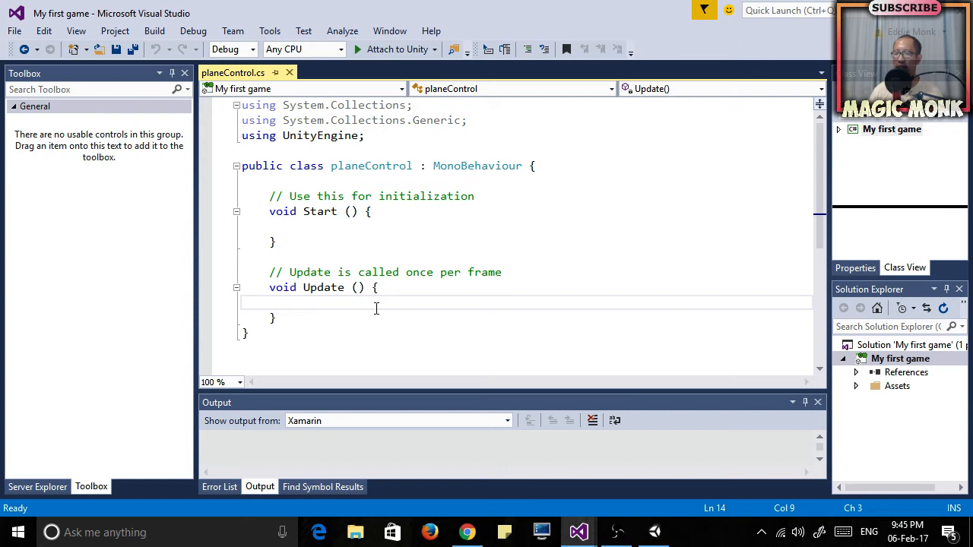
pyautogui.moveTo(339, 303)
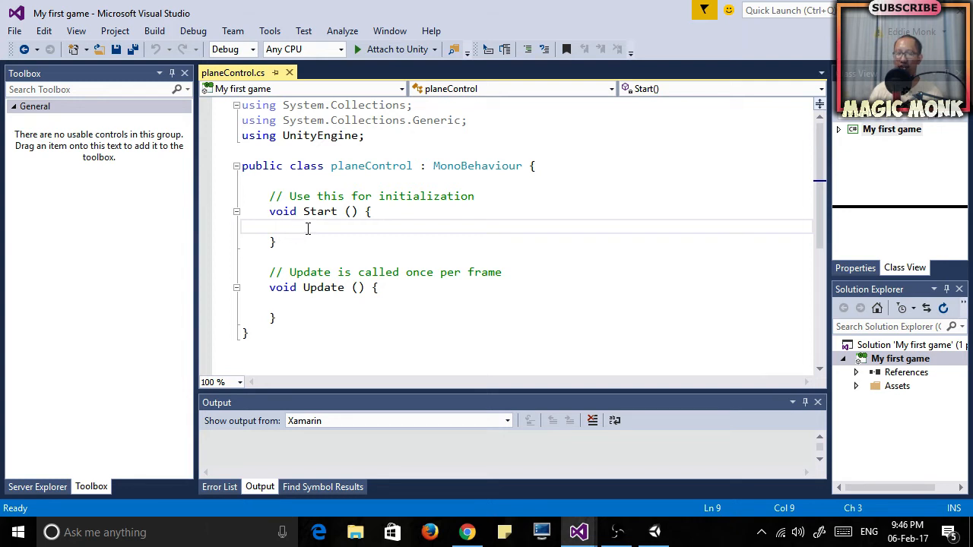
pyautogui.moveTo(303, 225)
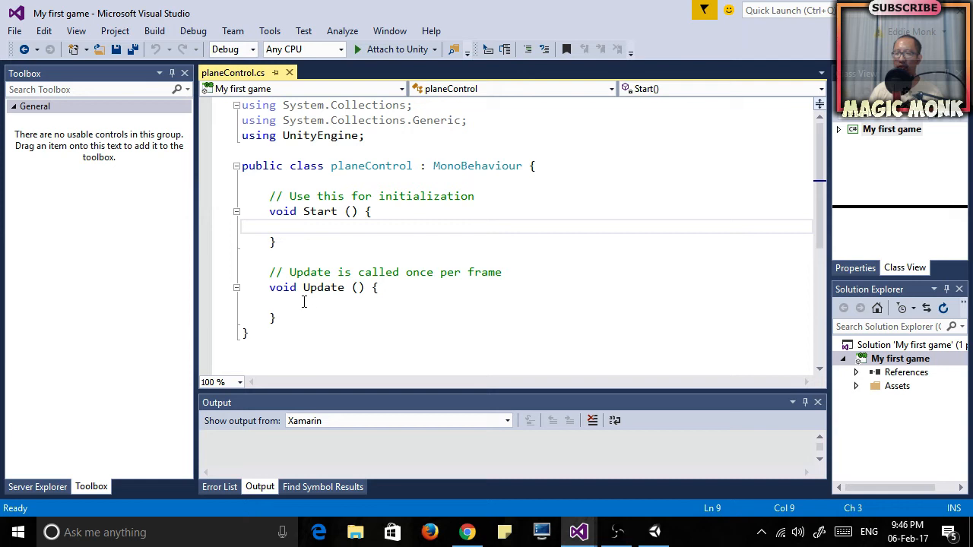
pyautogui.click(328, 301)
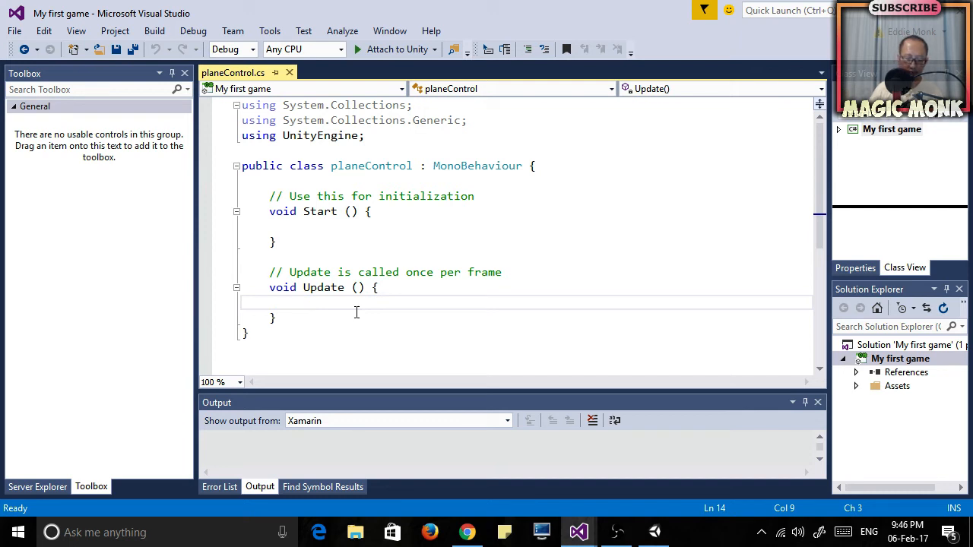
# Step: In Update, write float xRotation = Input.GetAxis("Vertical");
pyautogui.write('f')
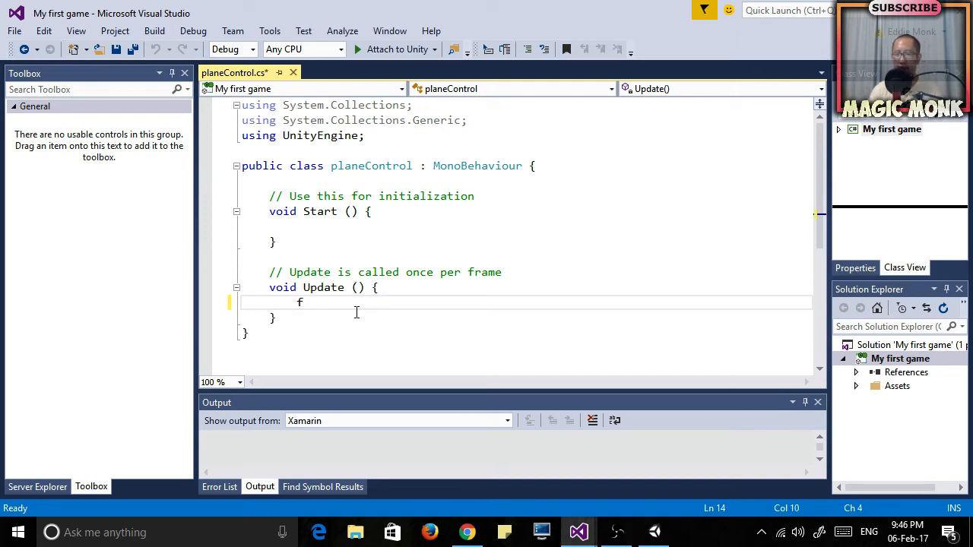
pyautogui.write('loat')
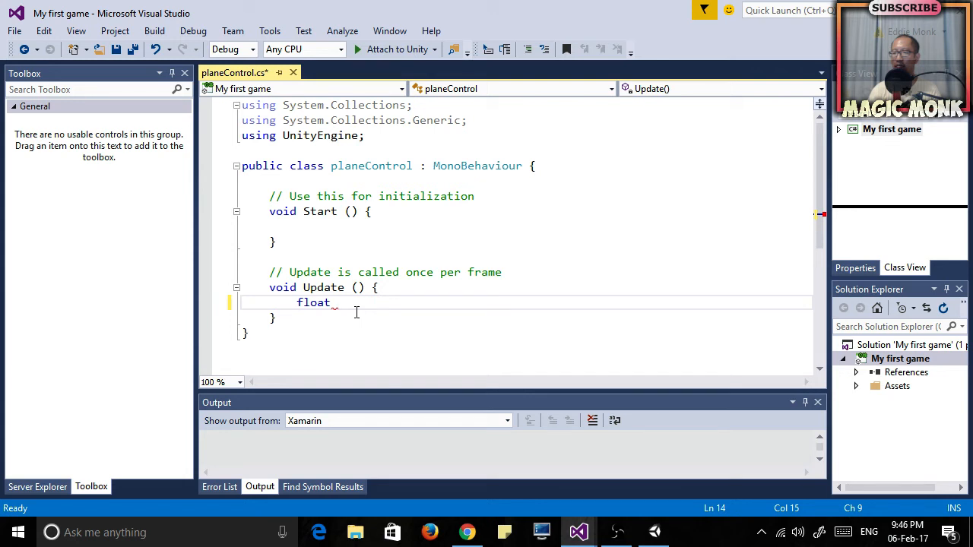
pyautogui.write('xrotation =')
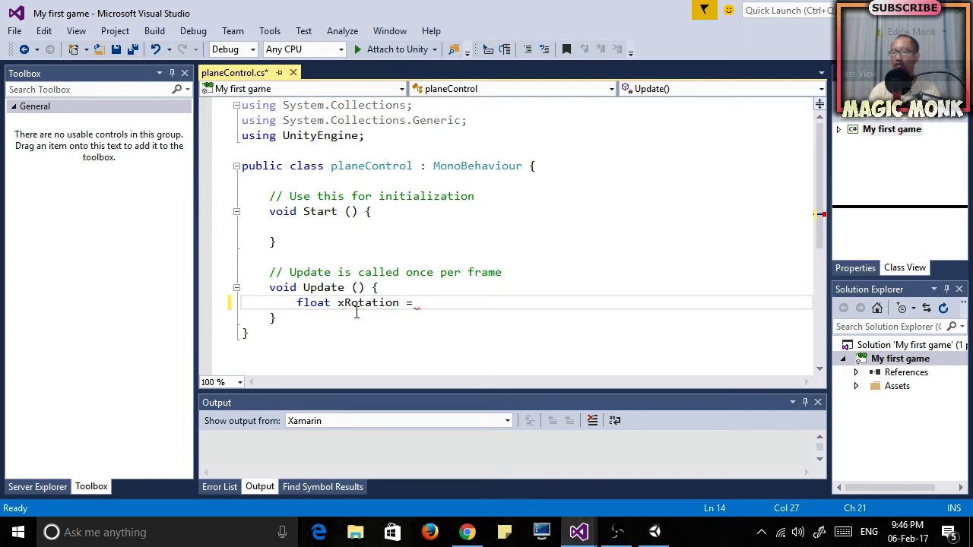
pyautogui.write('Input.')
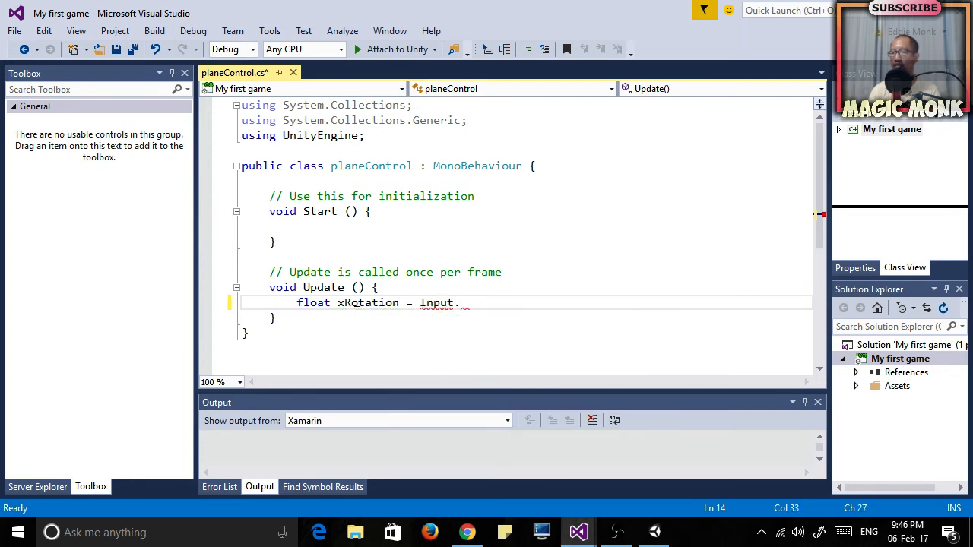
pyautogui.write('get')
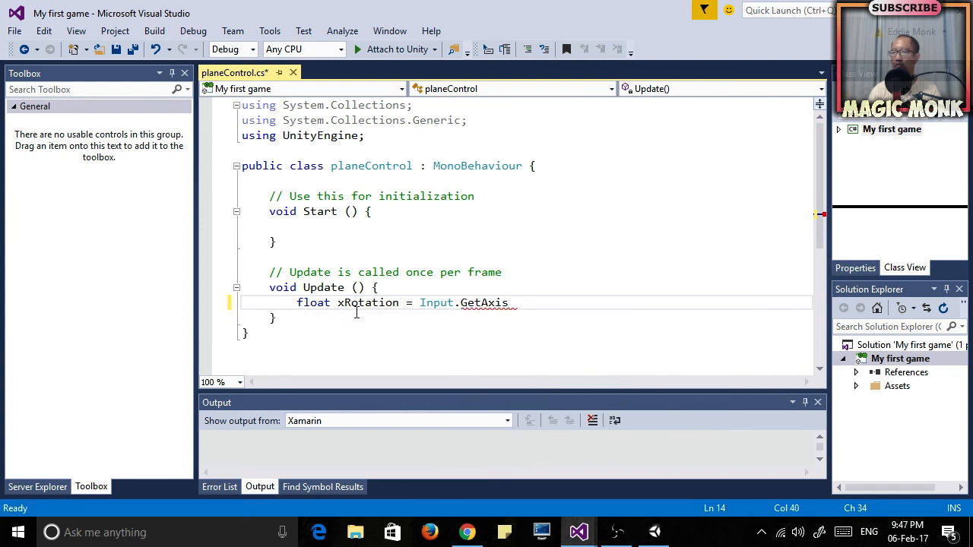
pyautogui.write('(')
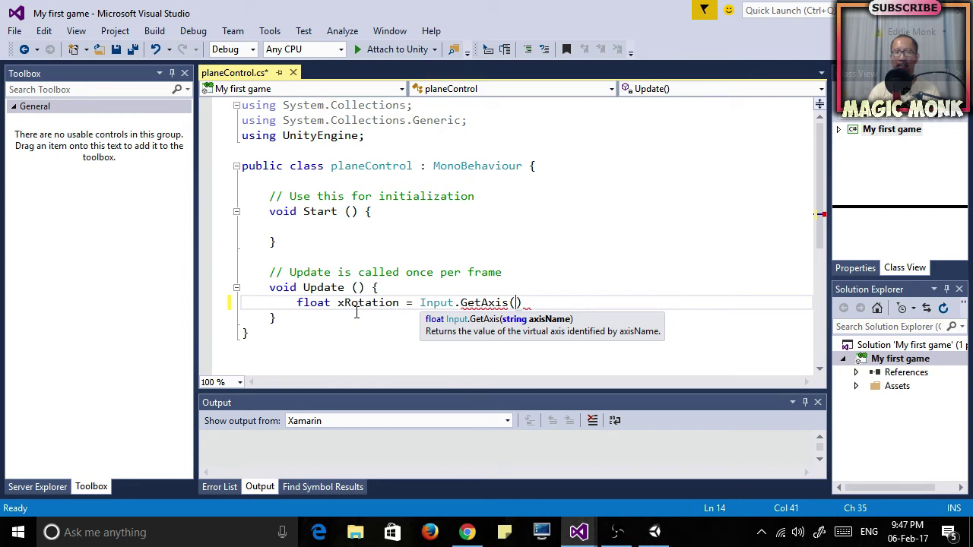
pyautogui.write('""')
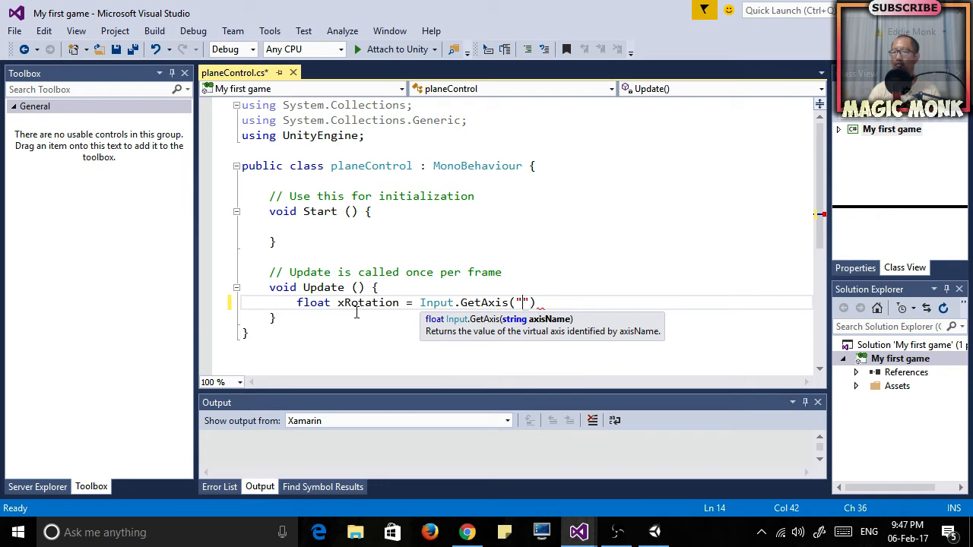
pyautogui.write('Ho')
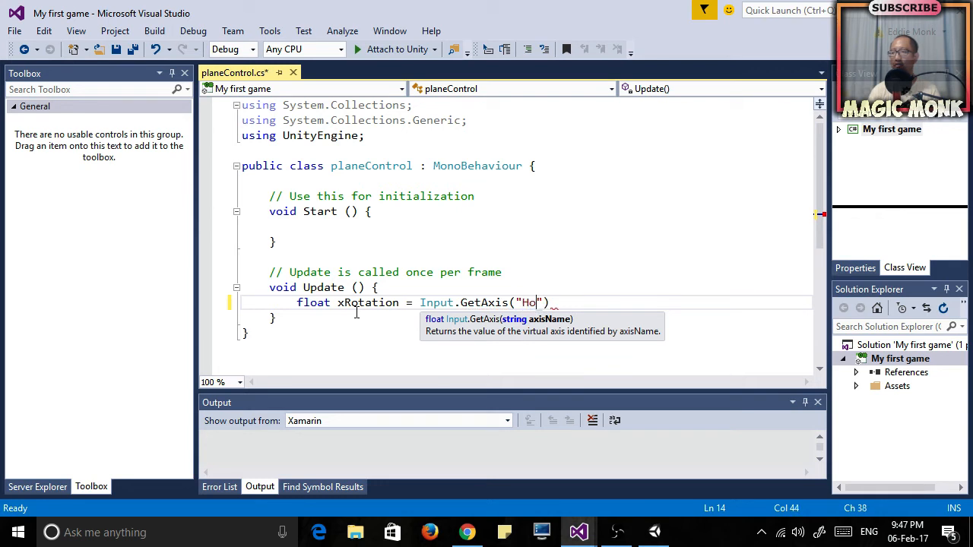
pyautogui.press('BackSpace')
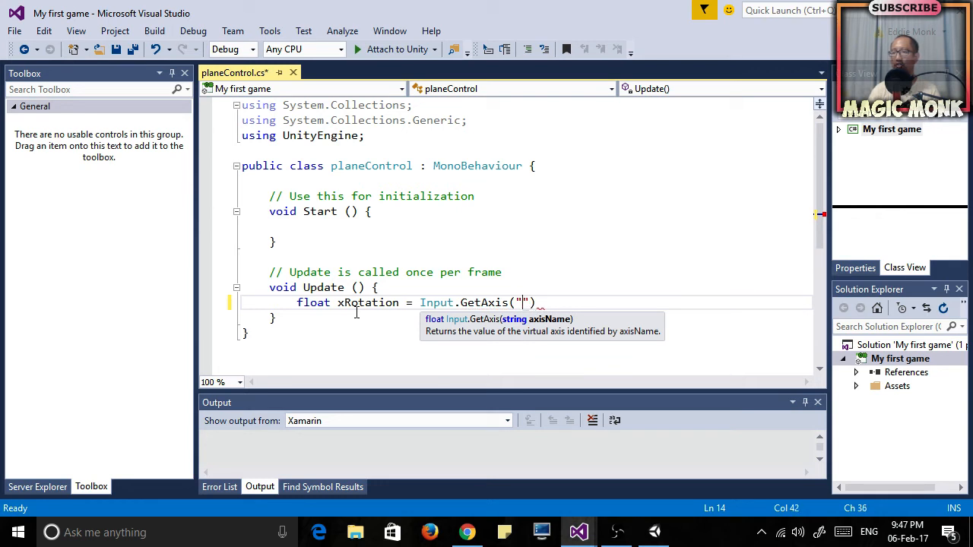
pyautogui.write('Vertical')
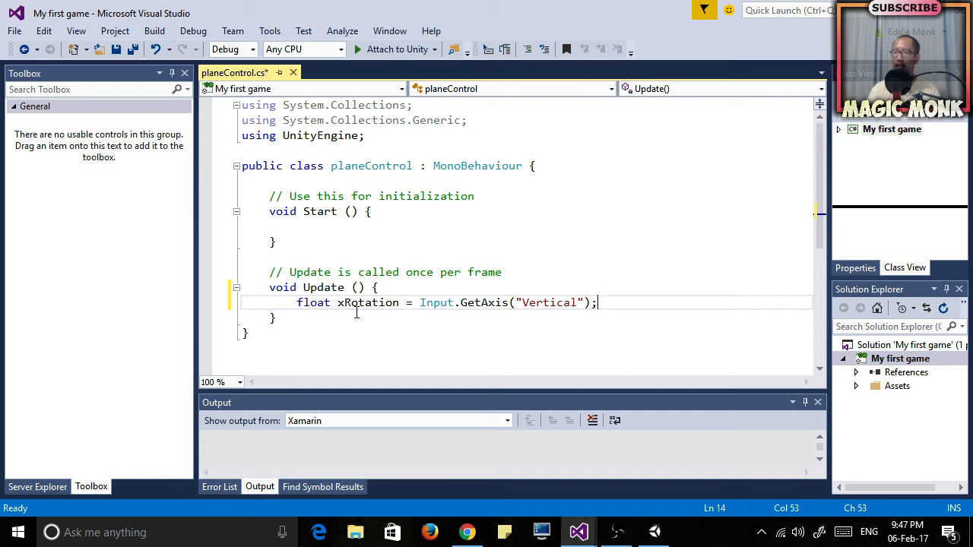
pyautogui.press('Enter')
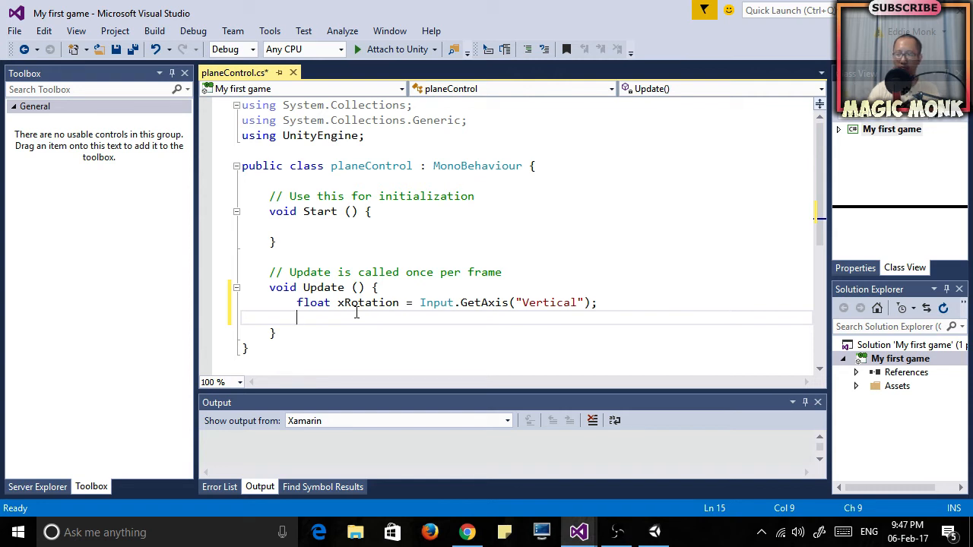
# Step: Add Debug.Log(xRotation); below it and save the script
pyautogui.write('de')
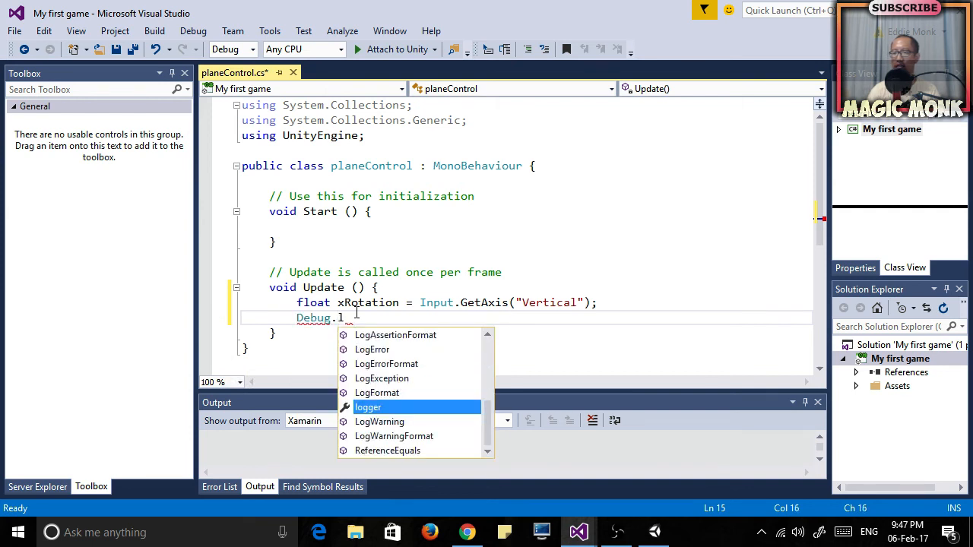
pyautogui.write('og(x')
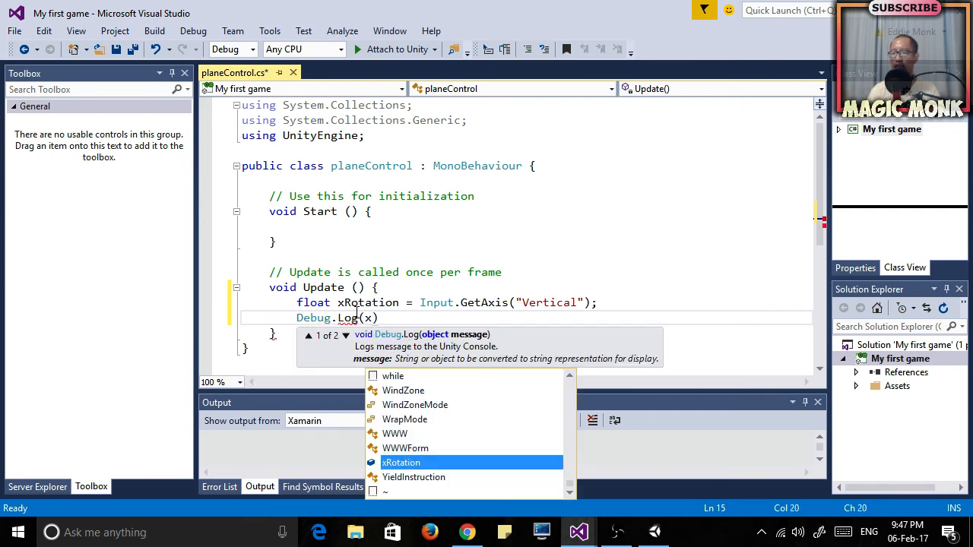
pyautogui.write('xRotation')
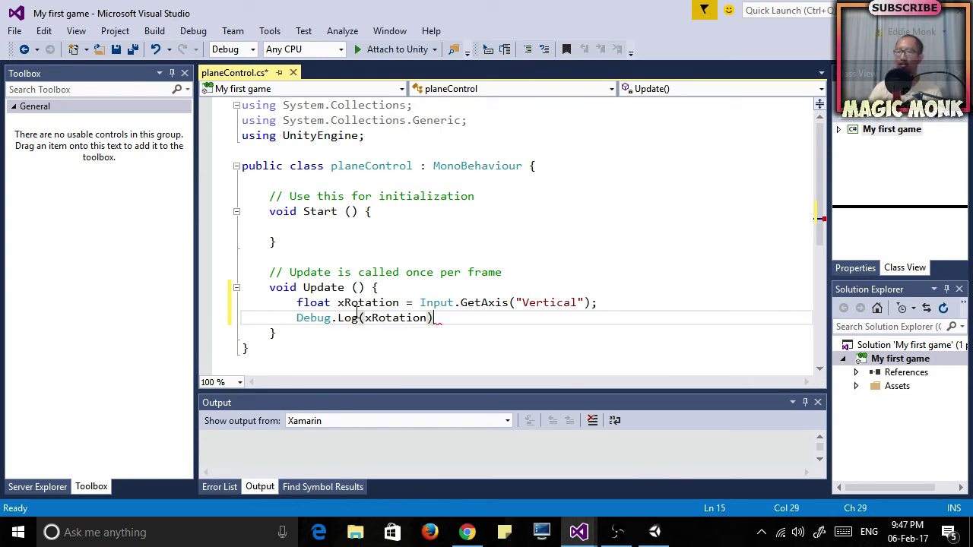
pyautogui.write(';')
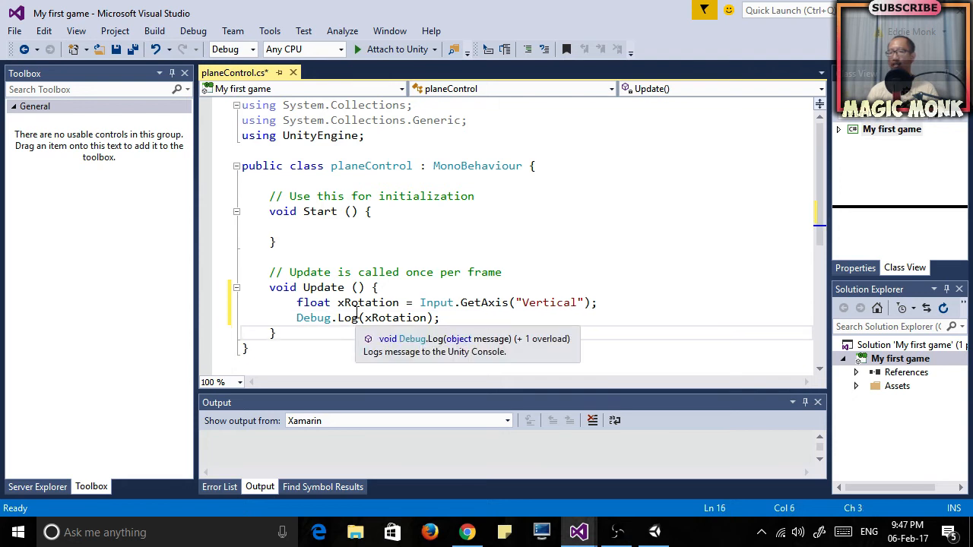
pyautogui.press('ctrl+s')
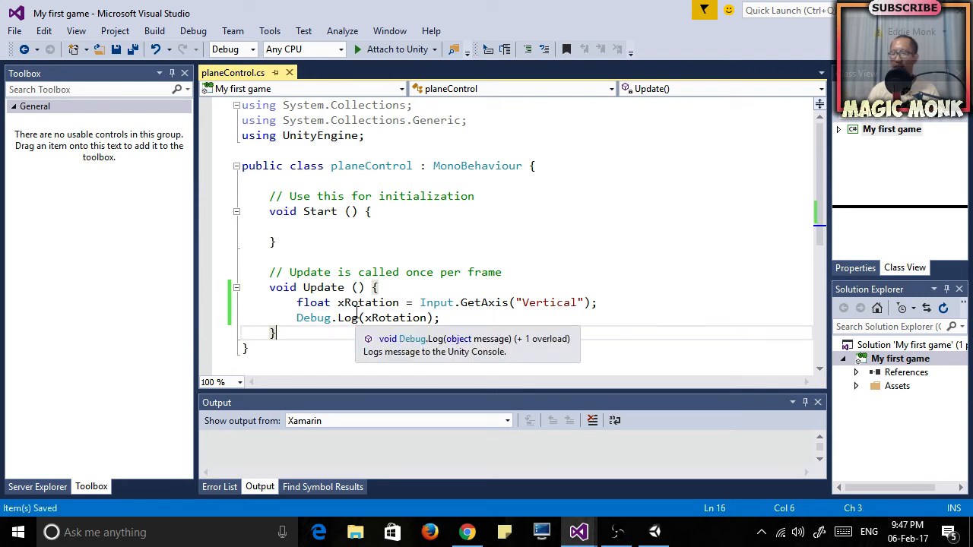
pyautogui.moveTo(654, 532)
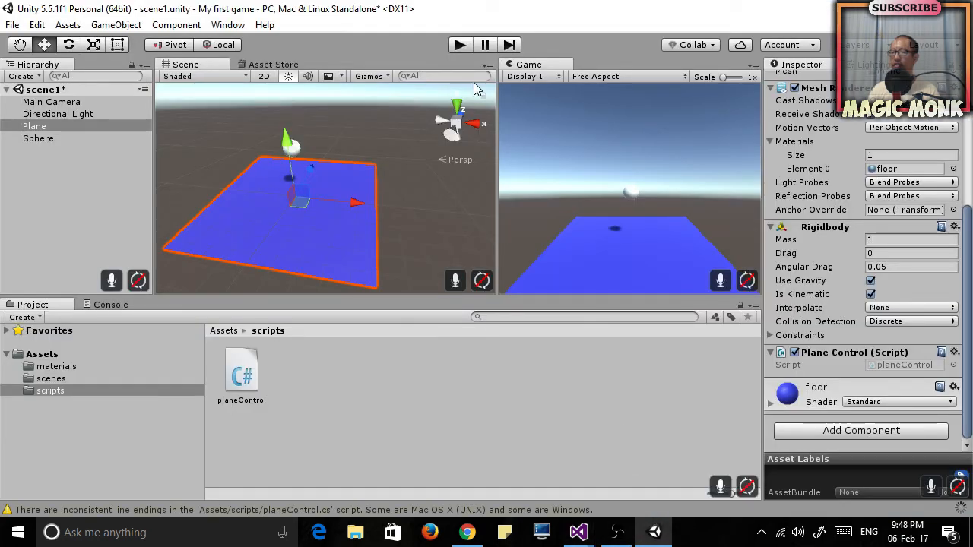
pyautogui.moveTo(479, 102)
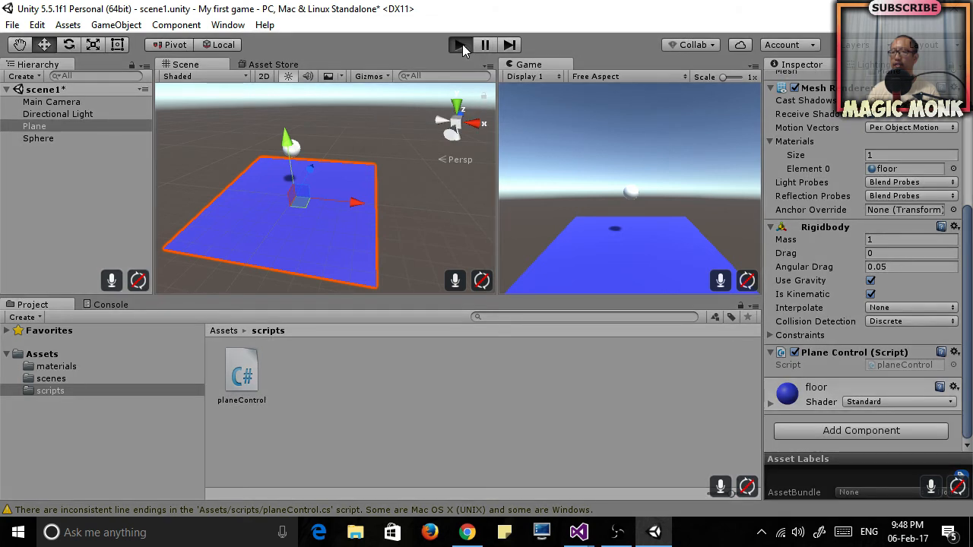
# Step: Play the scene, watch the Console log Vertical axis values, then stop play mode
pyautogui.click(462, 43)
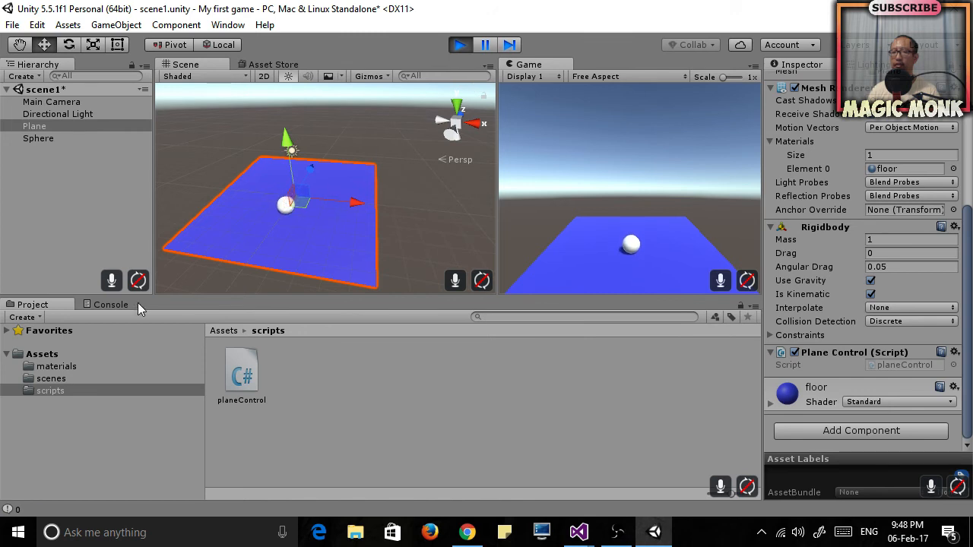
pyautogui.click(110, 304)
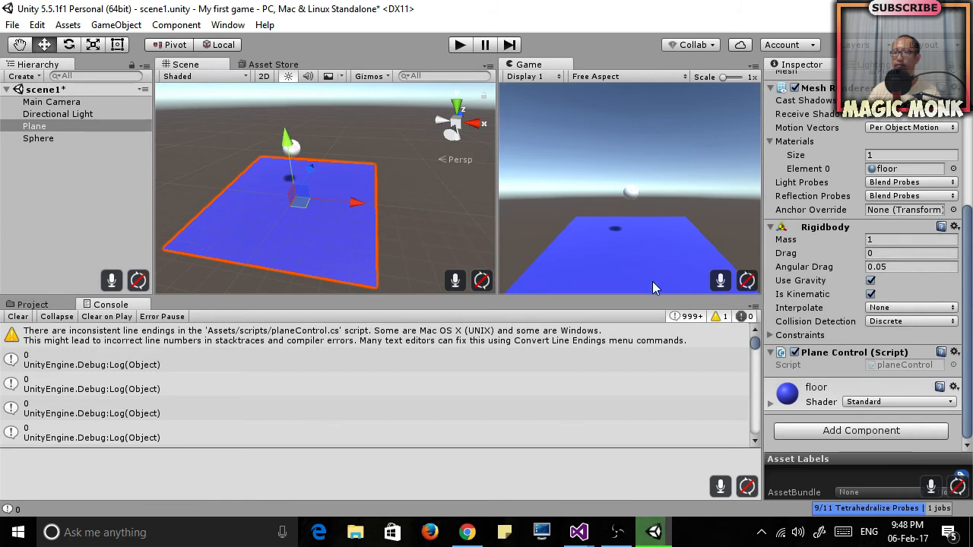
pyautogui.scroll(-3)
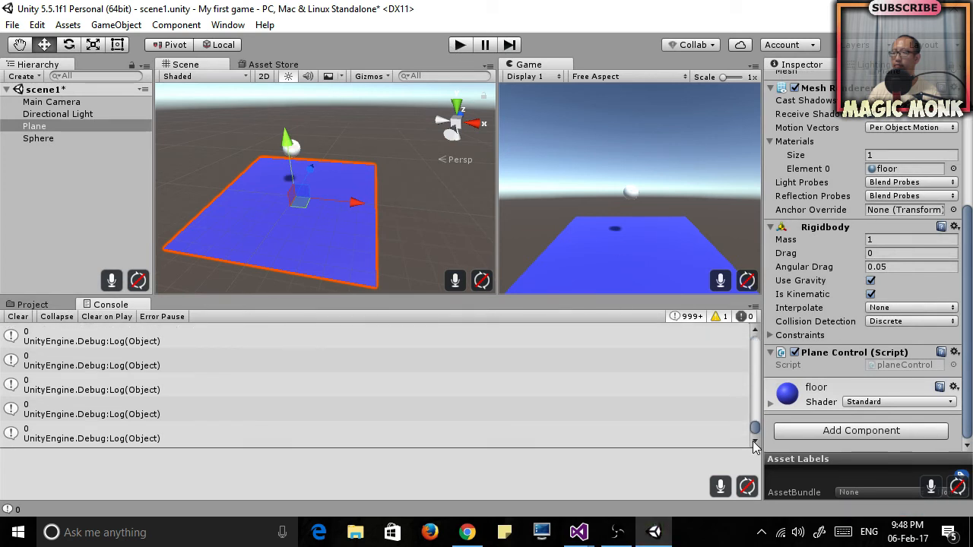
pyautogui.moveTo(376, 47)
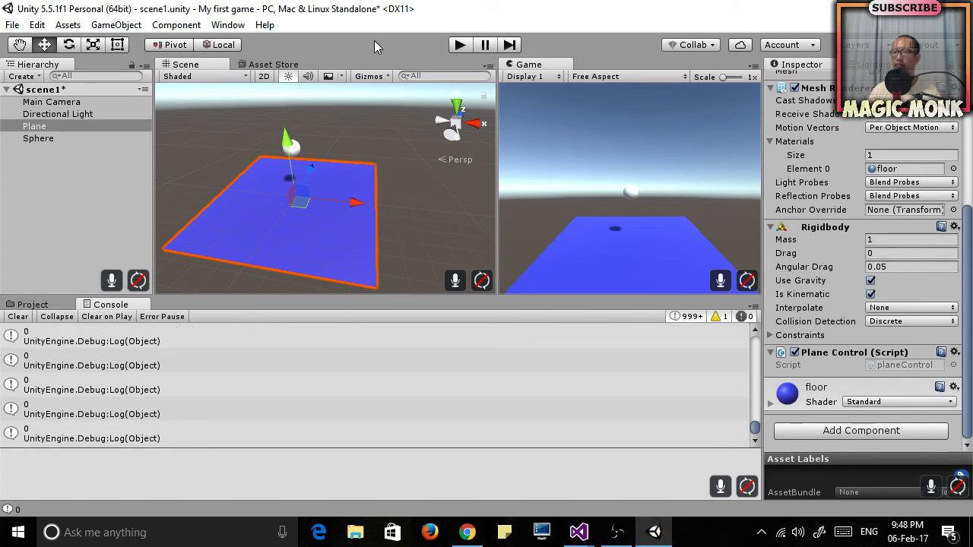
pyautogui.moveTo(635, 521)
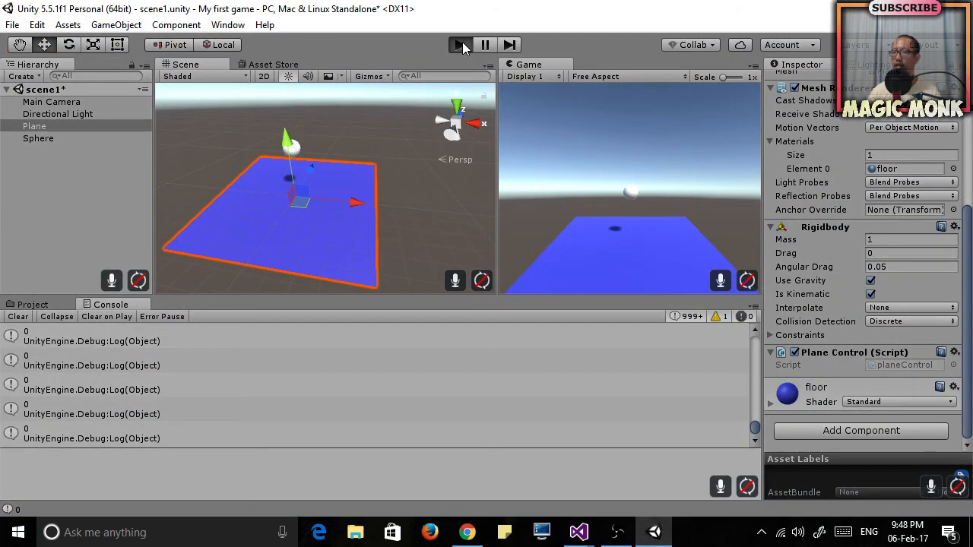
pyautogui.click(456, 44)
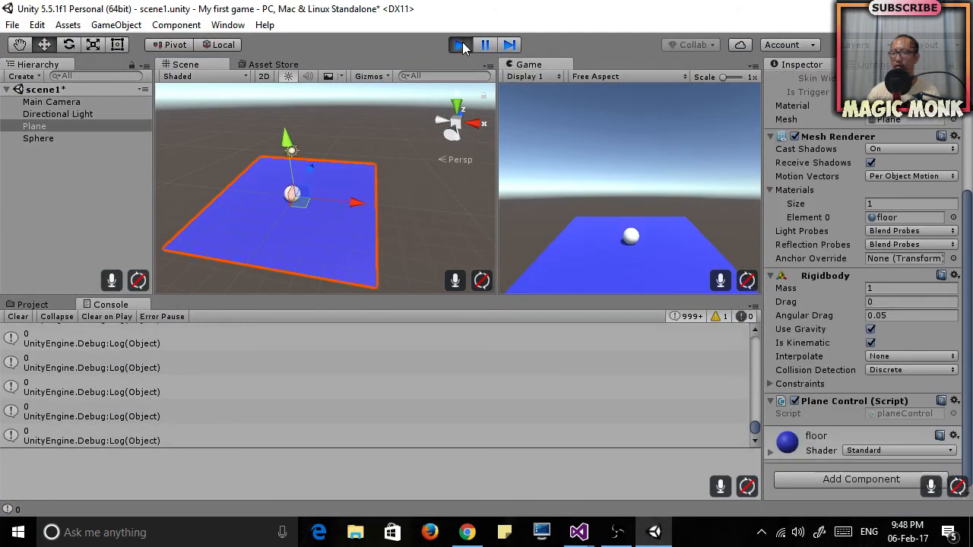
pyautogui.click(459, 44)
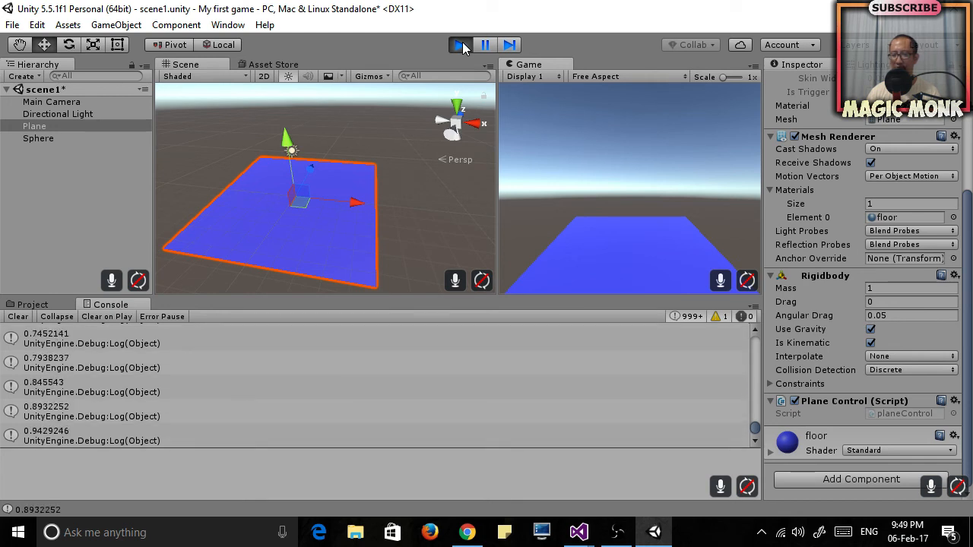
pyautogui.click(458, 44)
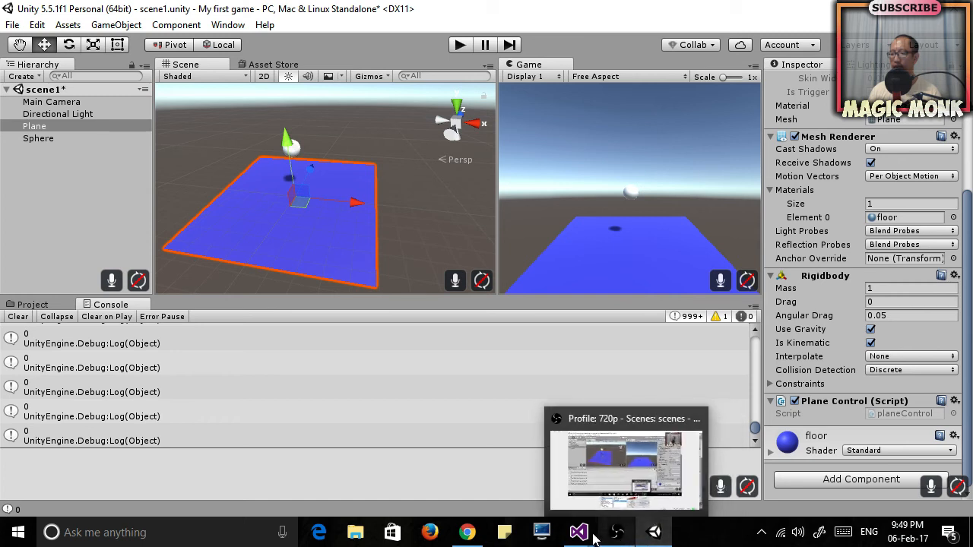
# Step: Replace the log line with transform.Rotate(xRotation, 0, 0); and return to Unity
pyautogui.click(577, 533)
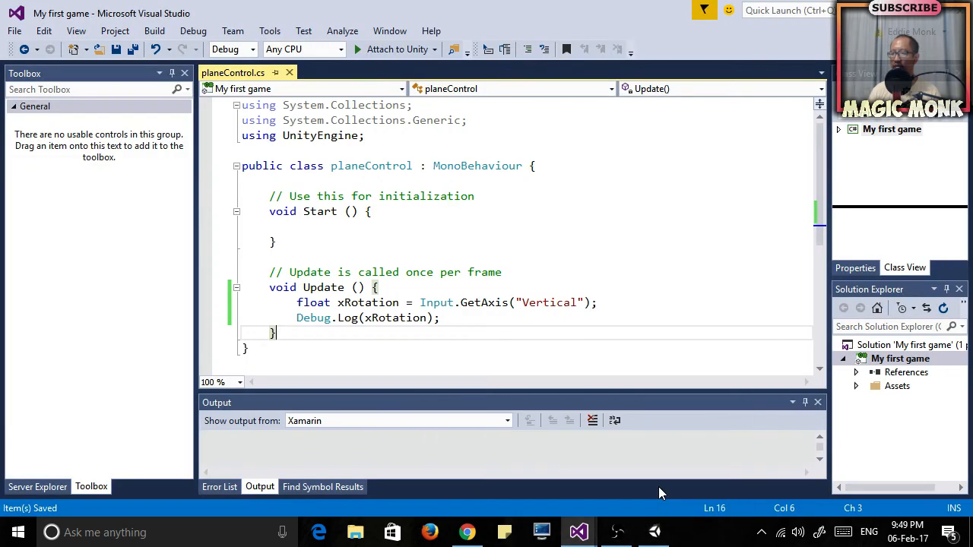
pyautogui.click(443, 318)
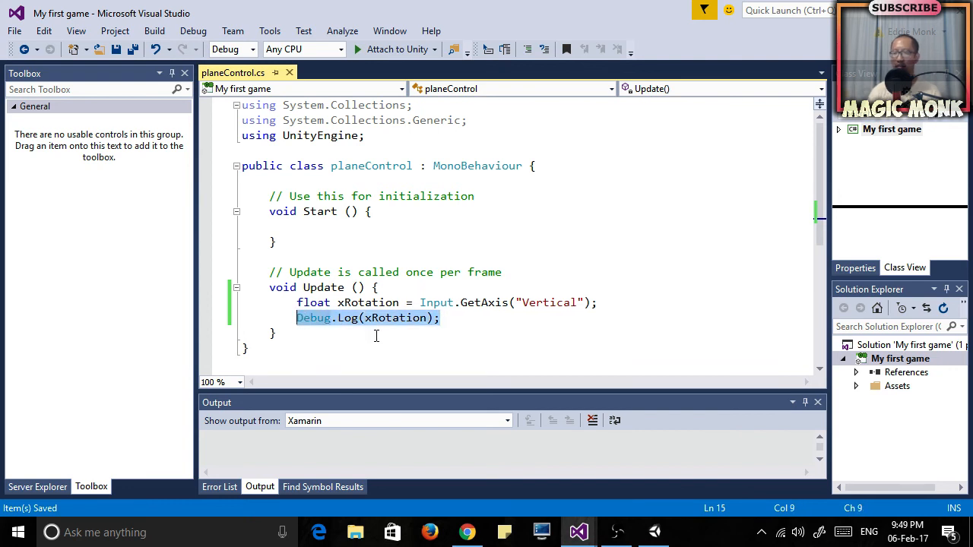
pyautogui.write('tra')
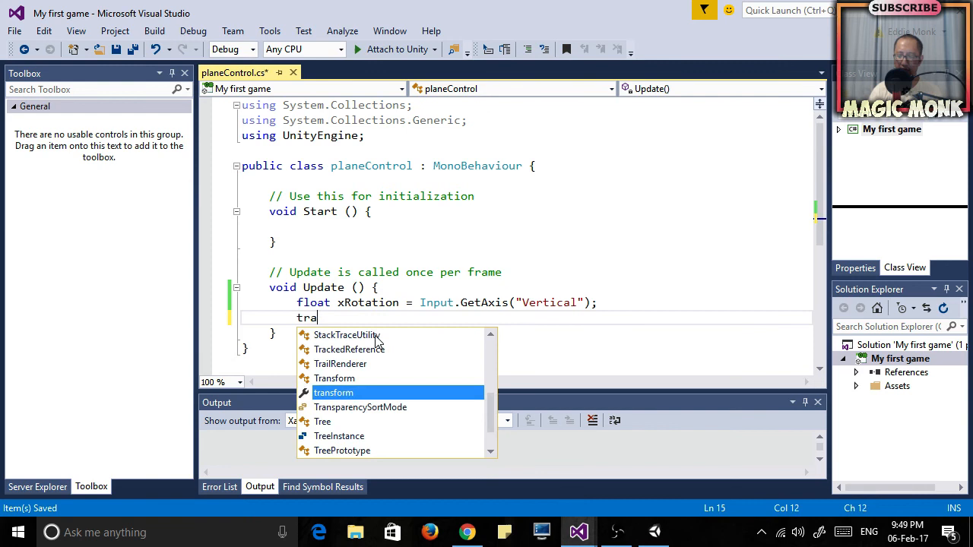
pyautogui.write('nsform.')
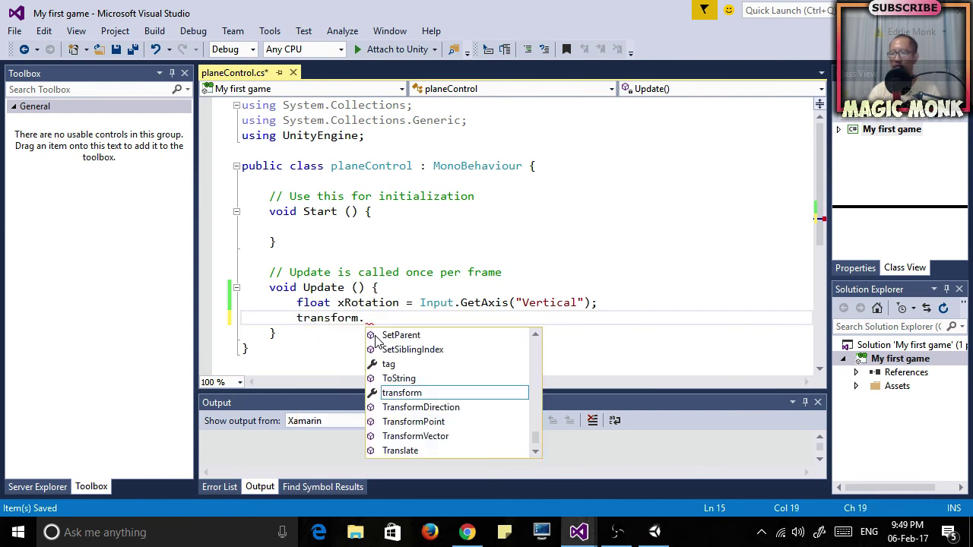
pyautogui.write('Ro')
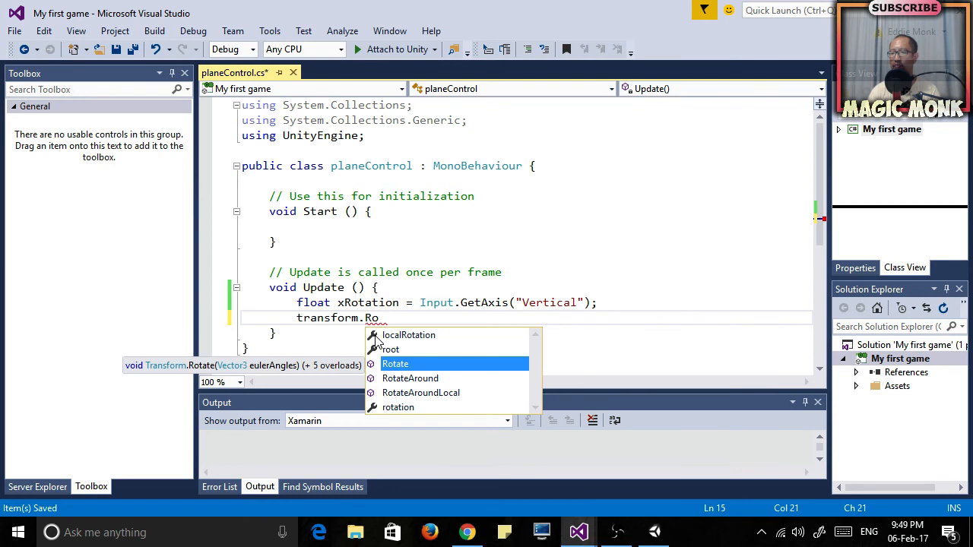
pyautogui.write('tate(')
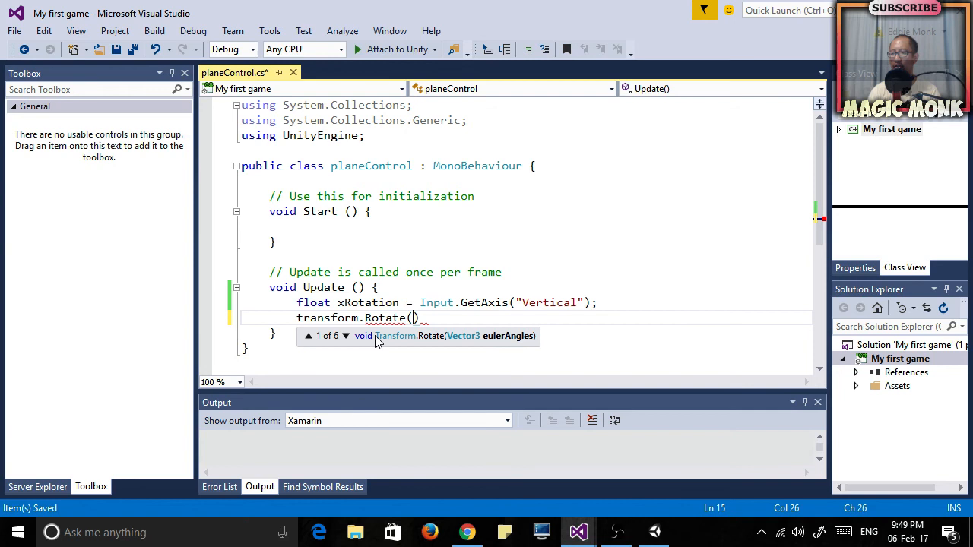
pyautogui.write('x')
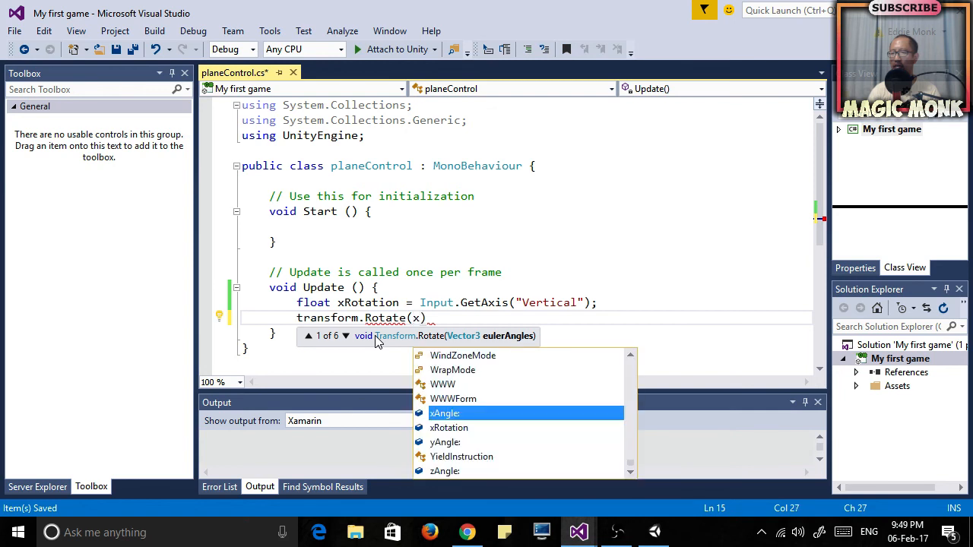
pyautogui.write('xRotation,0,')
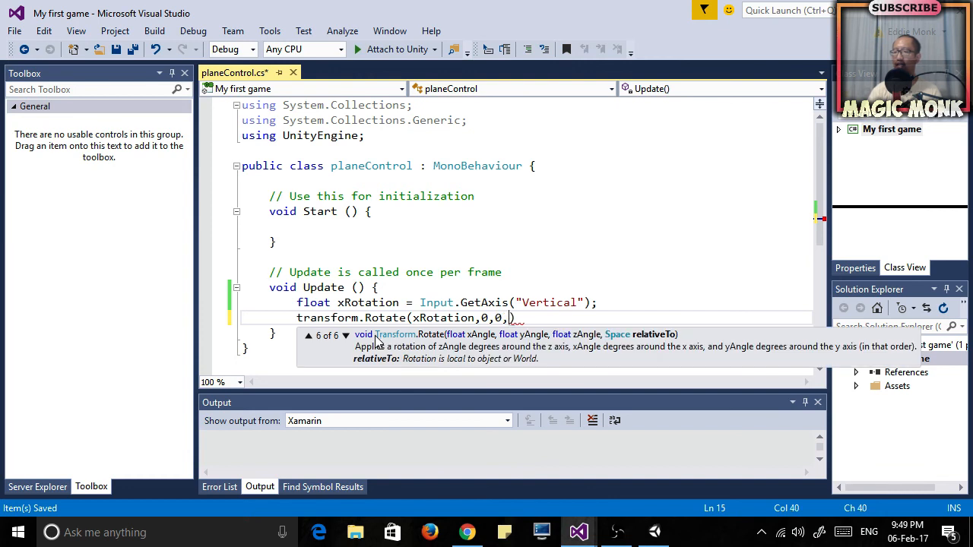
pyautogui.write('0, 0);')
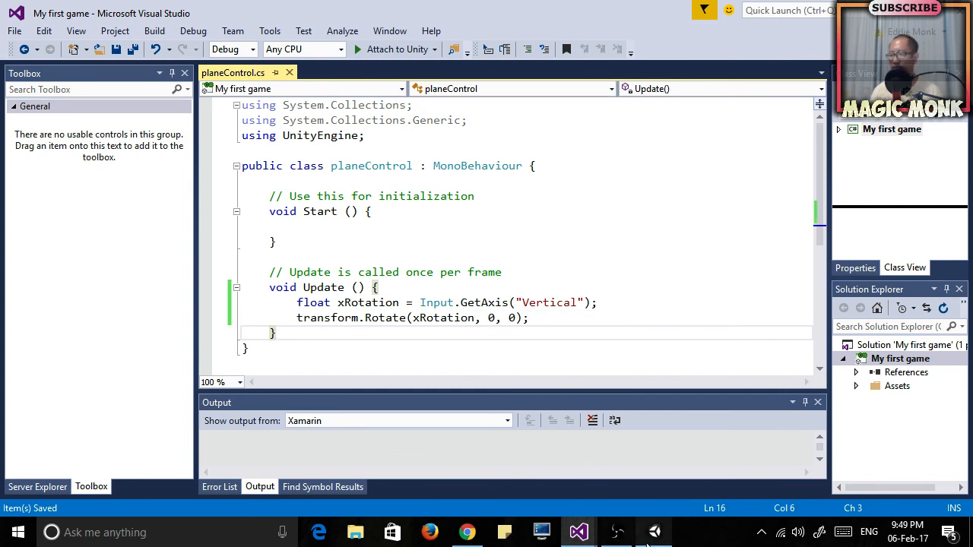
pyautogui.click(617, 531)
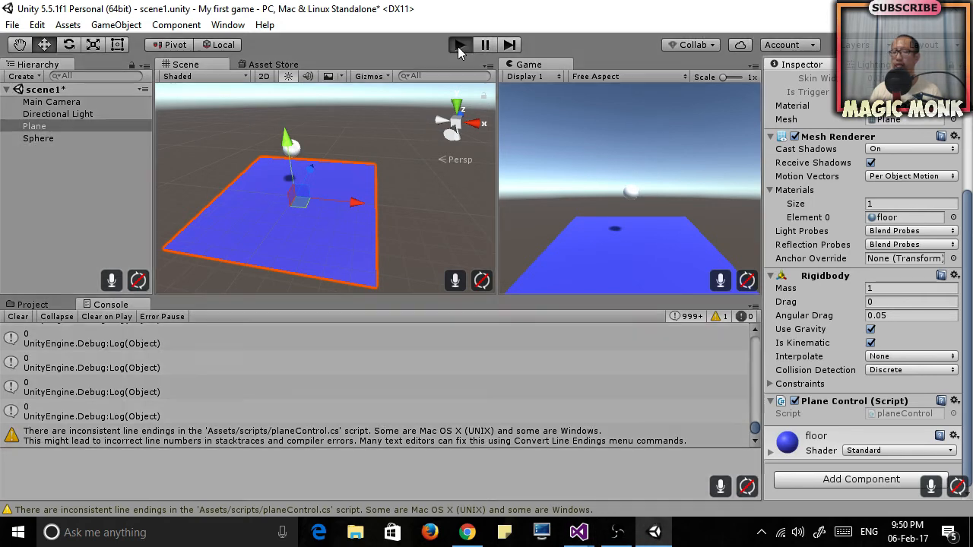
pyautogui.click(458, 44)
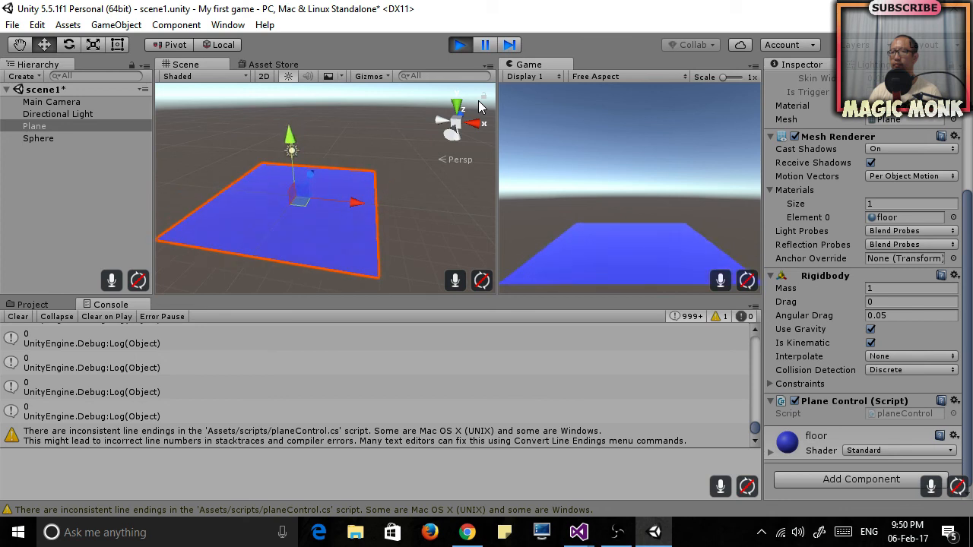
pyautogui.click(459, 44)
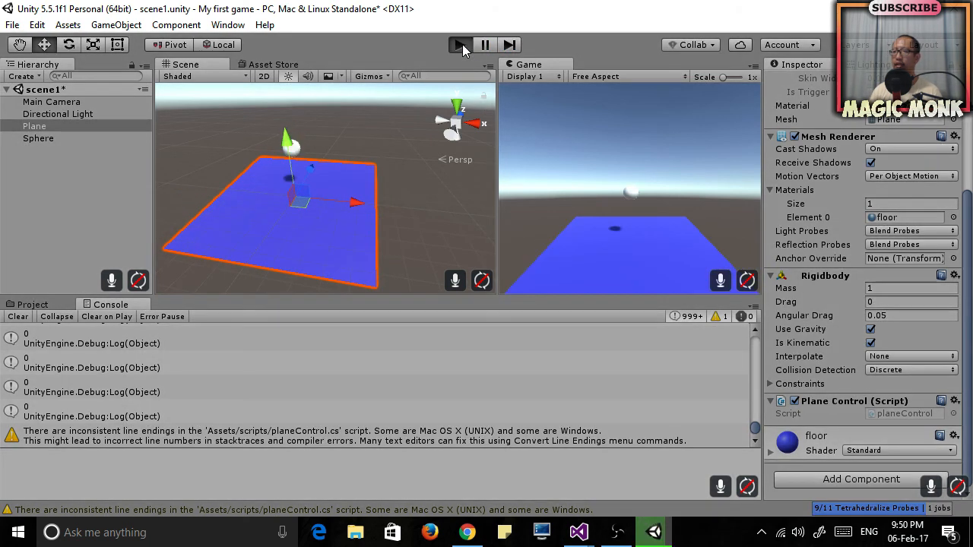
pyautogui.click(461, 44)
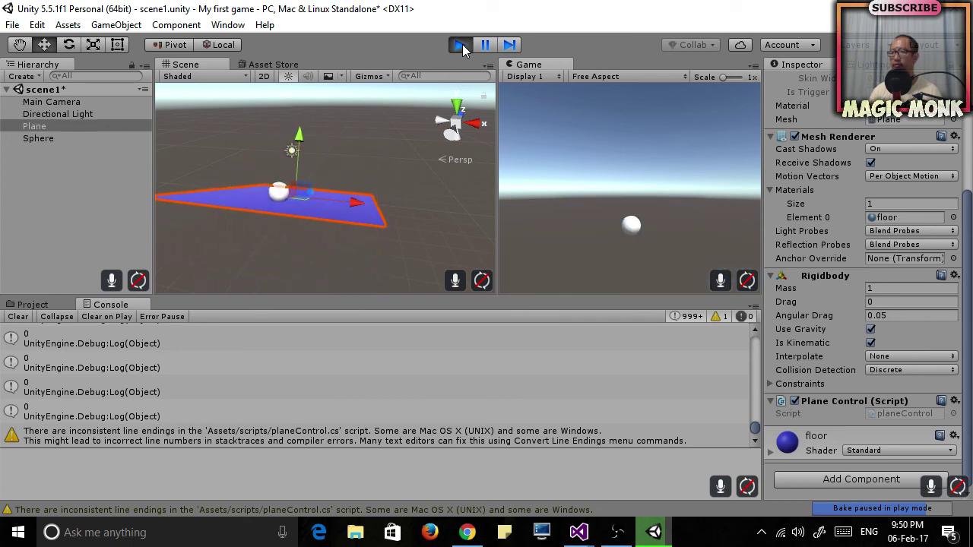
pyautogui.click(457, 45)
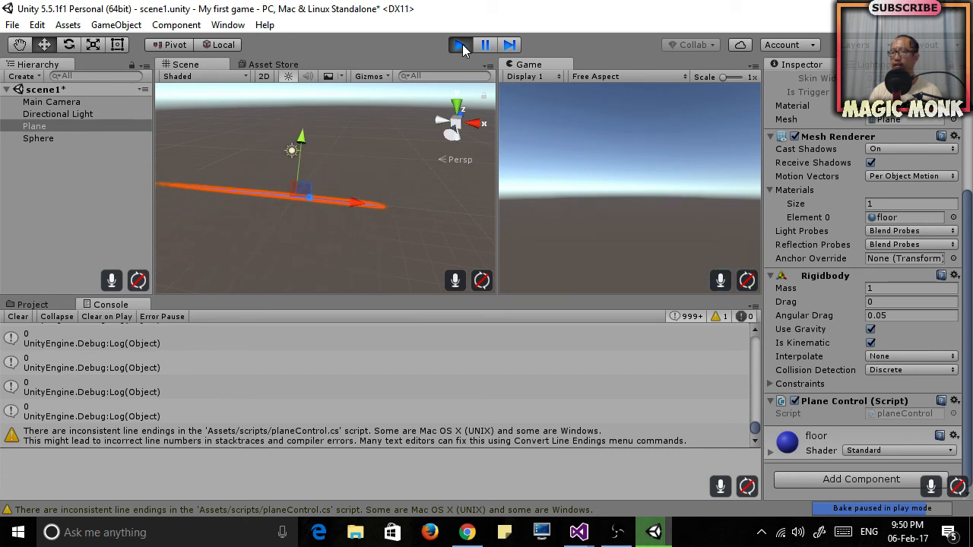
pyautogui.click(457, 44)
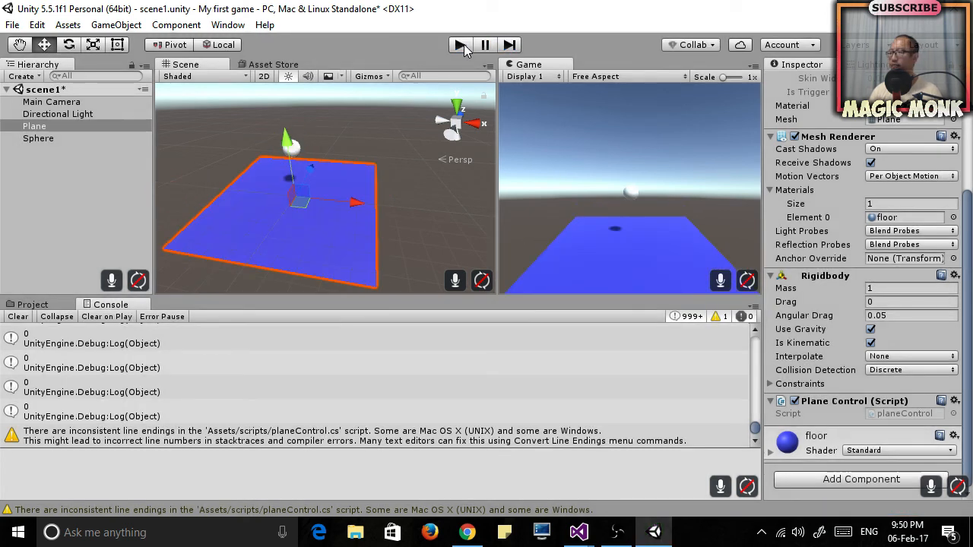
pyautogui.click(462, 44)
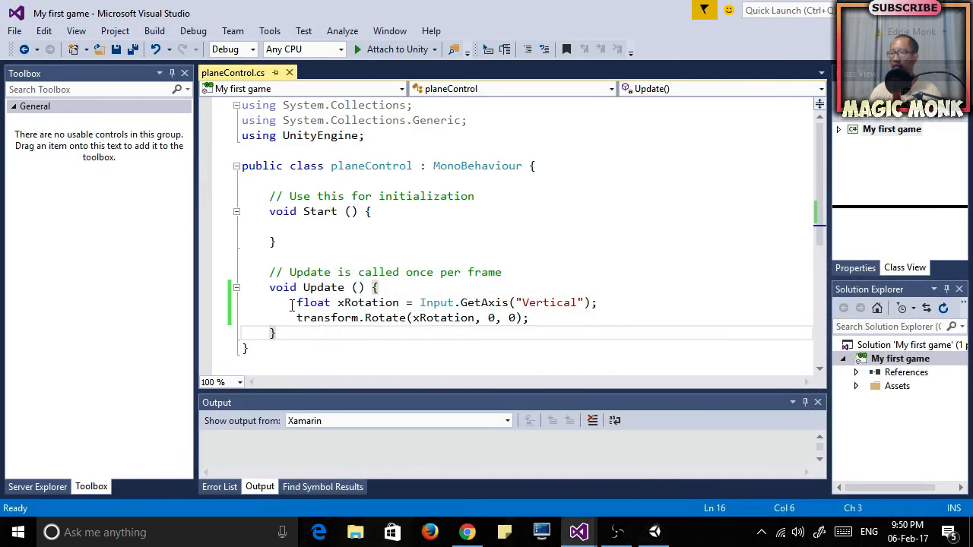
# Step: Duplicate the xRotation line as yRotation for the Horizontal axis, save, and stop the test run
pyautogui.moveTo(297, 302); pyautogui.dragTo(598, 303)
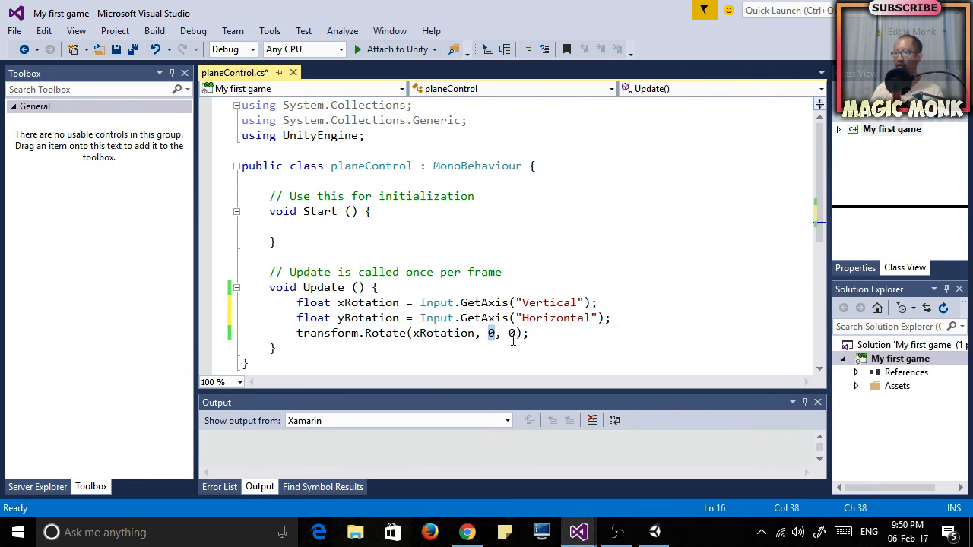
pyautogui.write('yRotation')
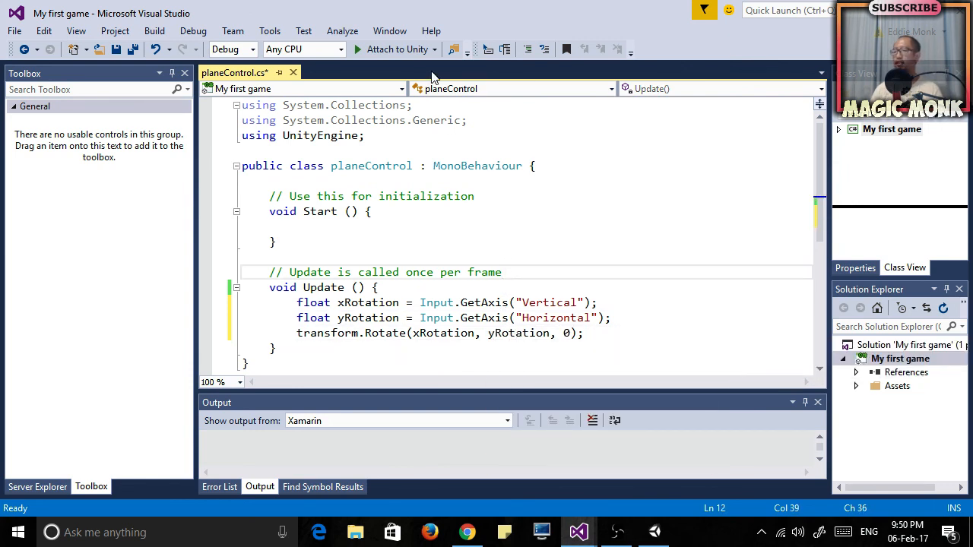
pyautogui.press('Ctrl+S')
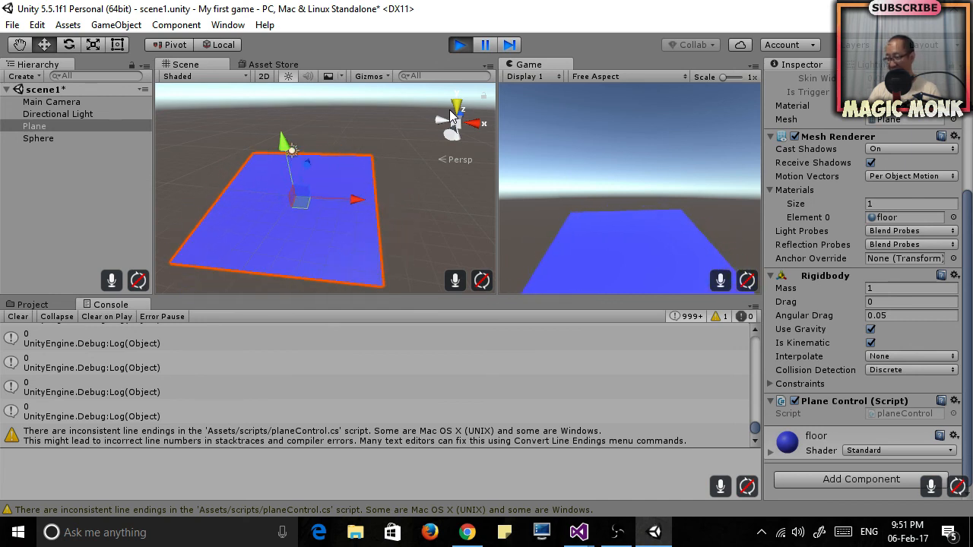
pyautogui.click(462, 44)
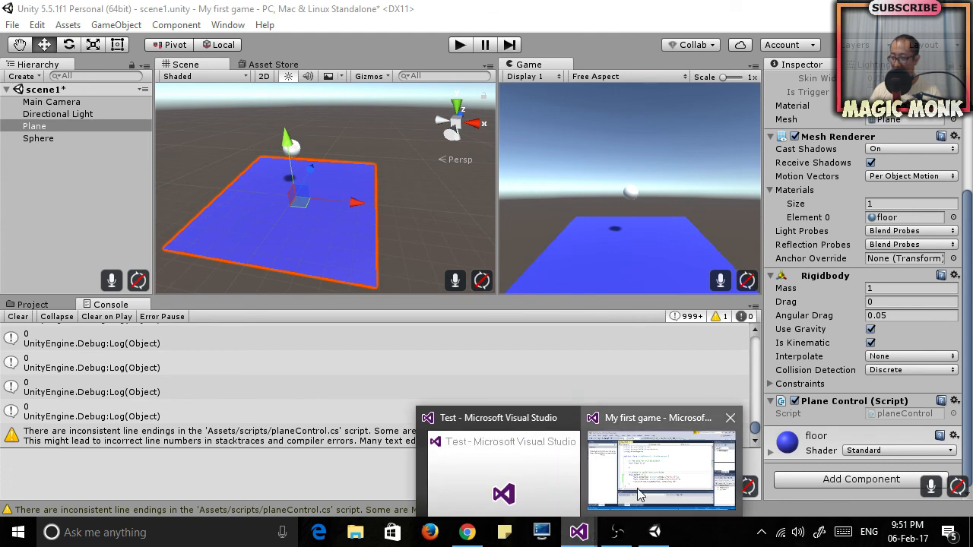
# Step: Change the Rotate call to transform.Rotate(xRotation, 0, yRotation)
pyautogui.click(661, 468)
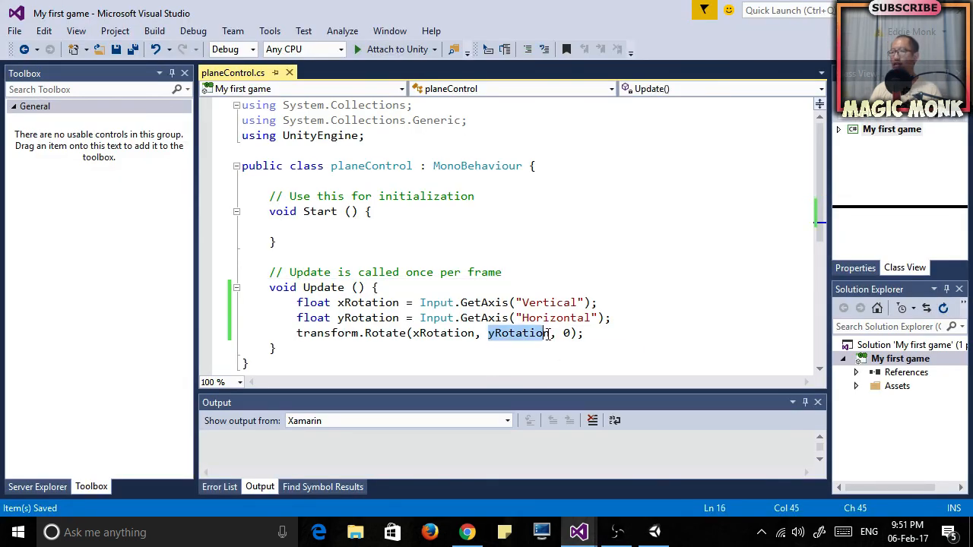
pyautogui.press('Delete')
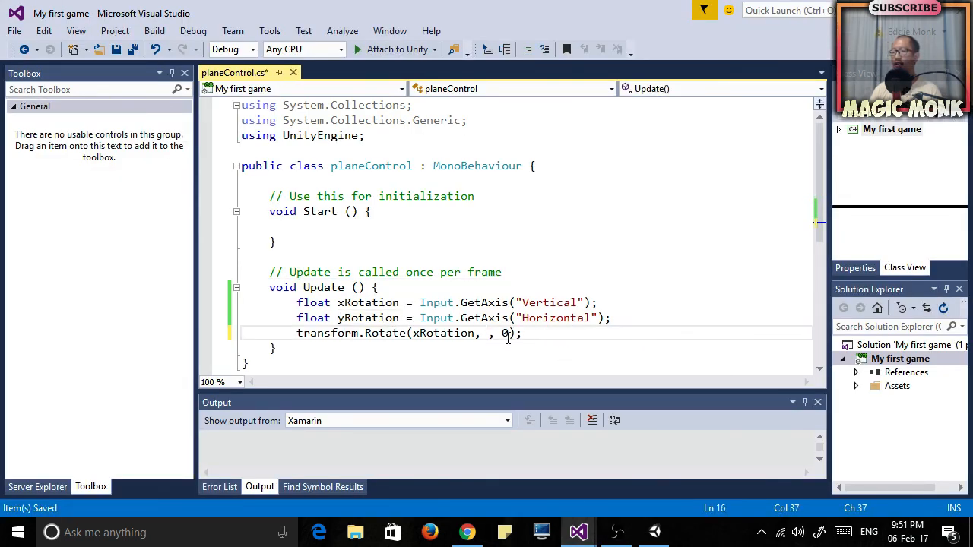
pyautogui.write('yRotation')
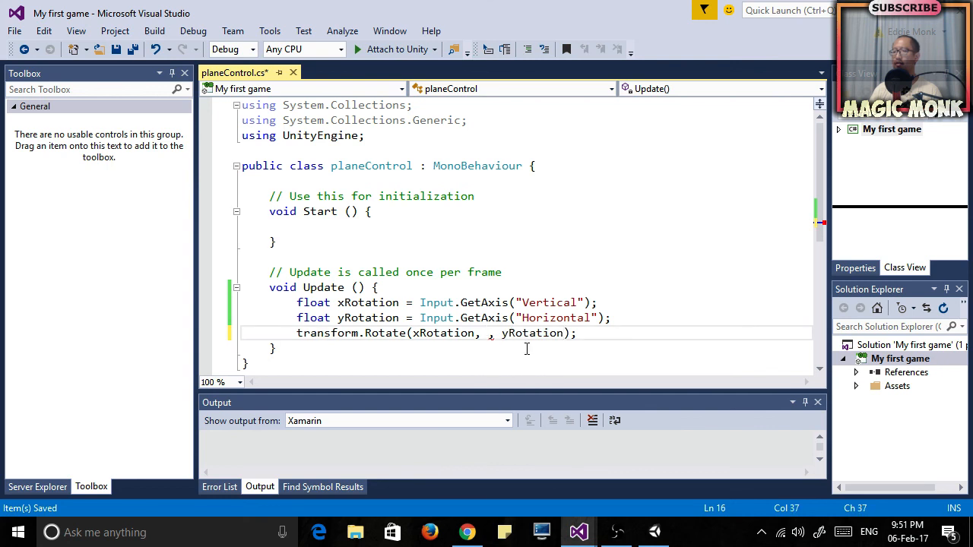
pyautogui.write('0')
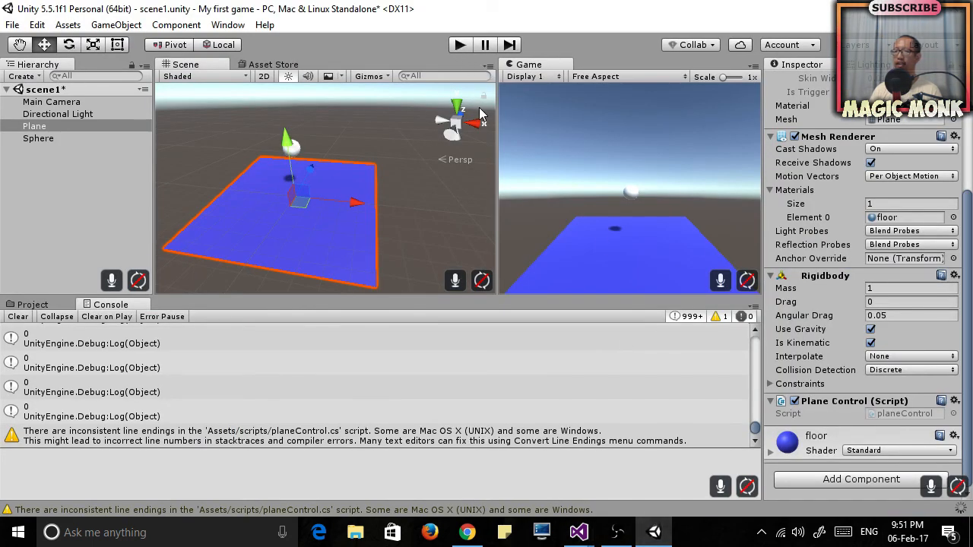
pyautogui.moveTo(471, 92)
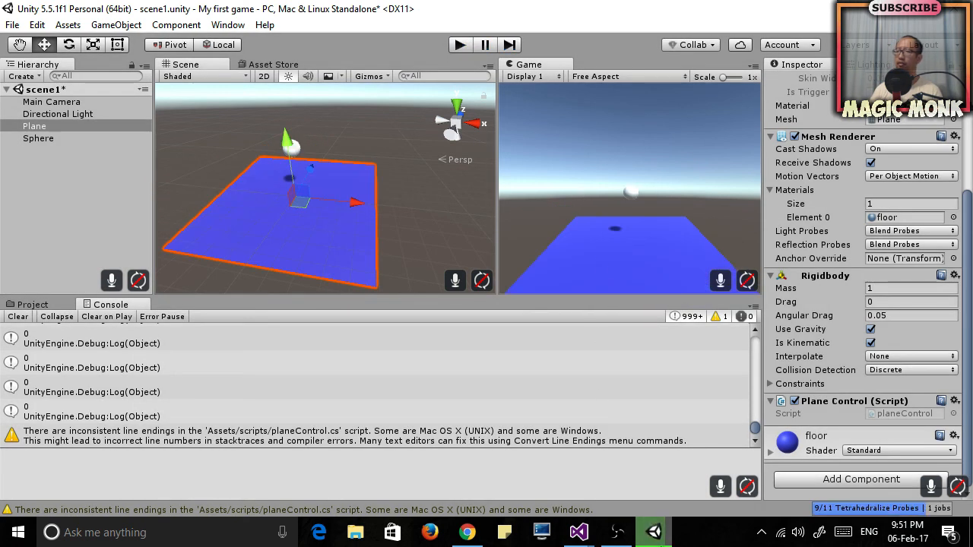
pyautogui.moveTo(578, 530)
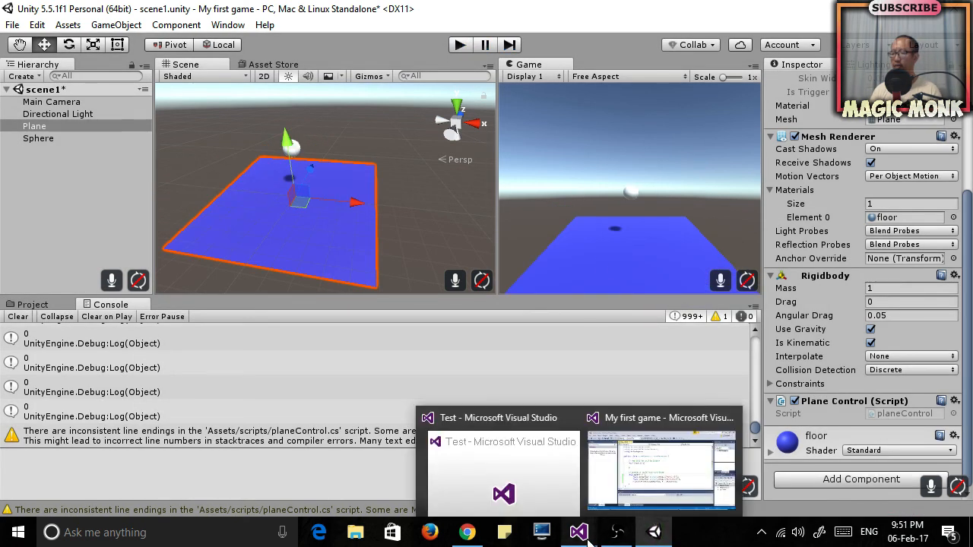
# Step: Bring the My first game planeControl script window back up in Visual Studio
pyautogui.click(661, 473)
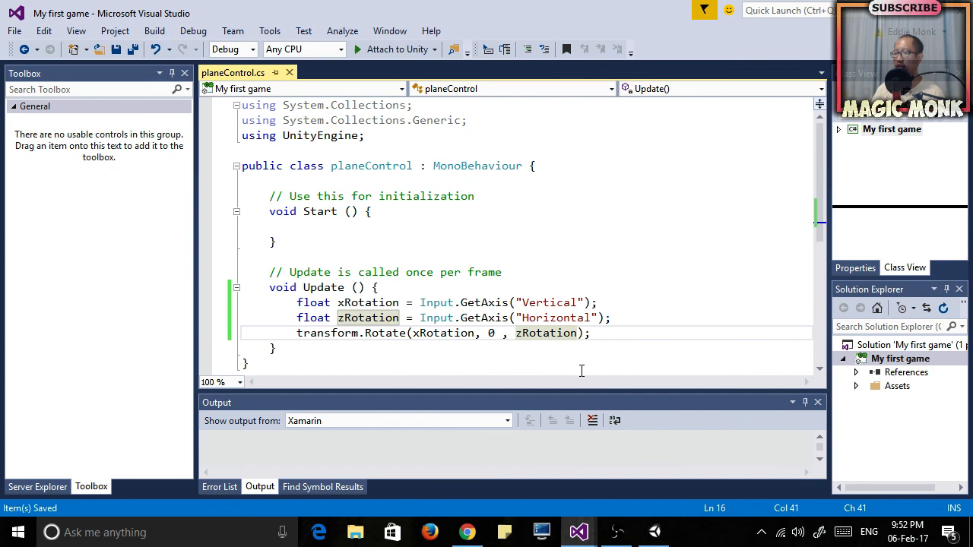
# Step: Negate the z angle so Rotate passes -zRotation
pyautogui.write('-')
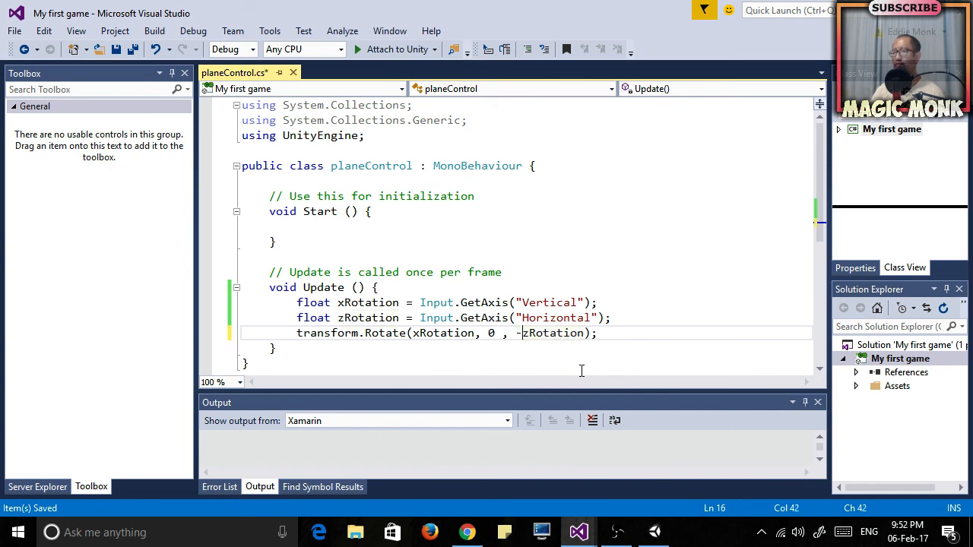